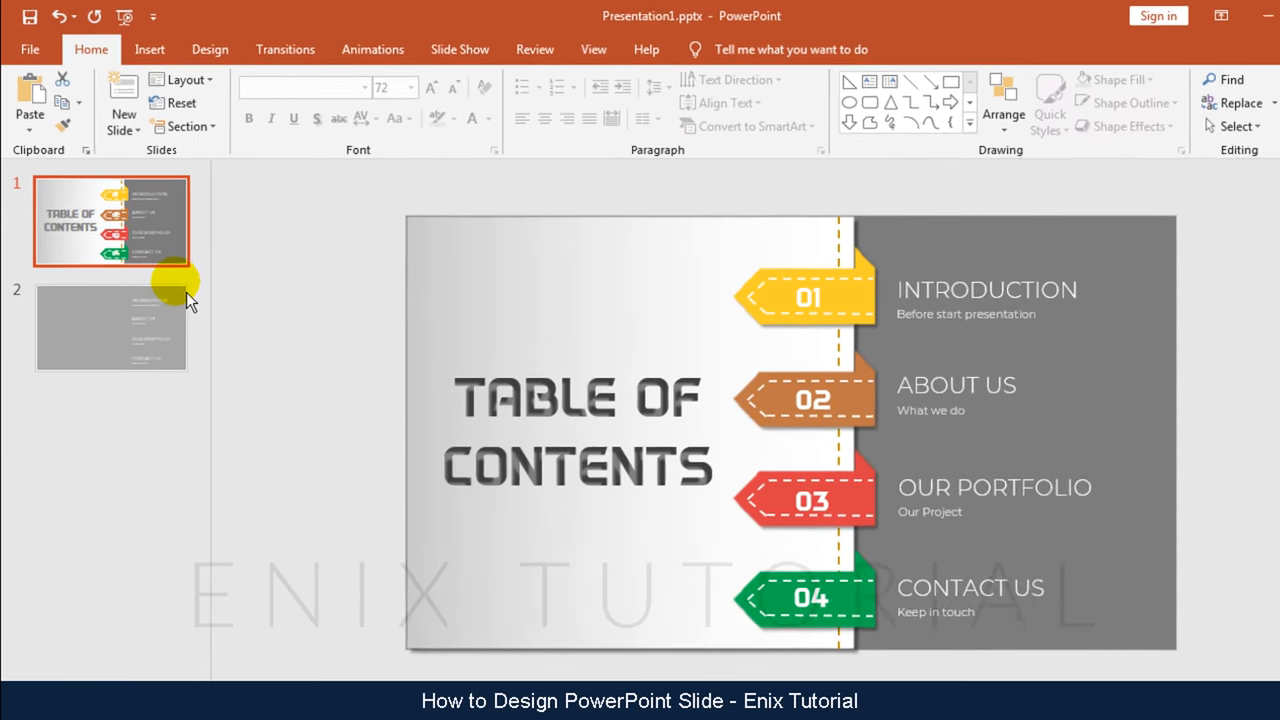
Give the new blank slide a solid grey background via Format Background.
right_click(130, 324)
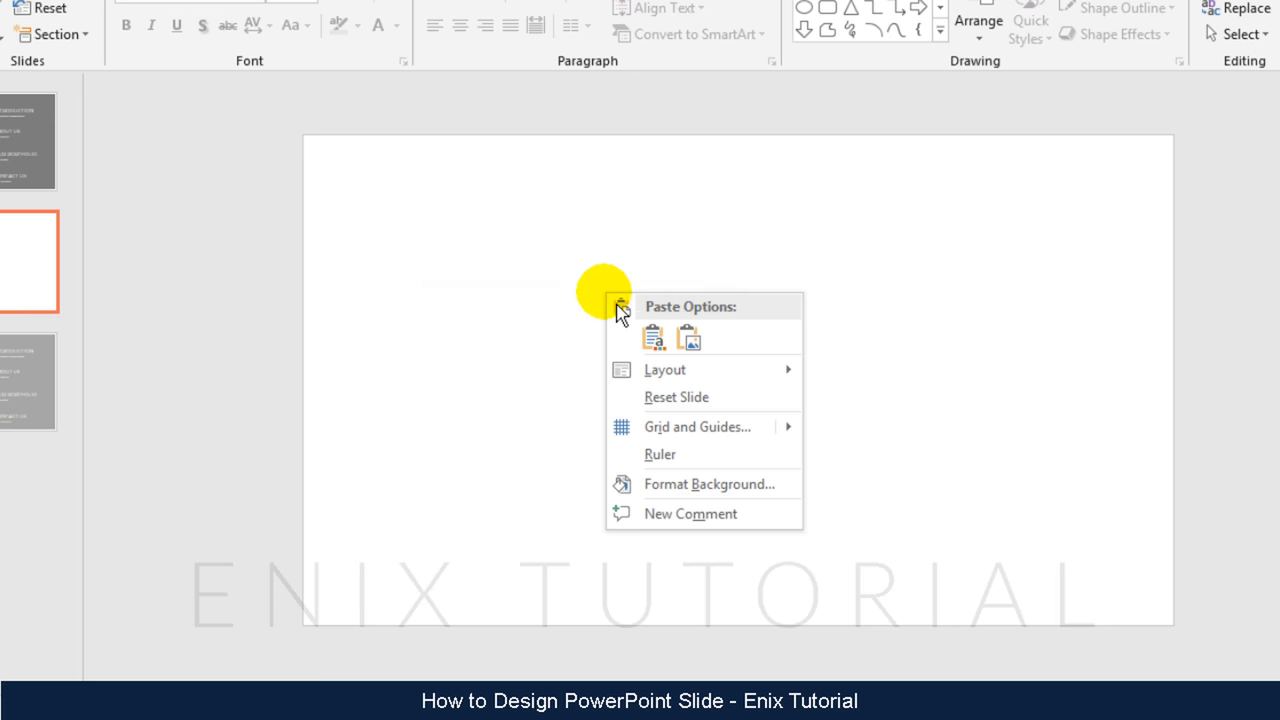
click(720, 484)
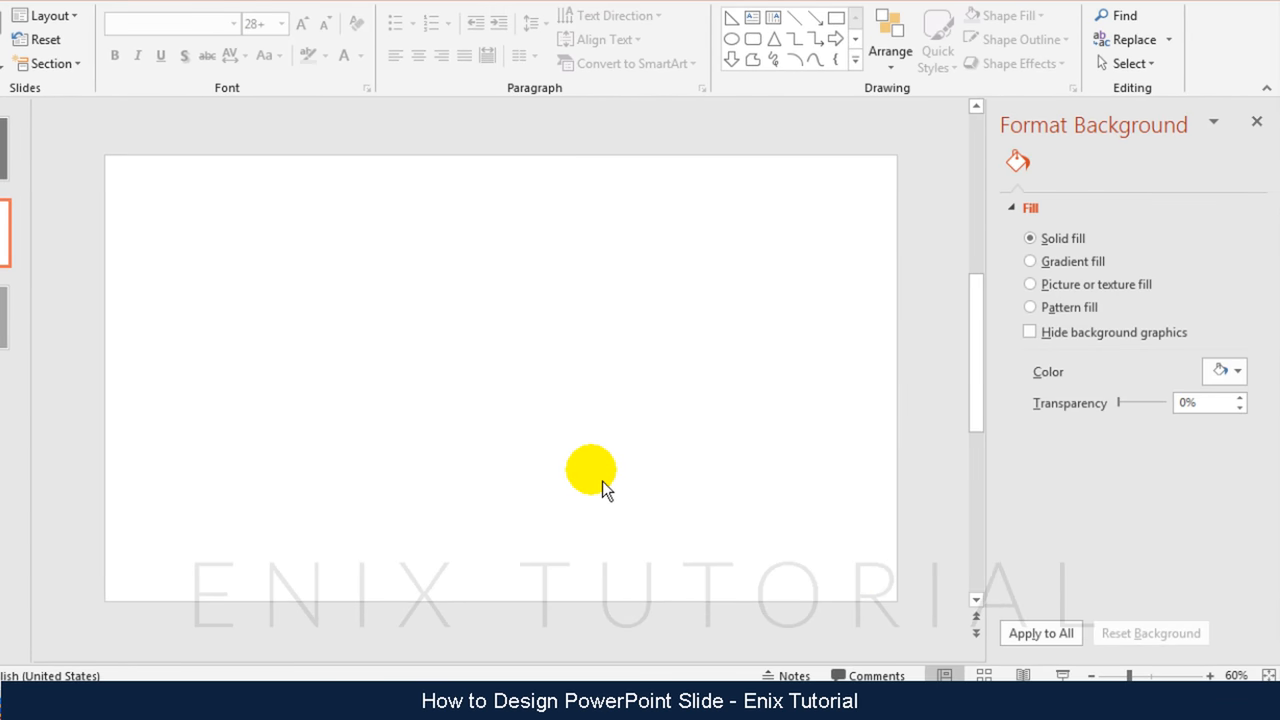
click(1236, 370)
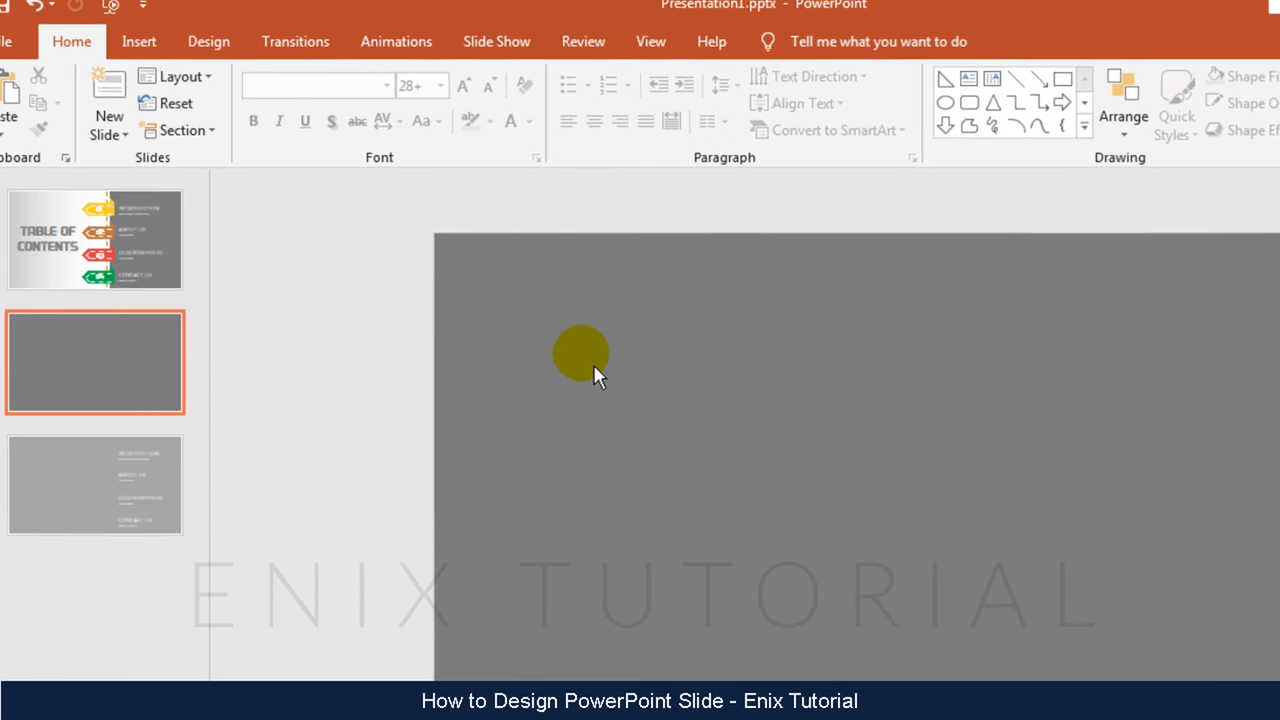
Fill the left-half rectangle with a light grey preset gradient.
click(136, 42)
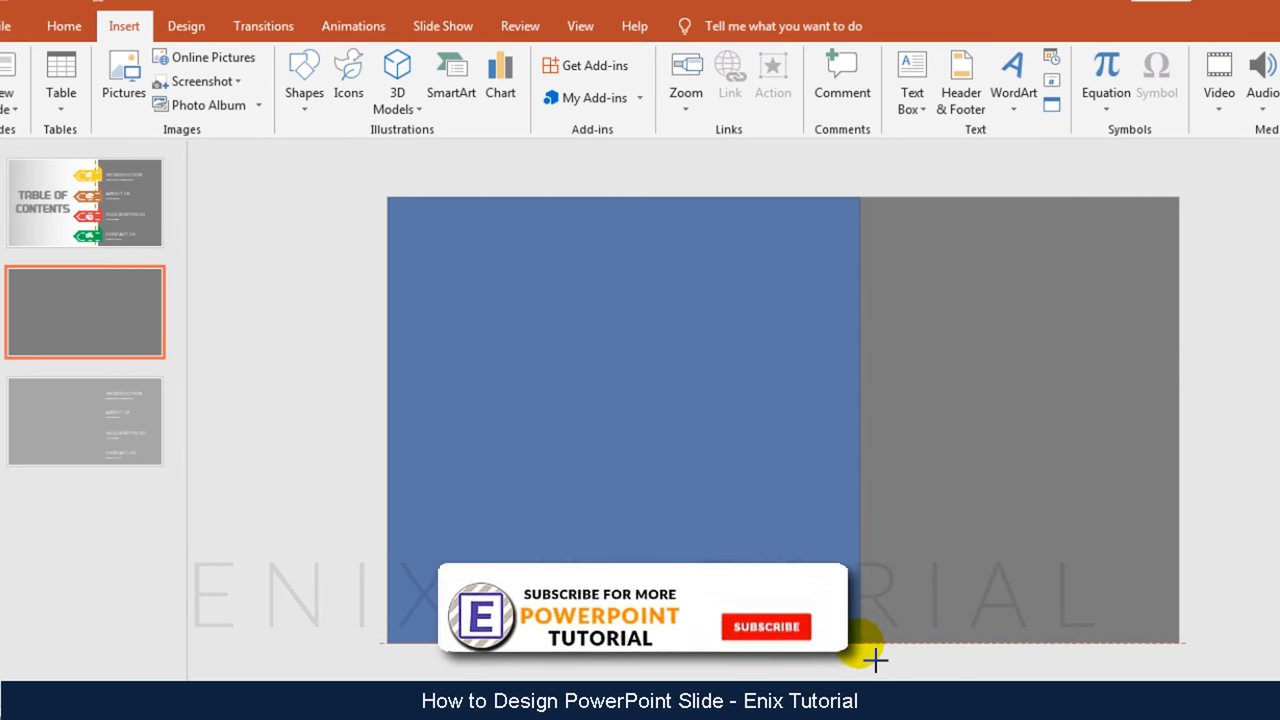
click(624, 400)
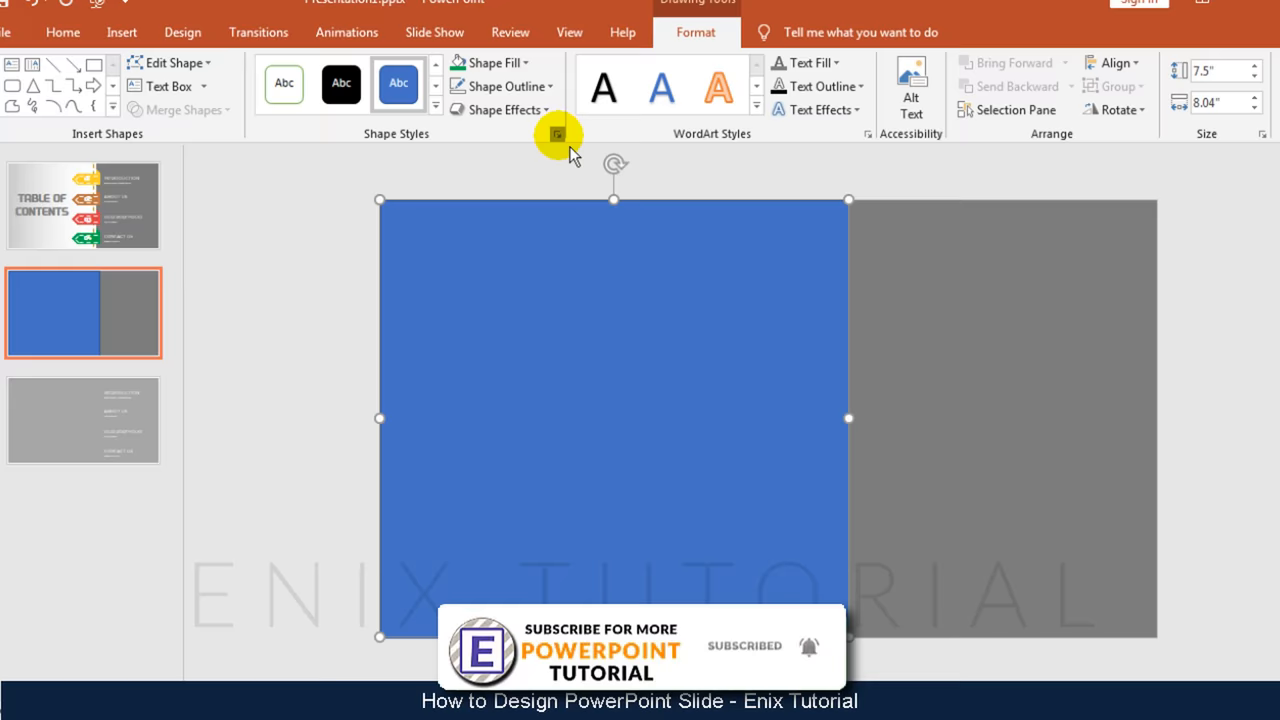
click(554, 132)
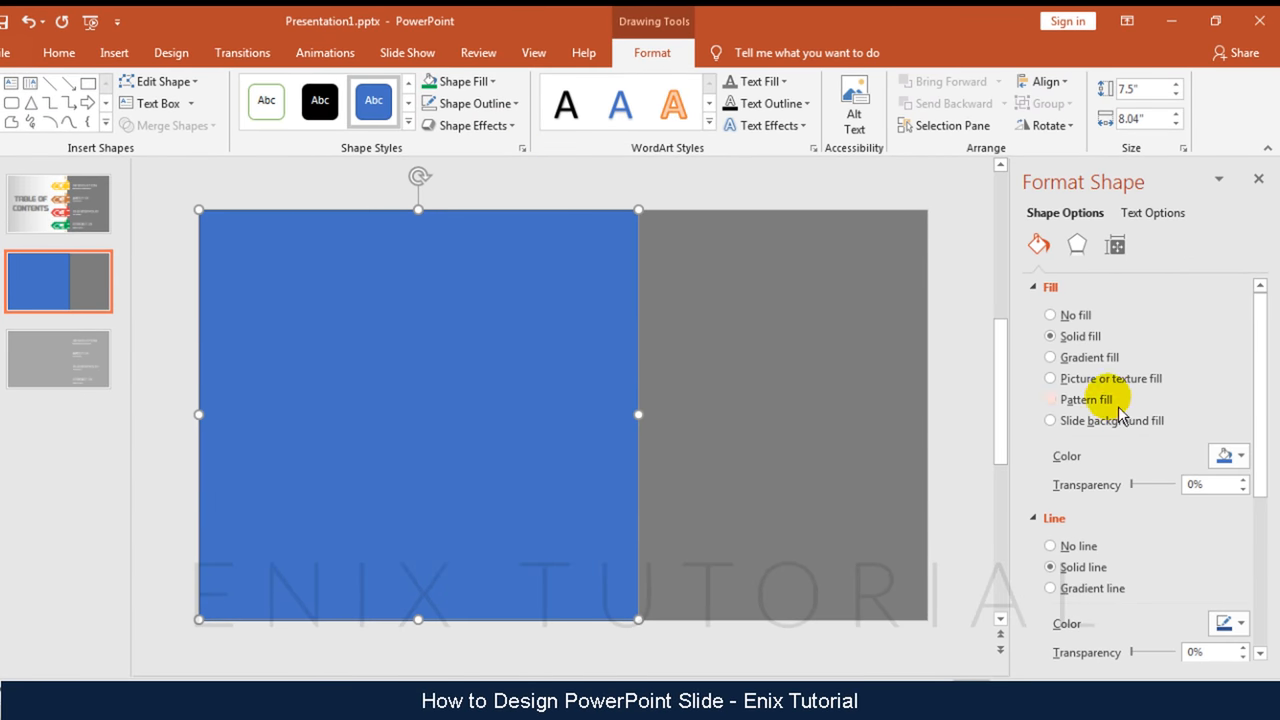
click(1050, 356)
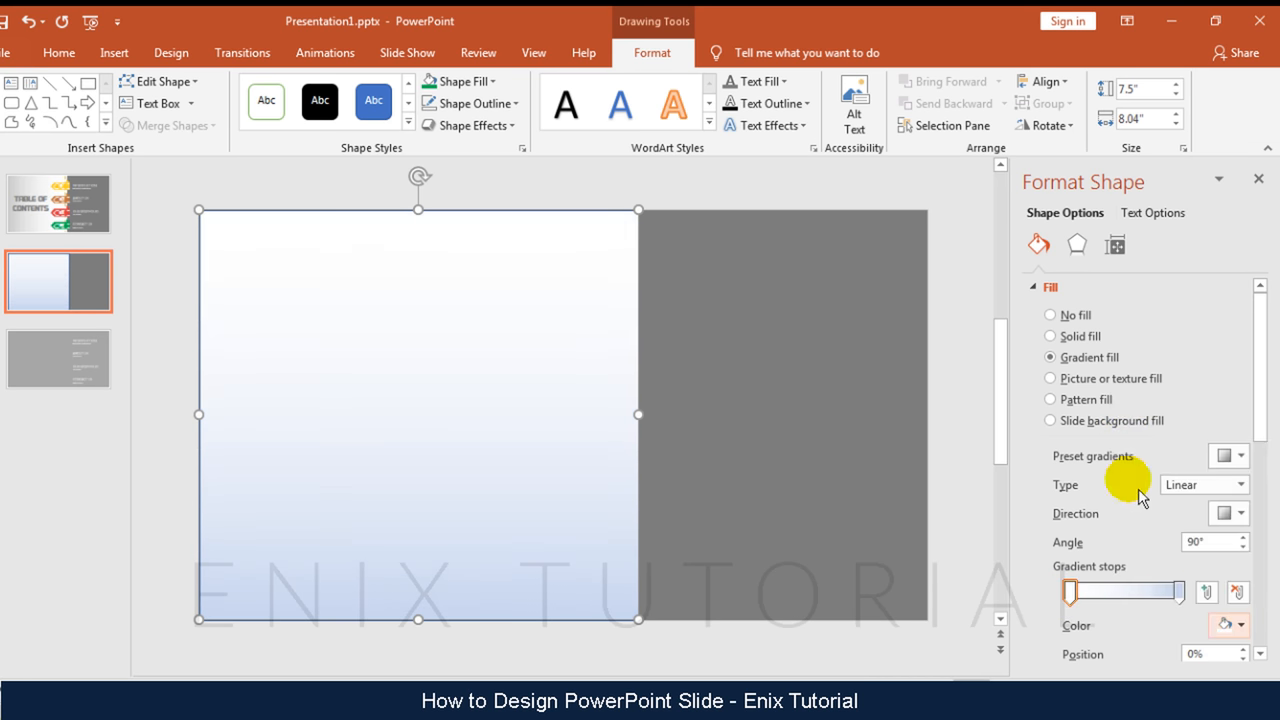
click(1238, 624)
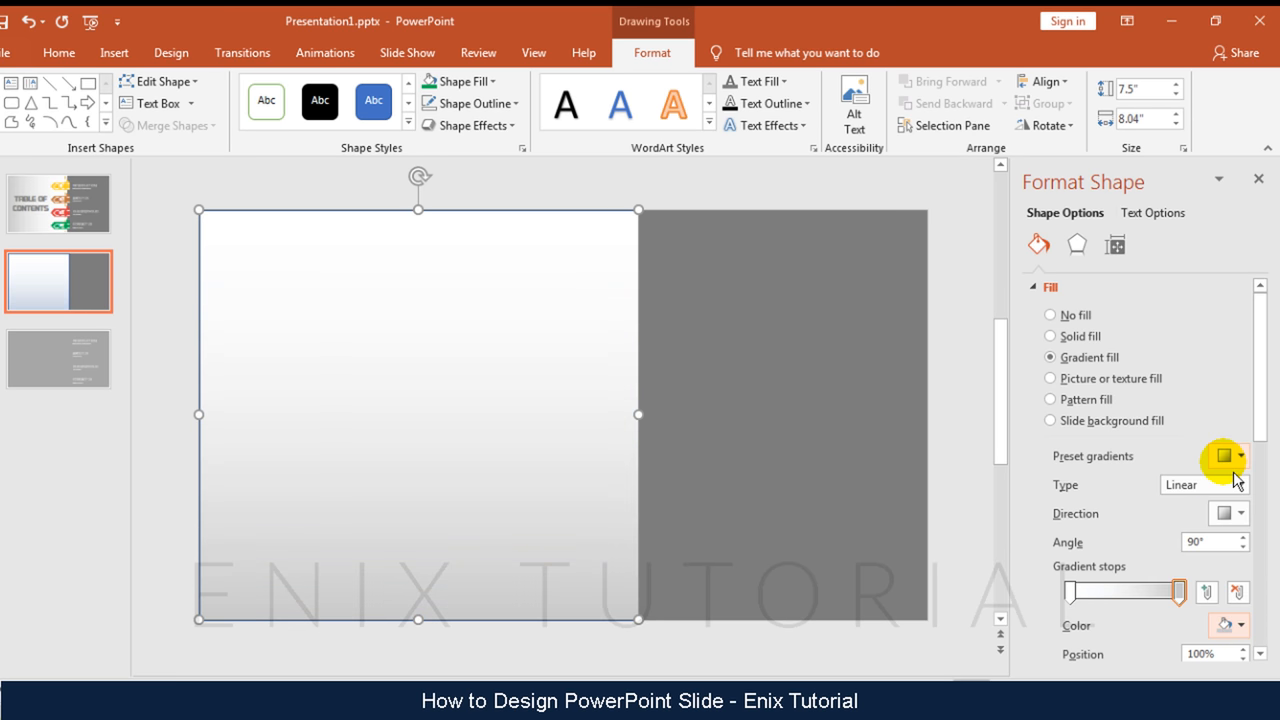
mouse_move(1242, 524)
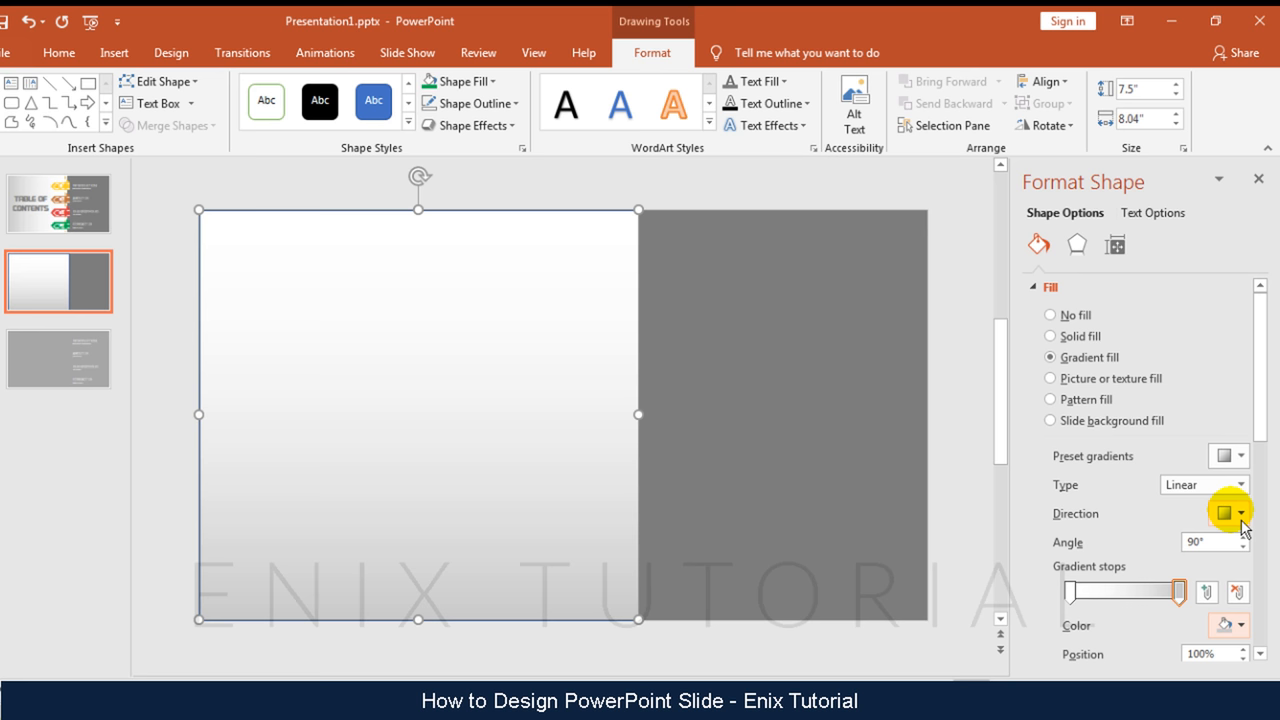
Set the gradient direction to Linear Right with a 180° angle.
click(1240, 520)
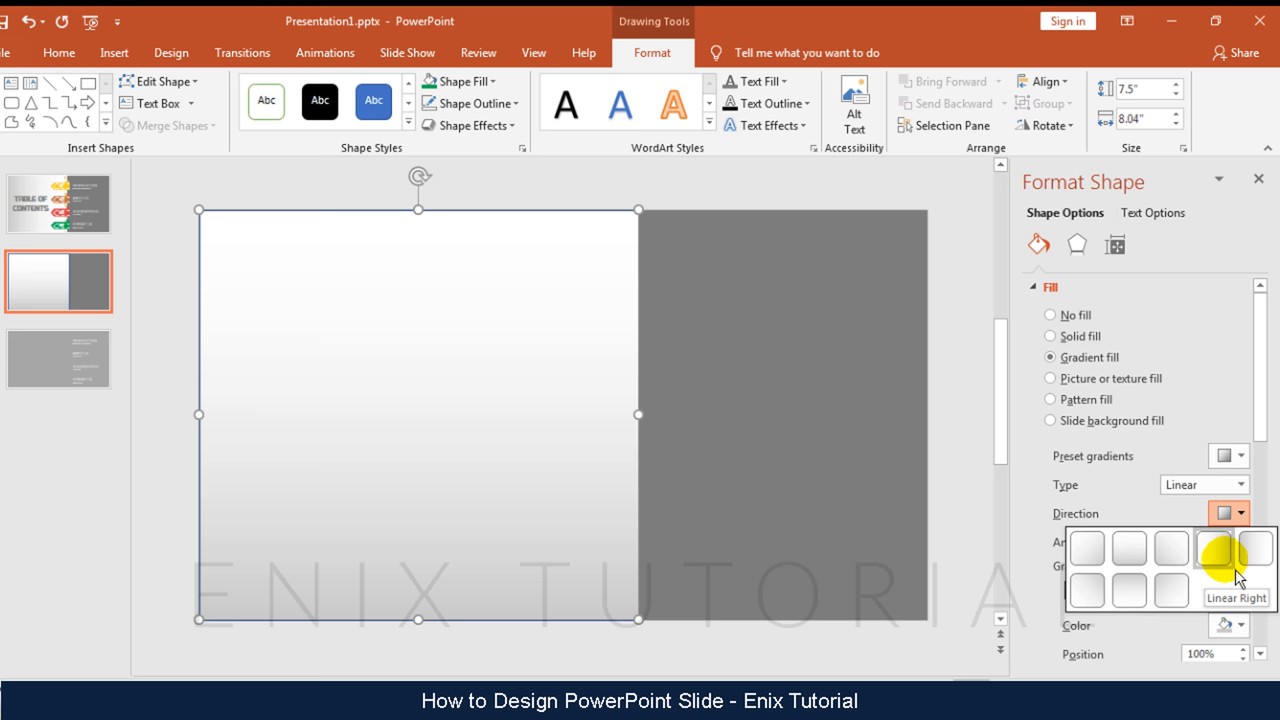
click(1230, 562)
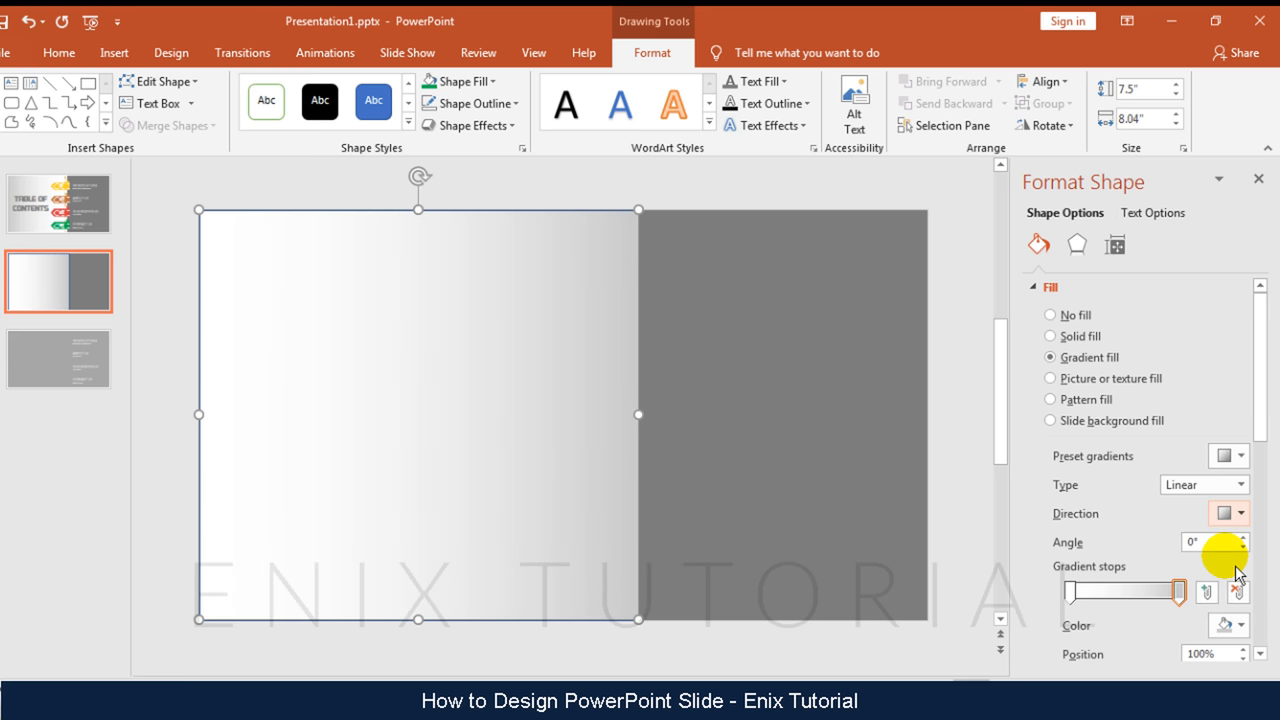
click(1230, 514)
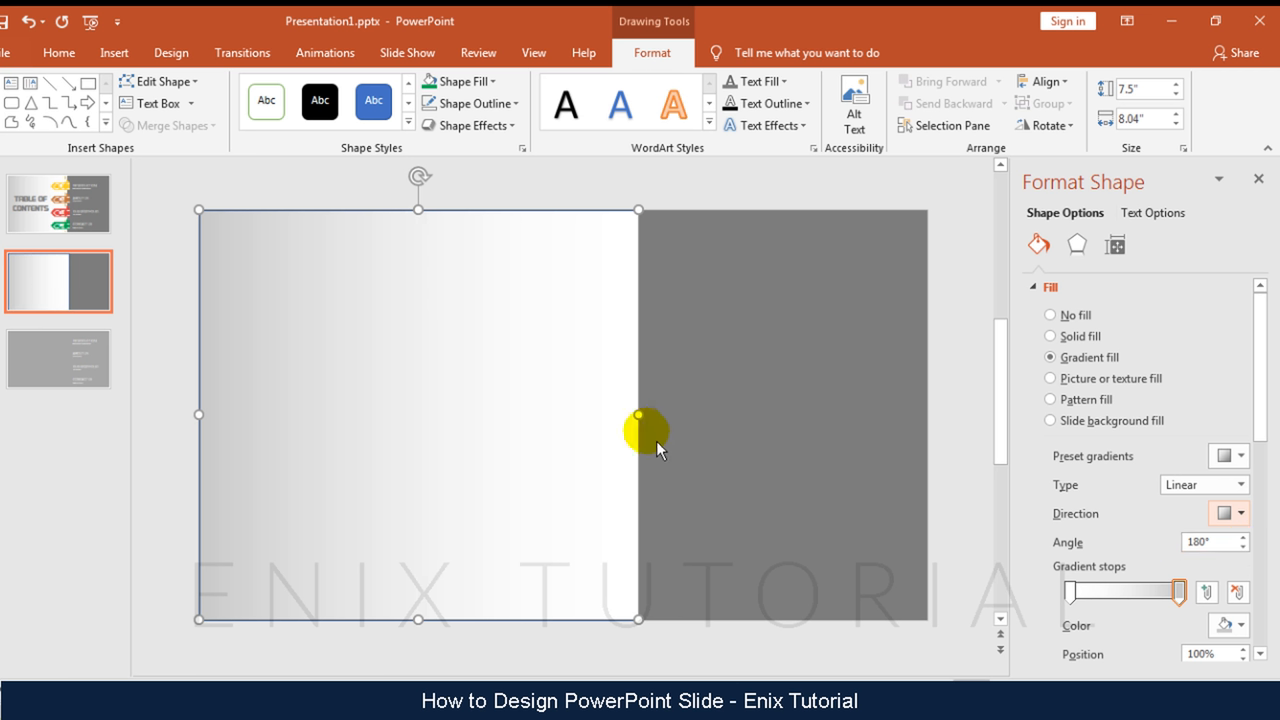
mouse_move(738, 224)
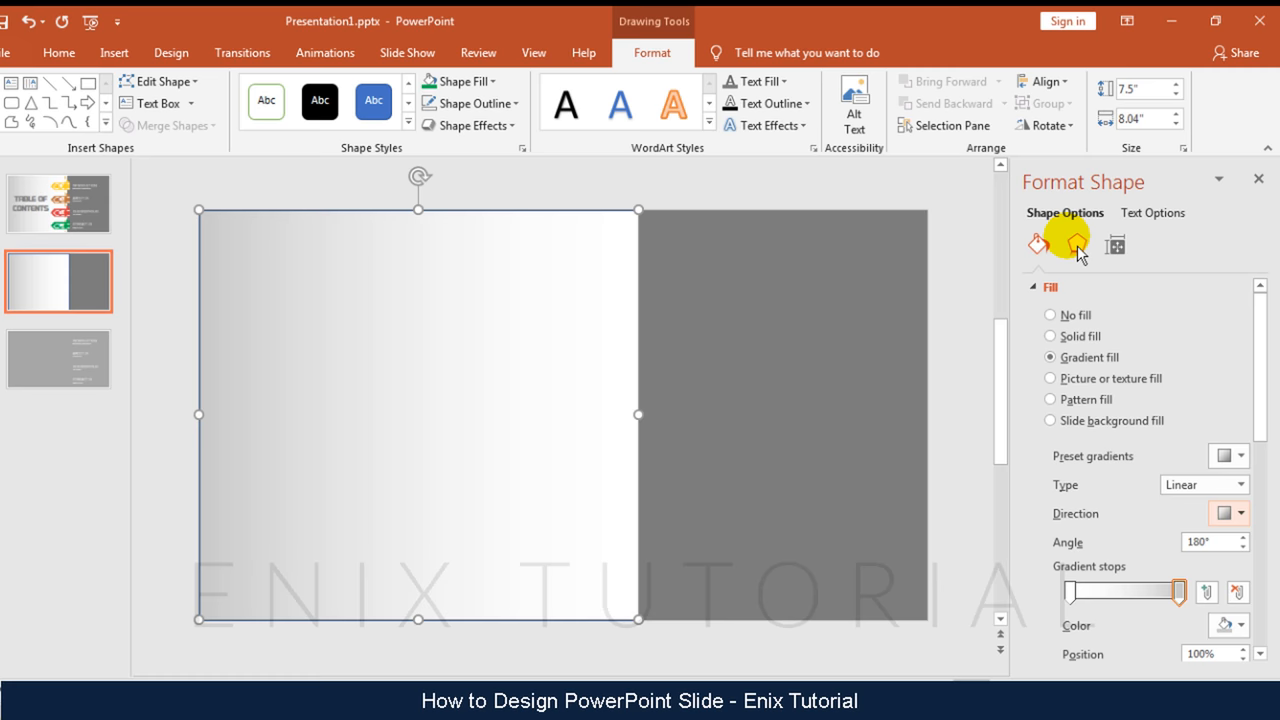
Apply an outer shadow preset to the gradient panel and deselect it.
click(1076, 244)
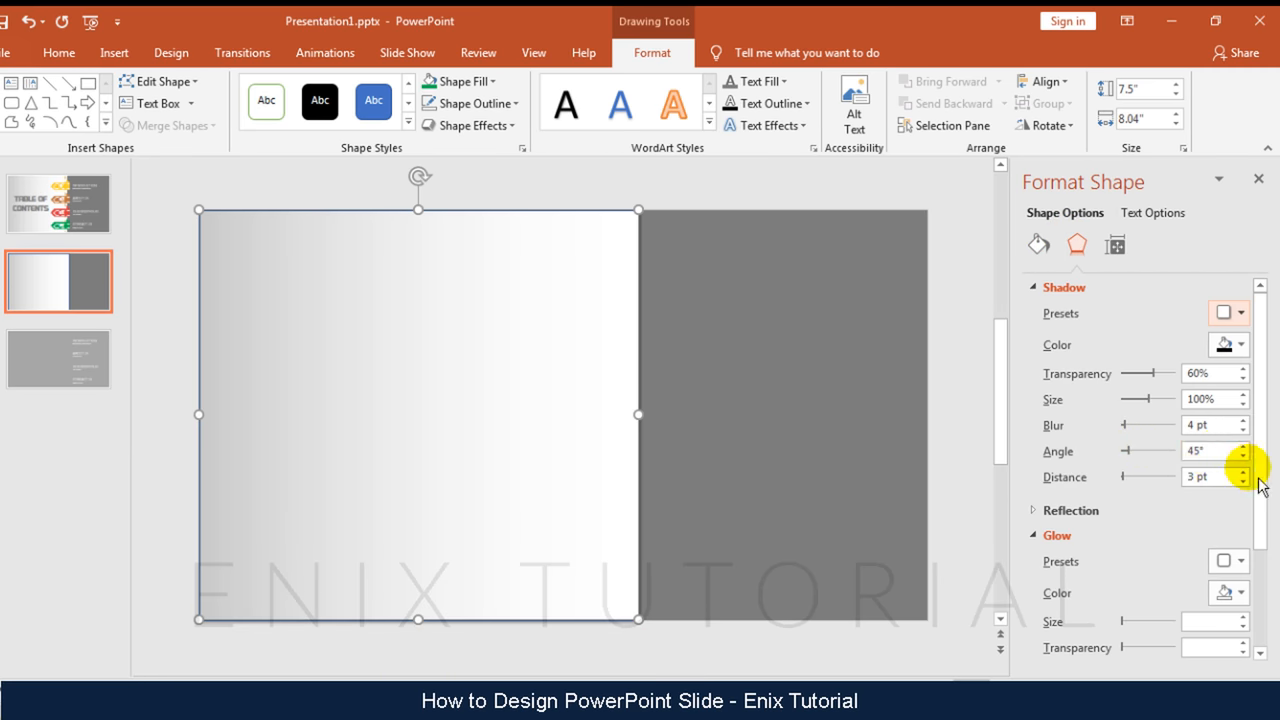
click(1244, 472)
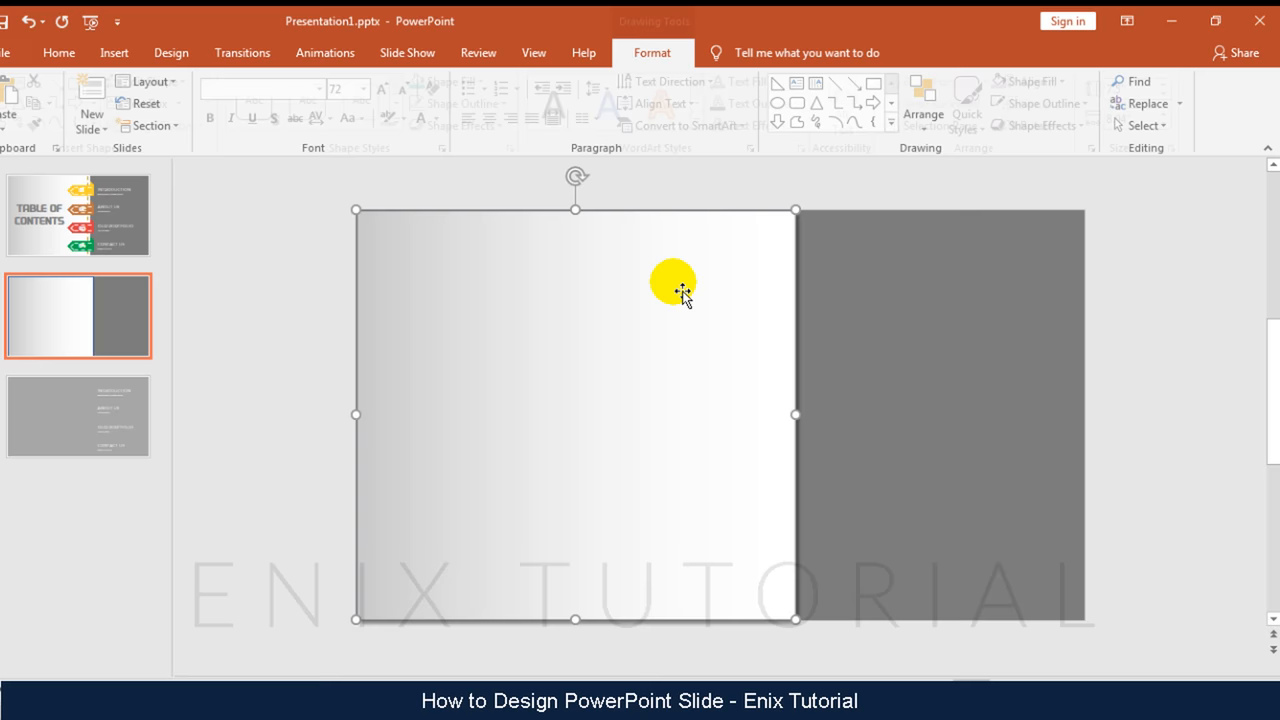
click(470, 104)
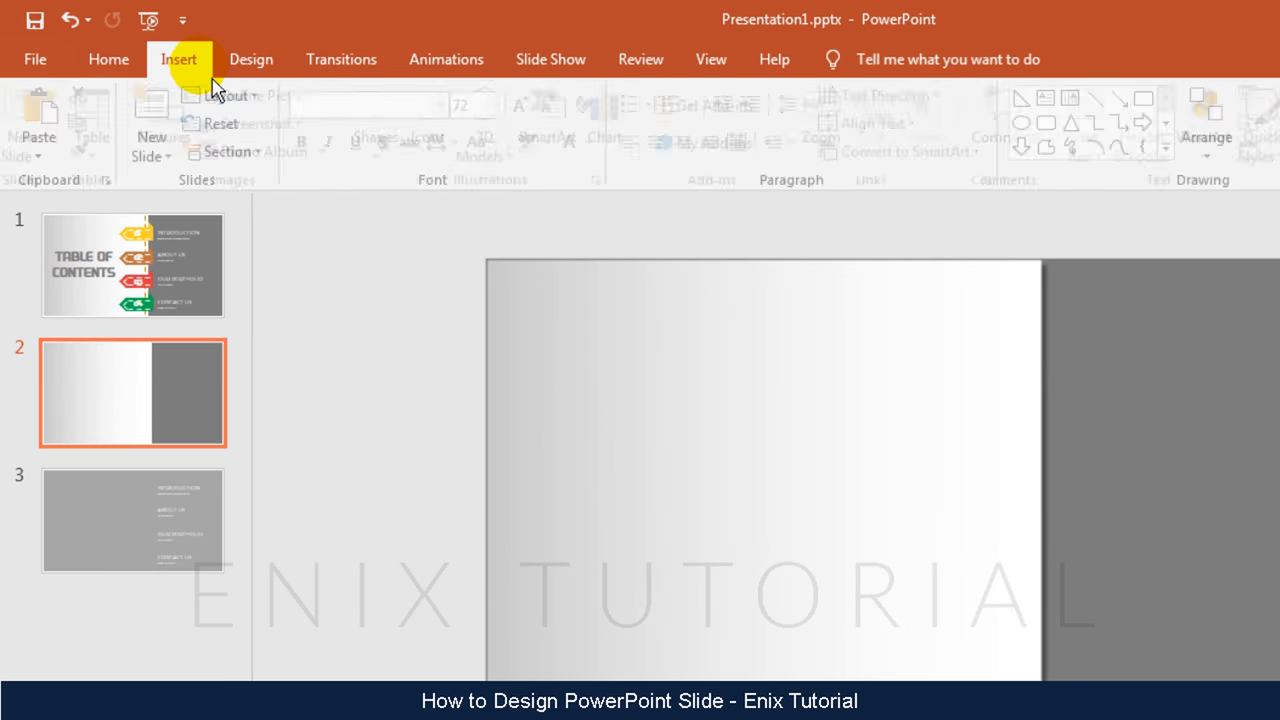
Add the TABLE OF CONTENTS text box at size 72 and centre it on the panel.
click(962, 114)
text(TABLE OF CONTENTS)
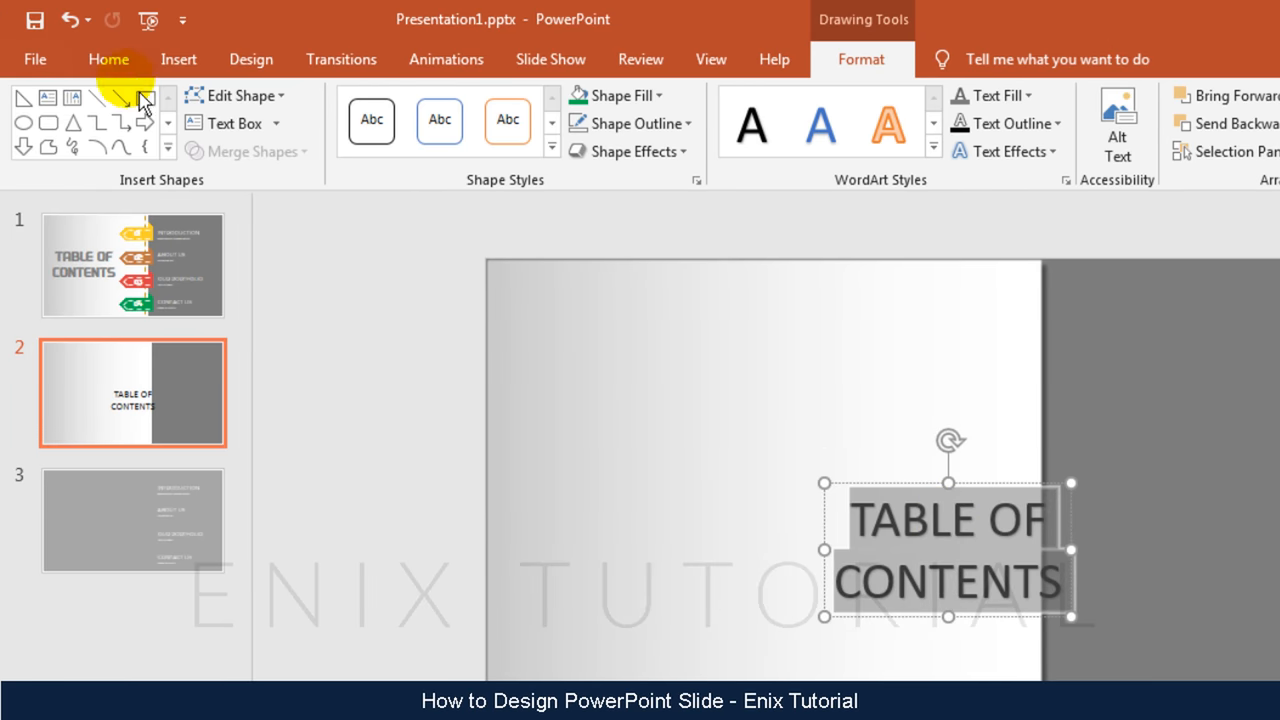
click(108, 60)
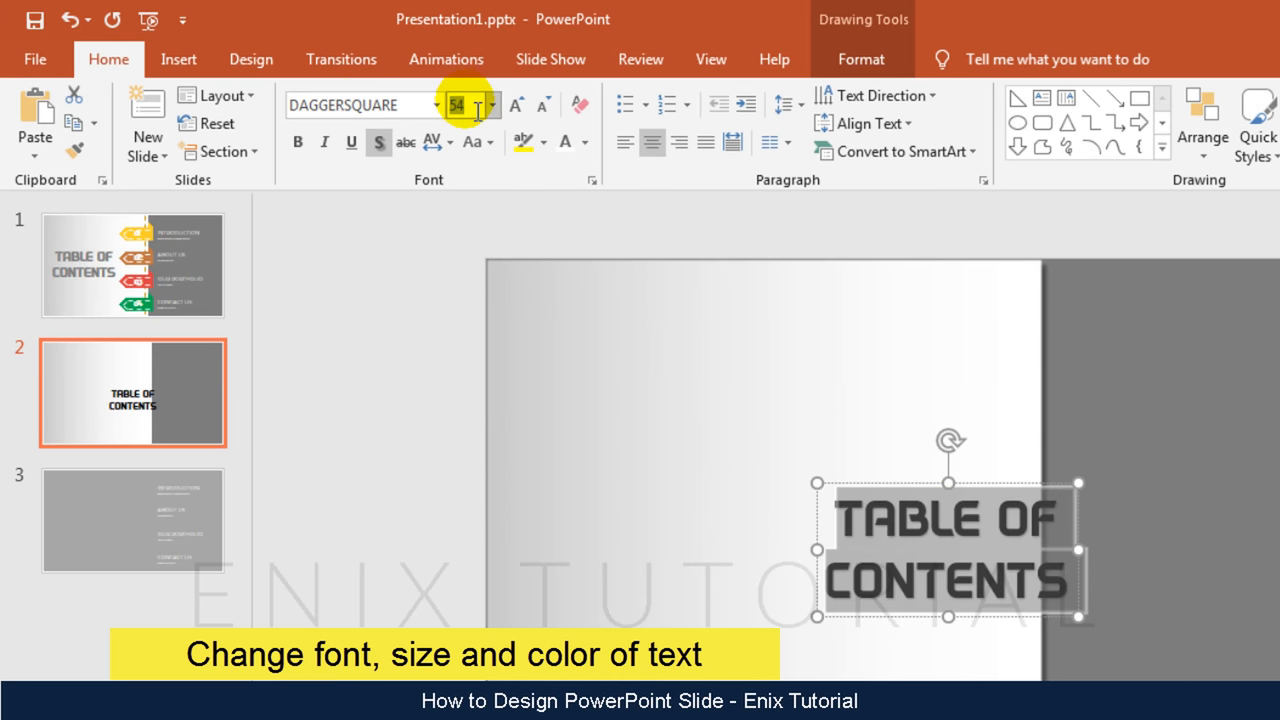
text(72)
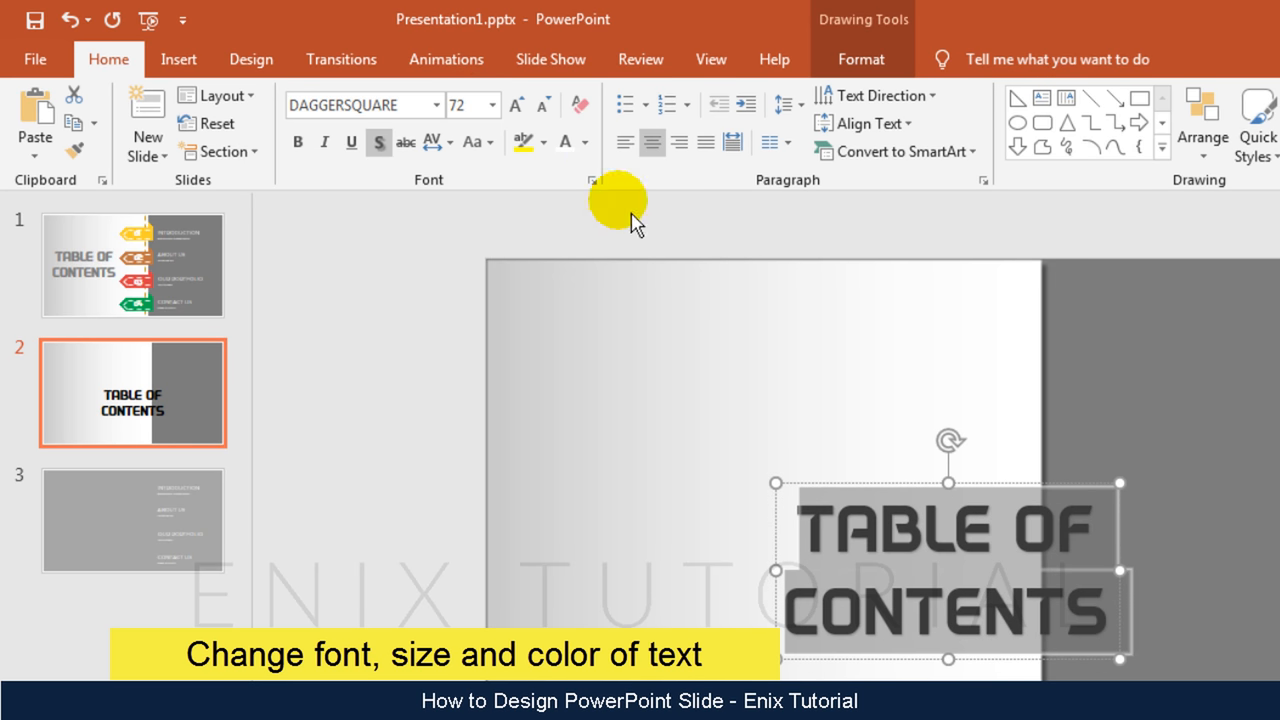
click(584, 142)
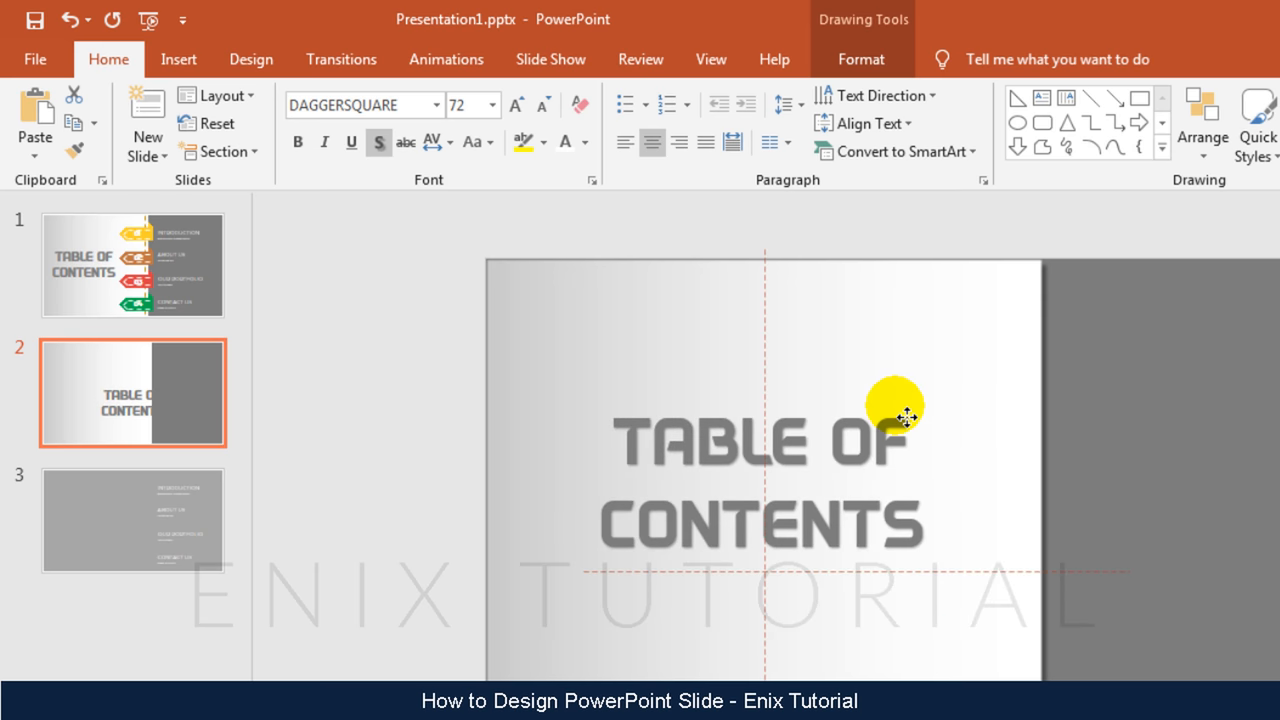
drag(900, 410, 844, 444)
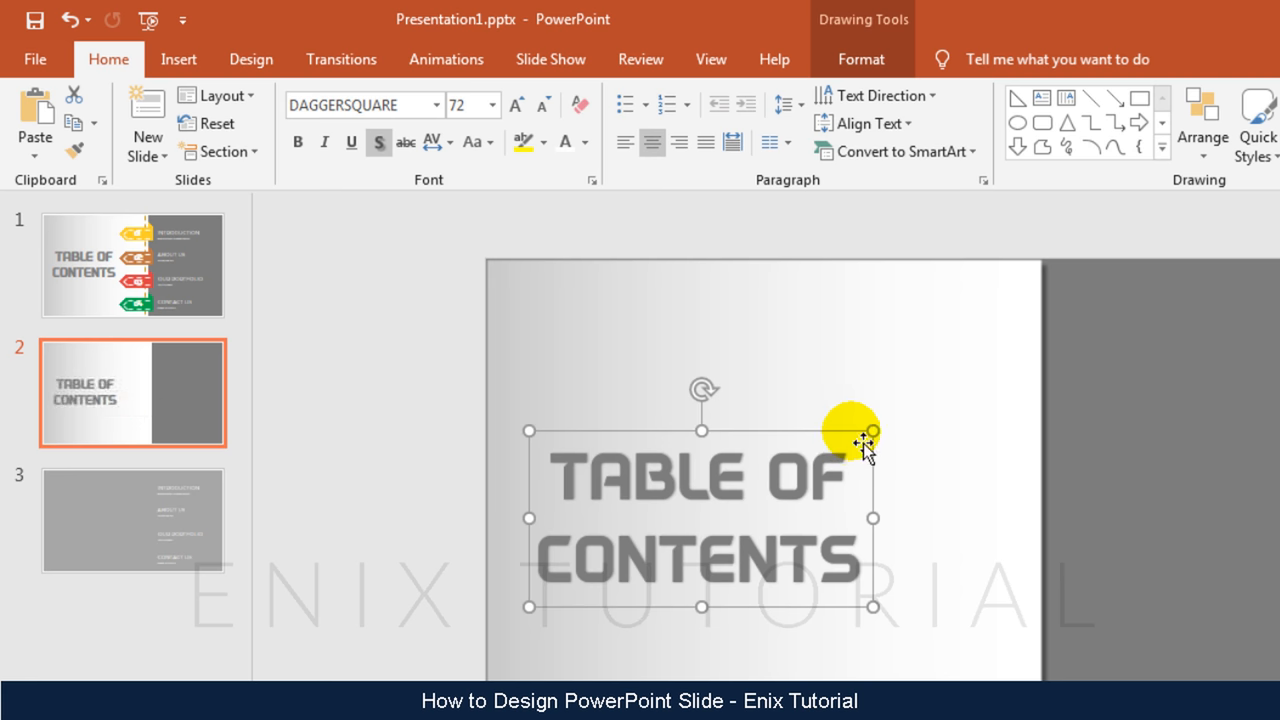
Apply a shadow preset to the title text and close the Format pane.
click(862, 60)
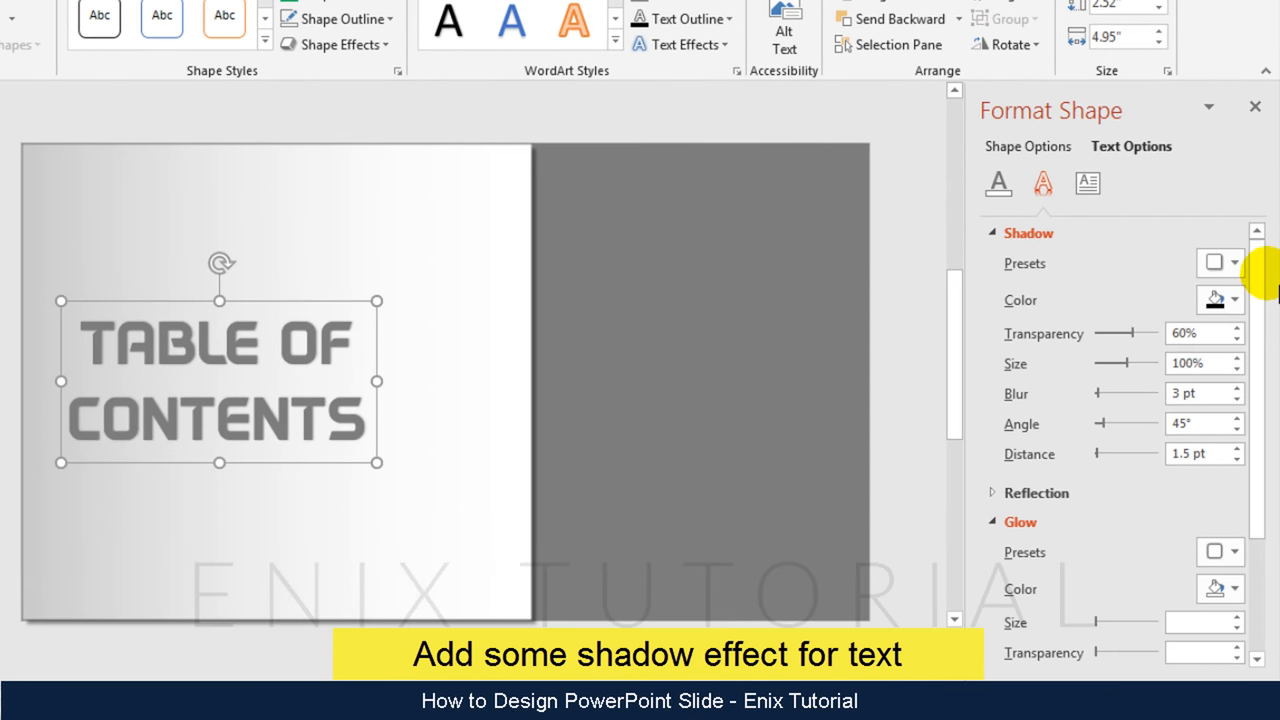
click(1230, 262)
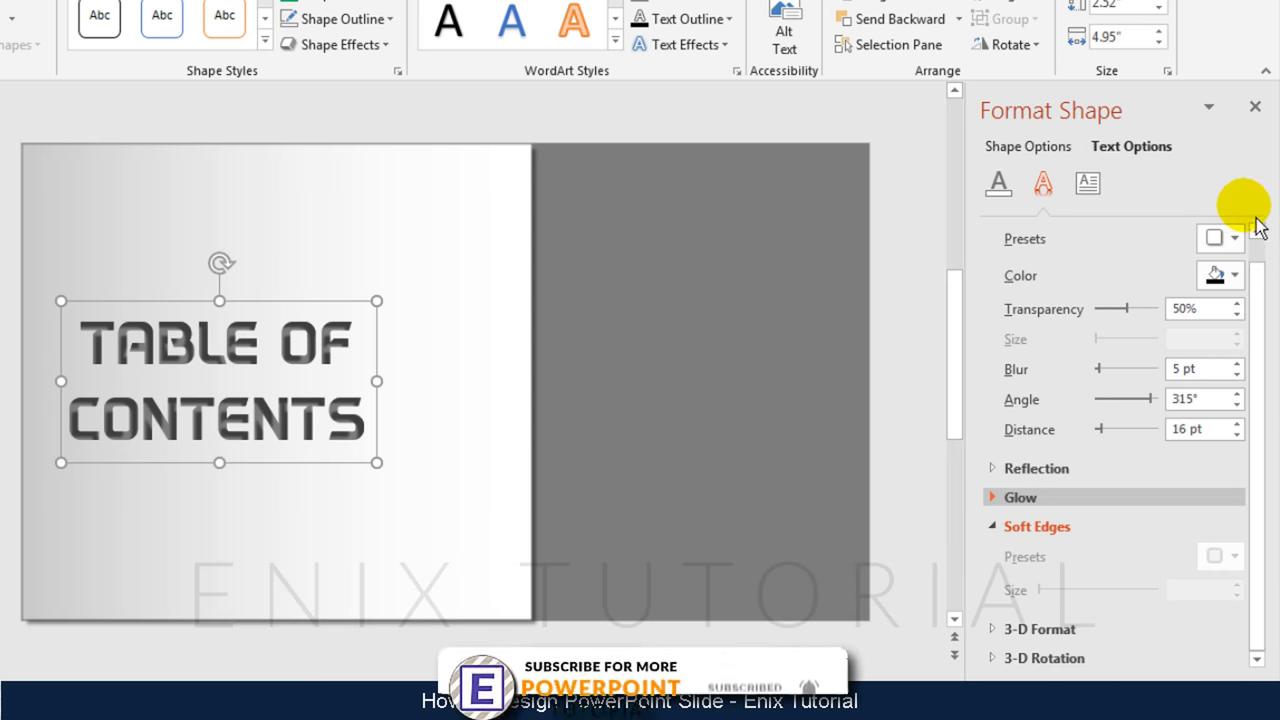
click(1256, 104)
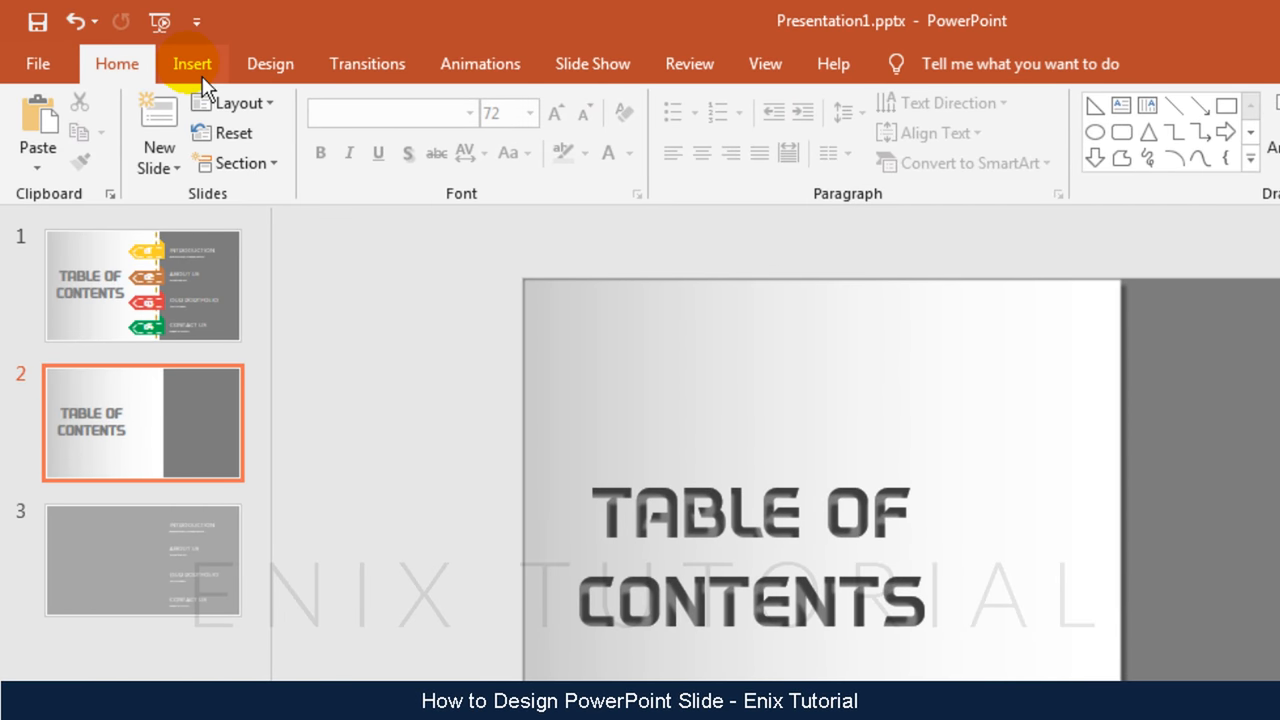
Draw a vertical divider line and make it a gold dashed outline.
click(192, 62)
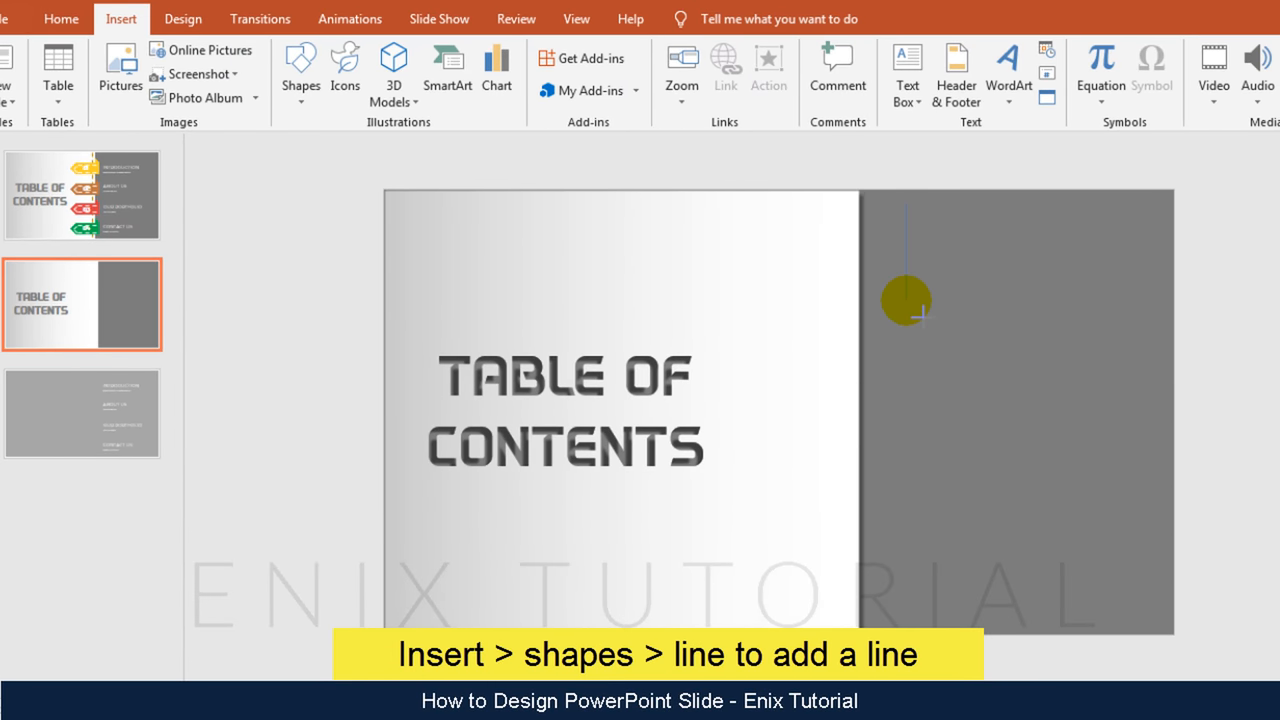
drag(906, 202, 906, 608)
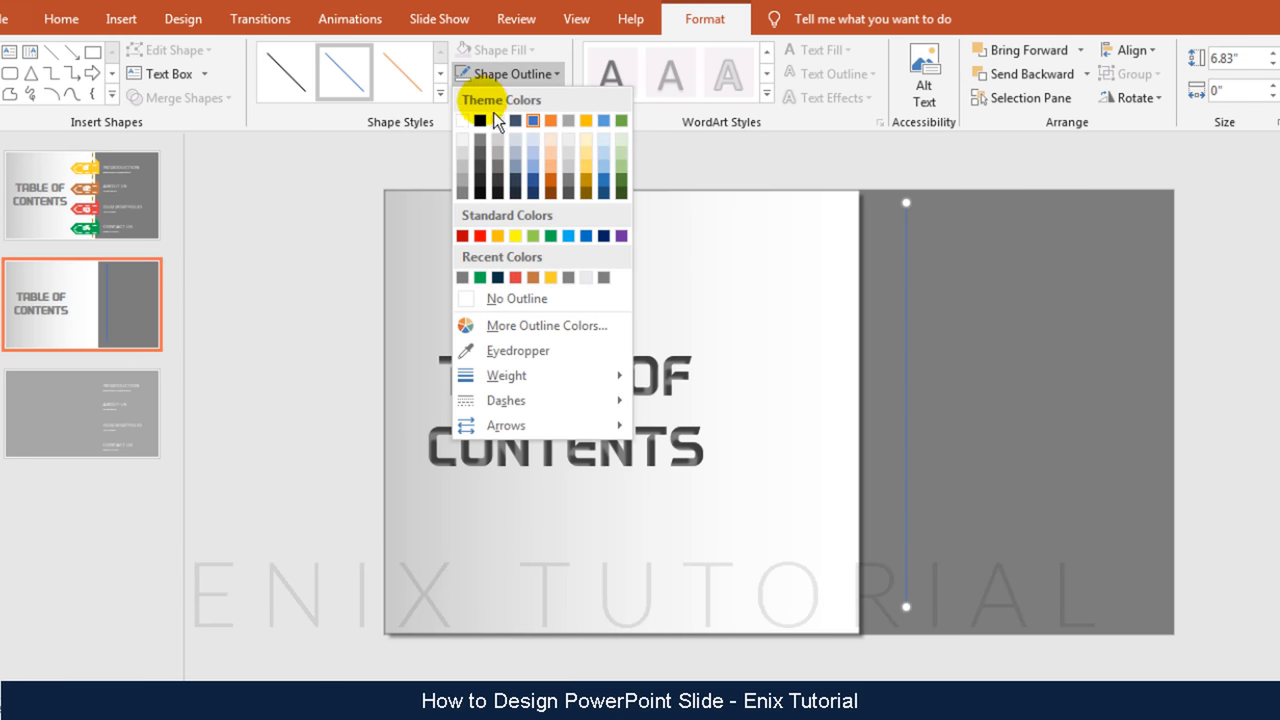
click(584, 188)
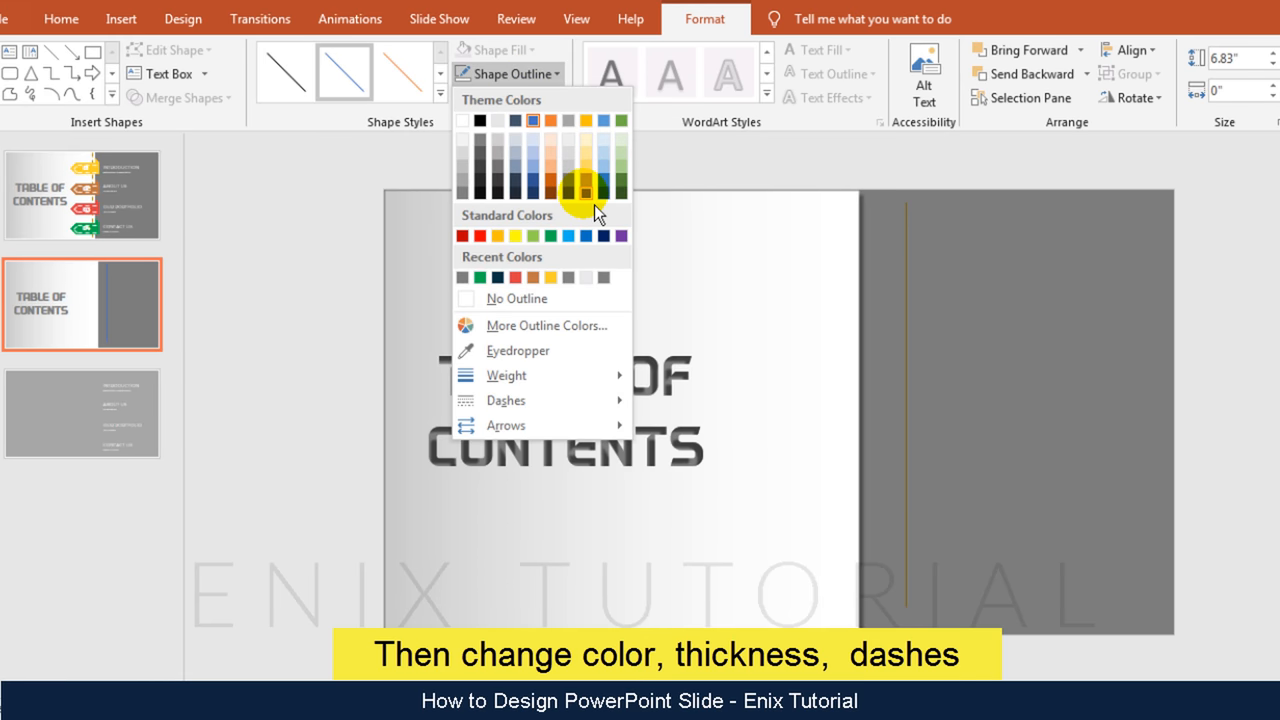
click(586, 188)
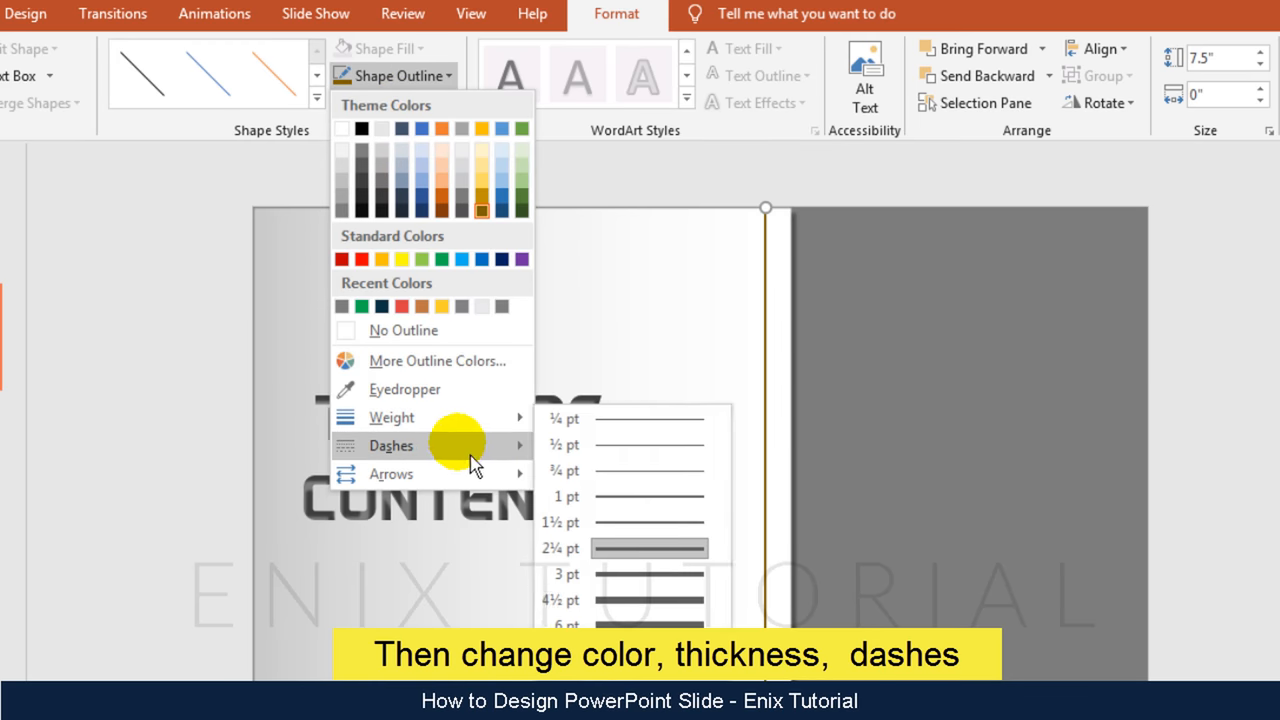
click(650, 548)
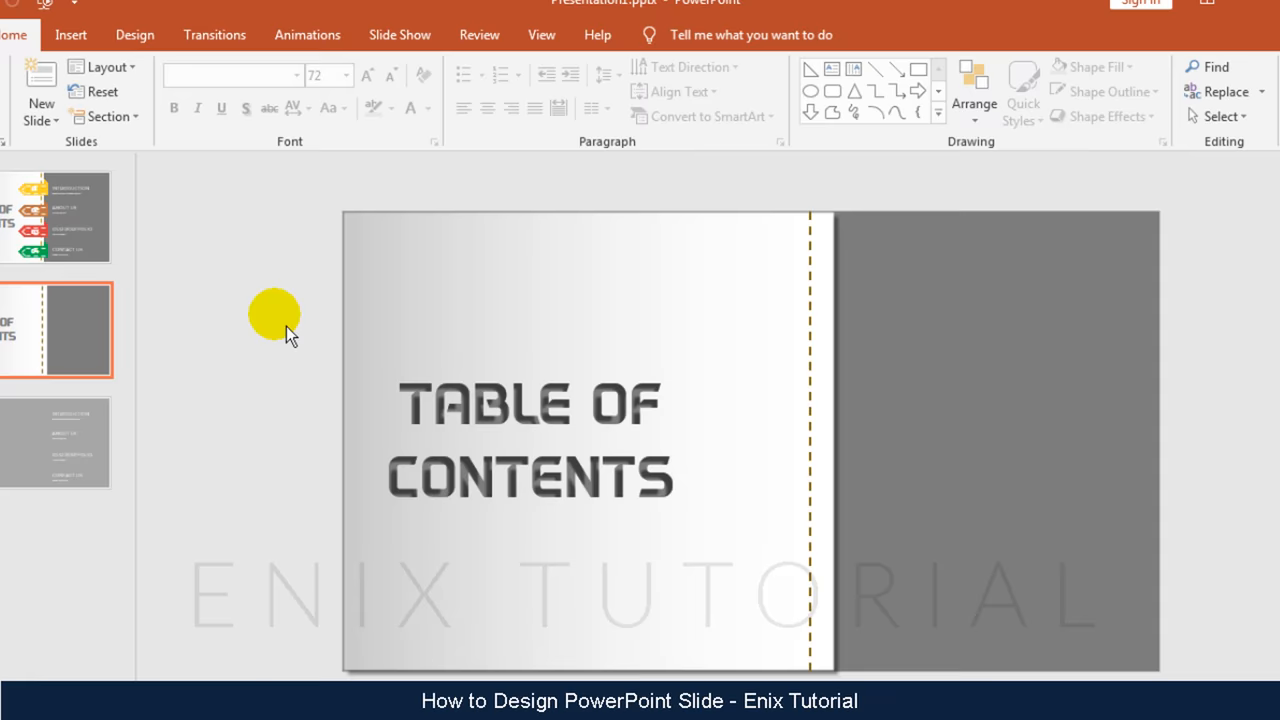
click(70, 32)
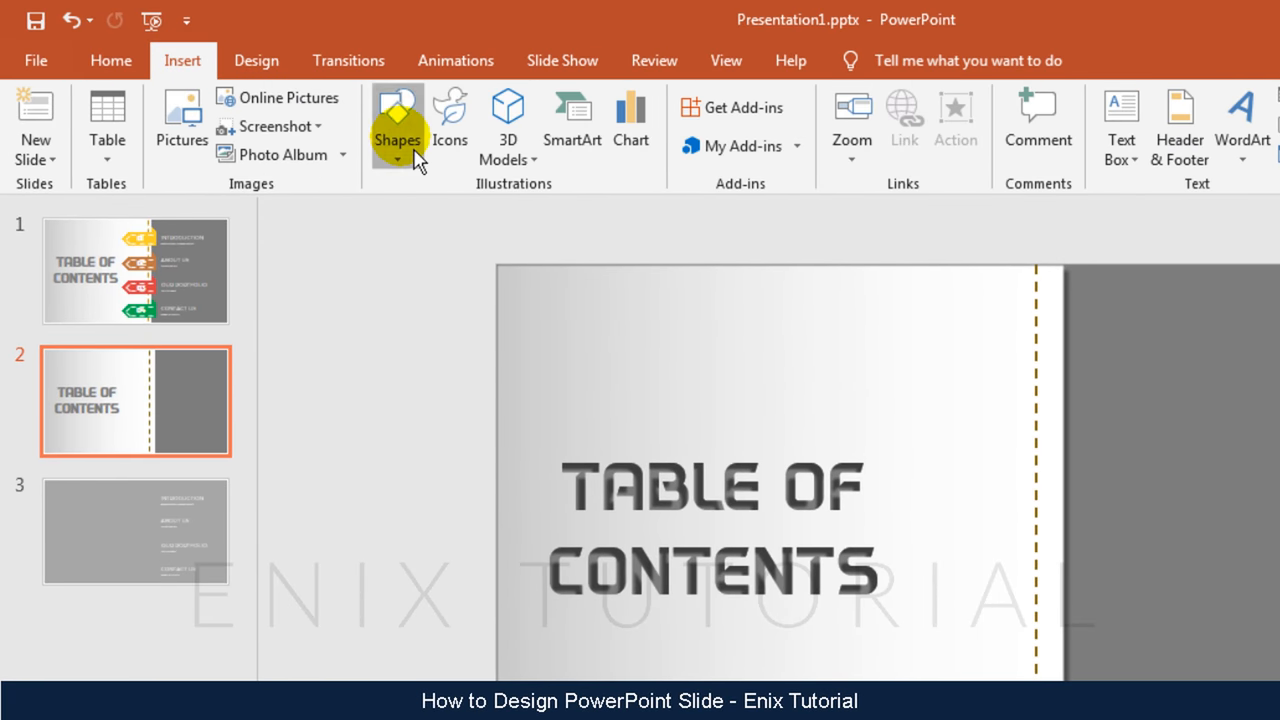
Combine a rectangle and a triangle into a left-pointing arrow tab shape.
drag(792, 318, 908, 344)
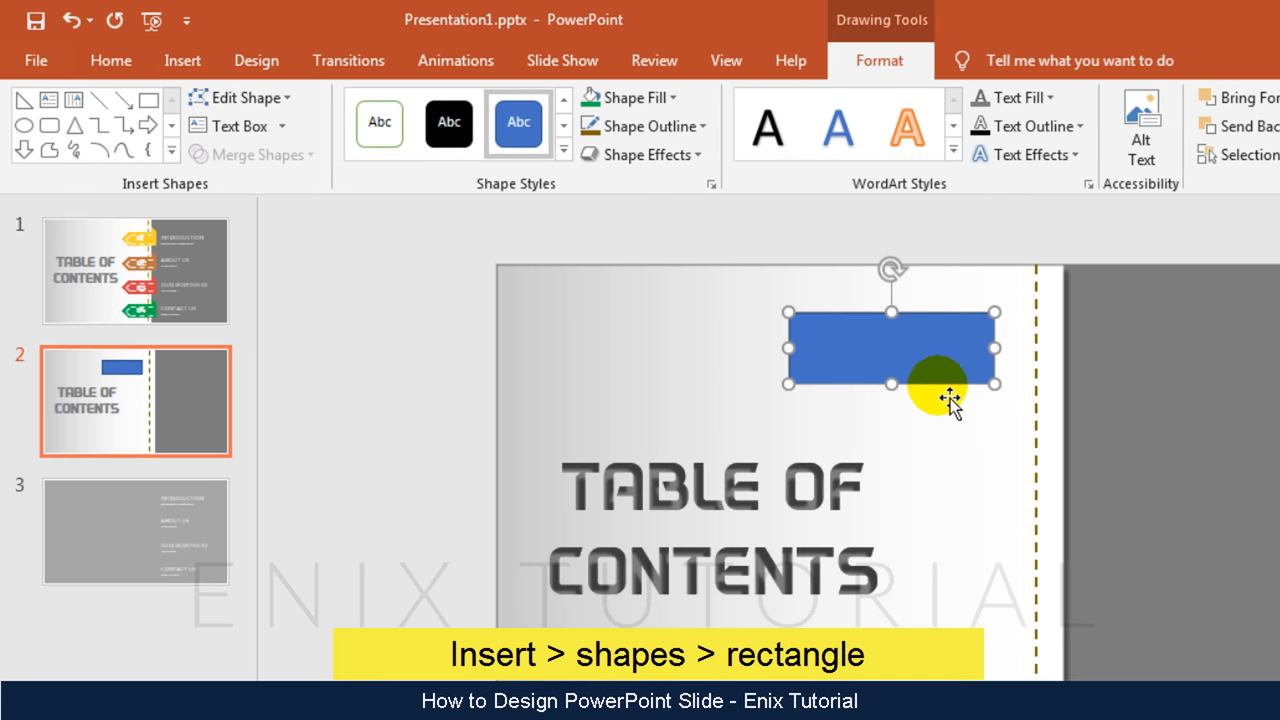
click(182, 60)
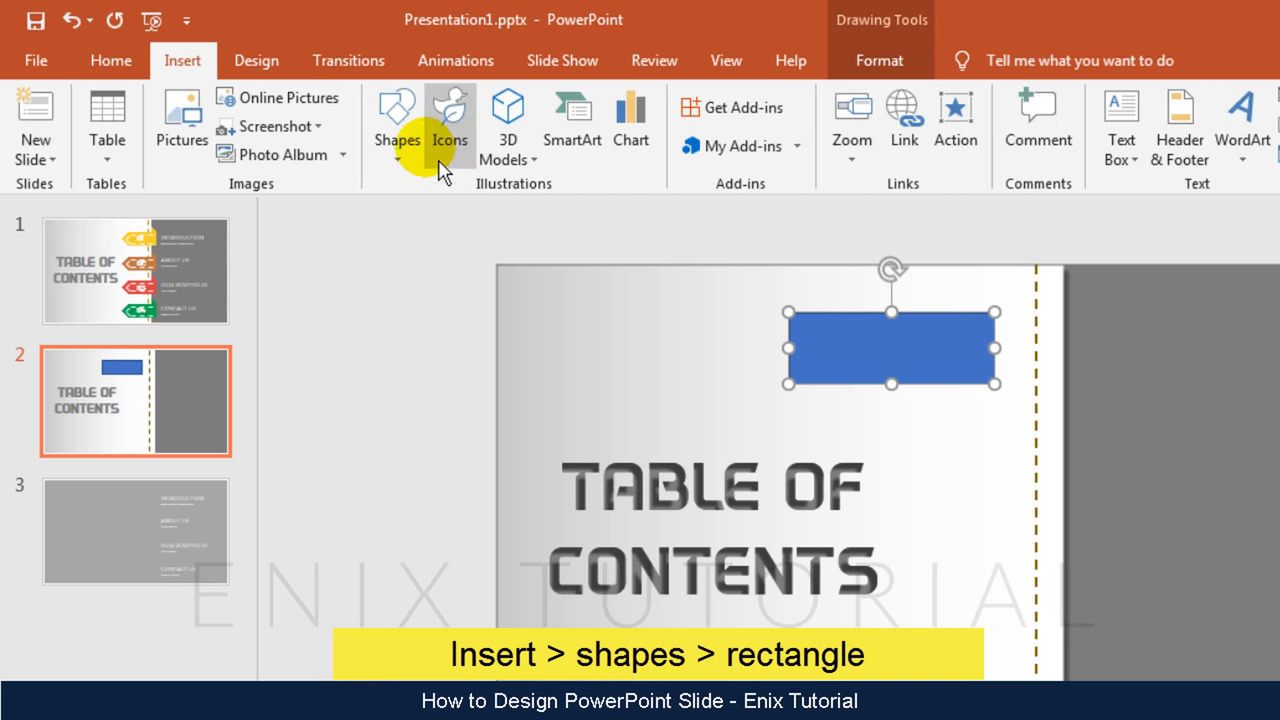
click(396, 120)
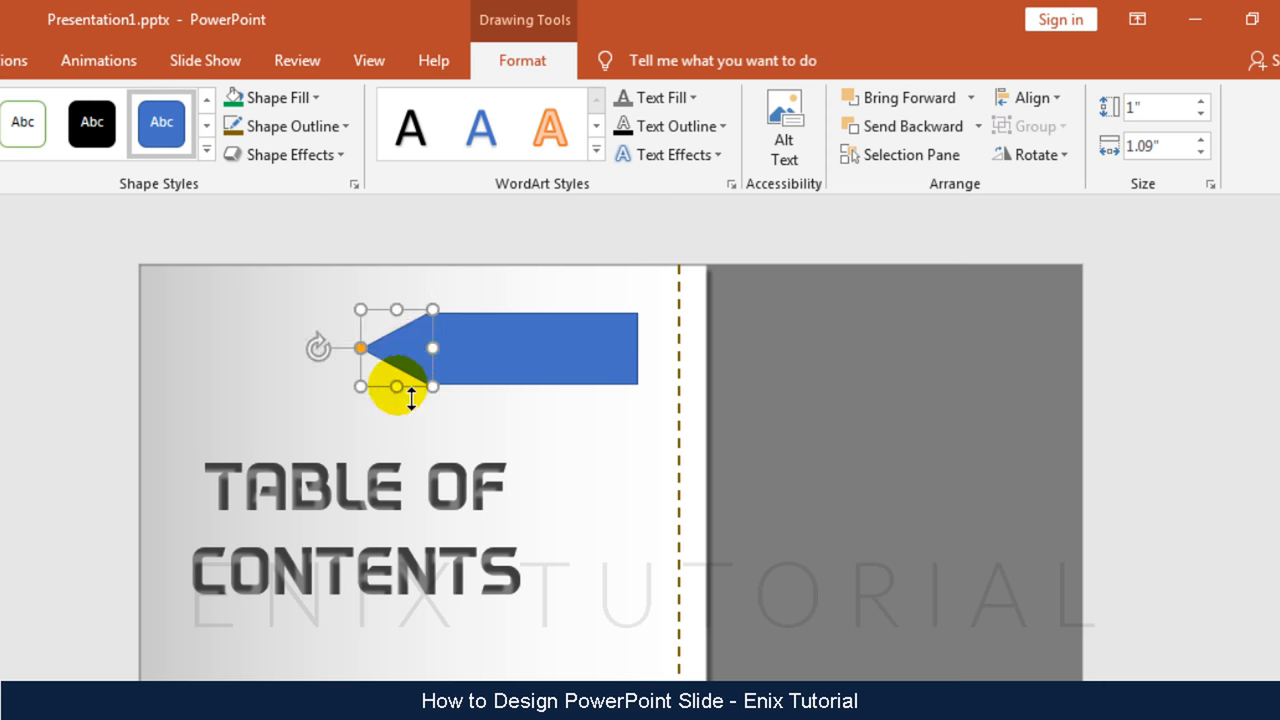
drag(396, 396, 412, 364)
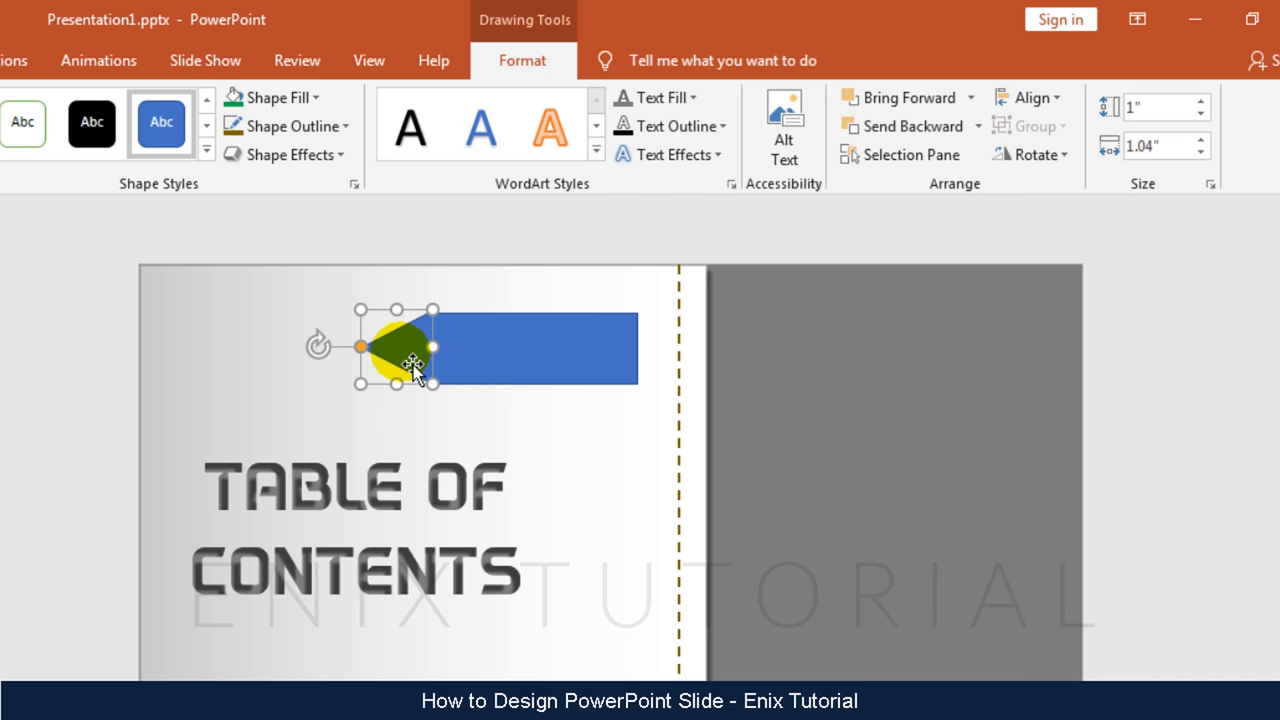
drag(412, 364, 404, 350)
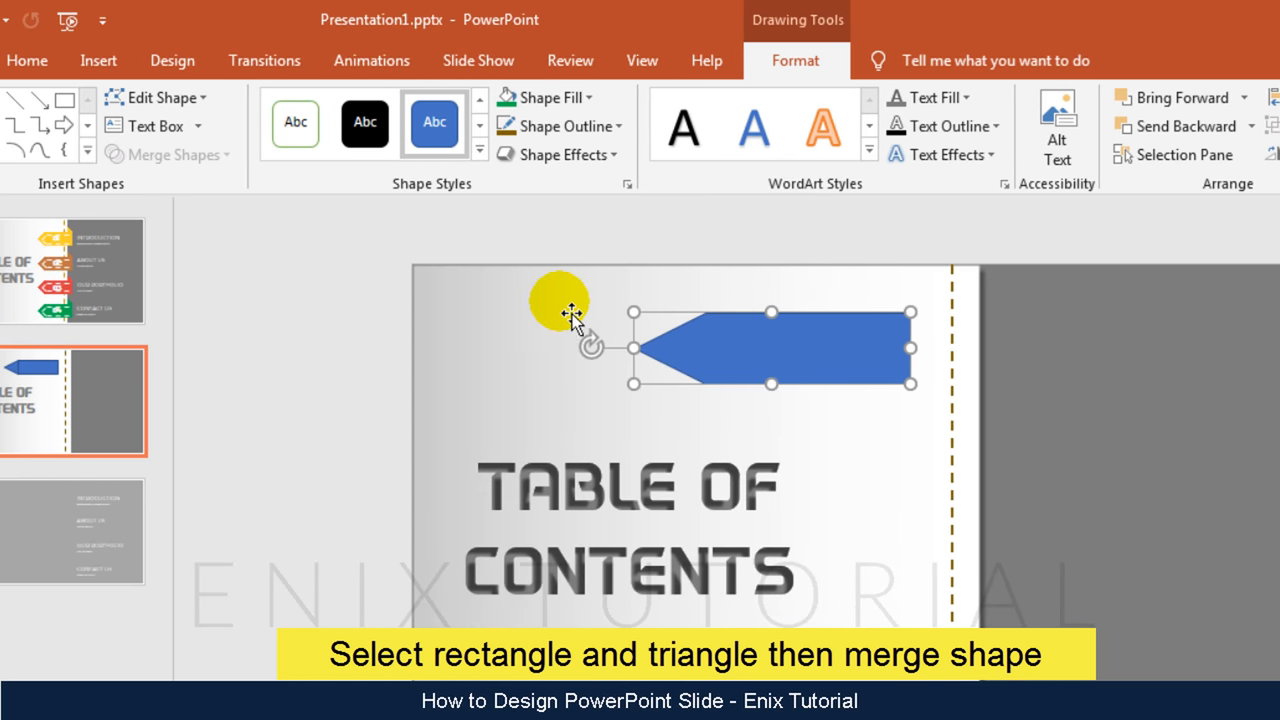
click(560, 126)
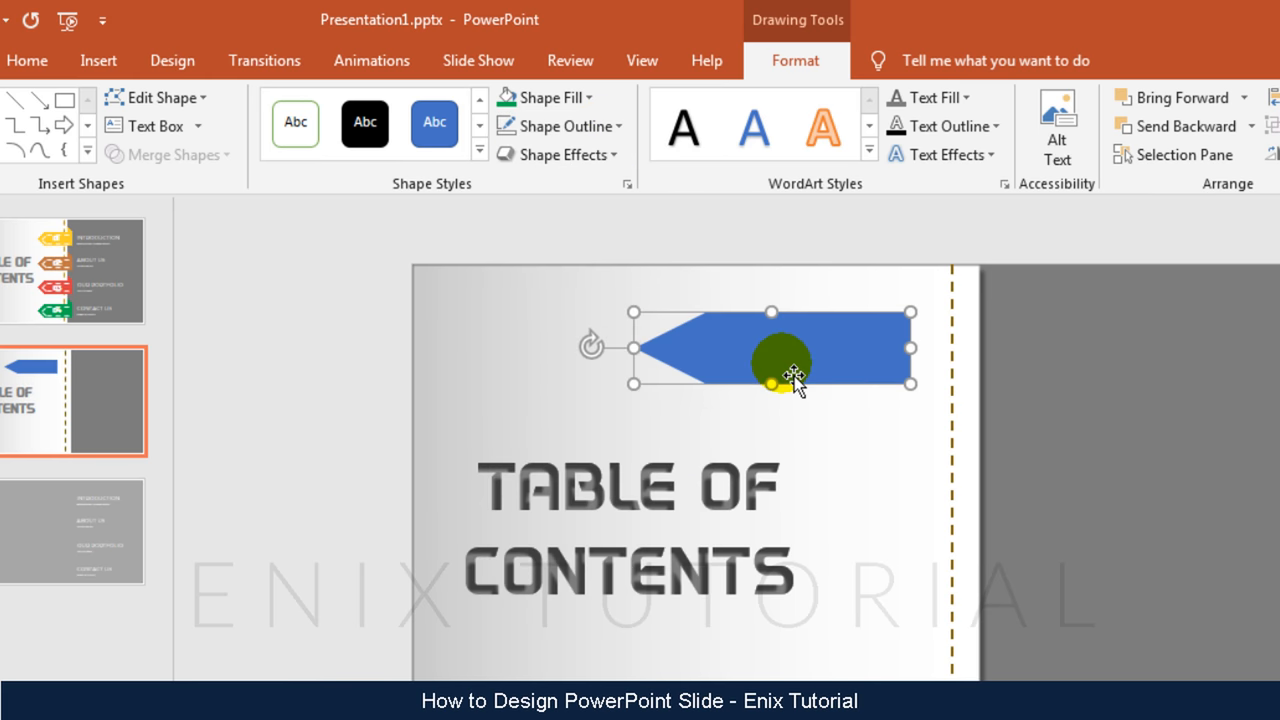
drag(784, 360, 796, 364)
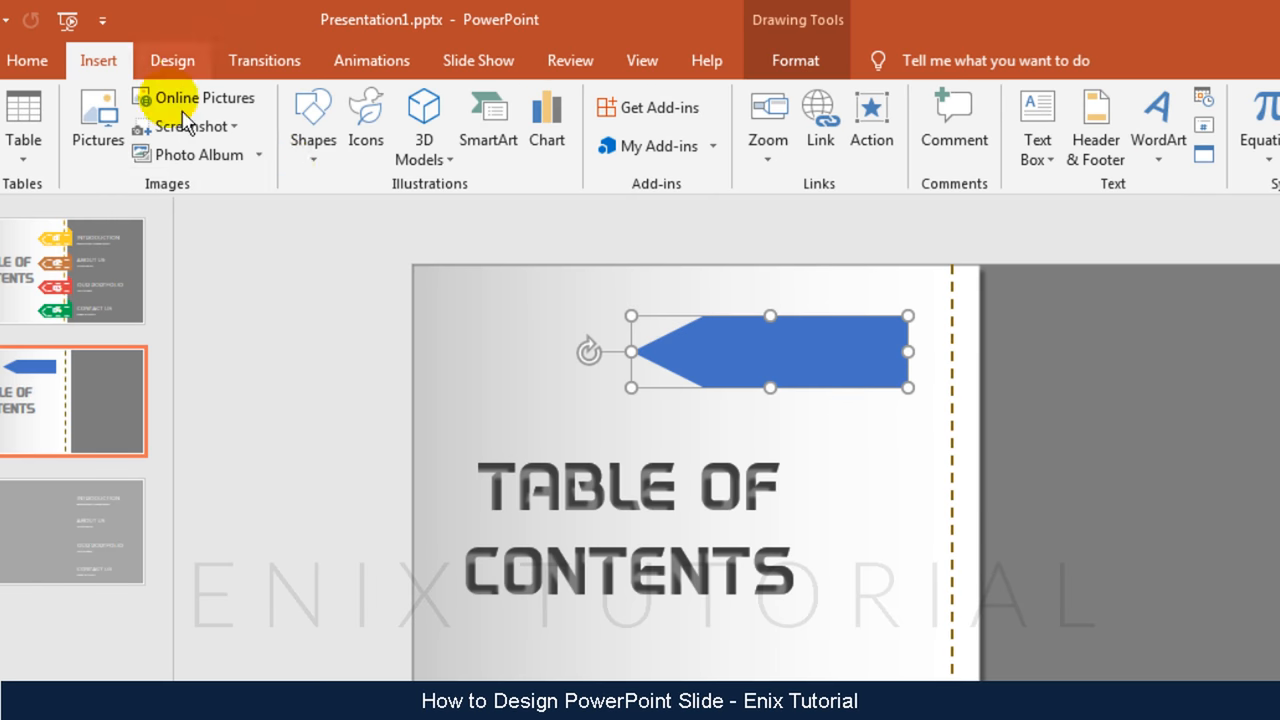
click(312, 120)
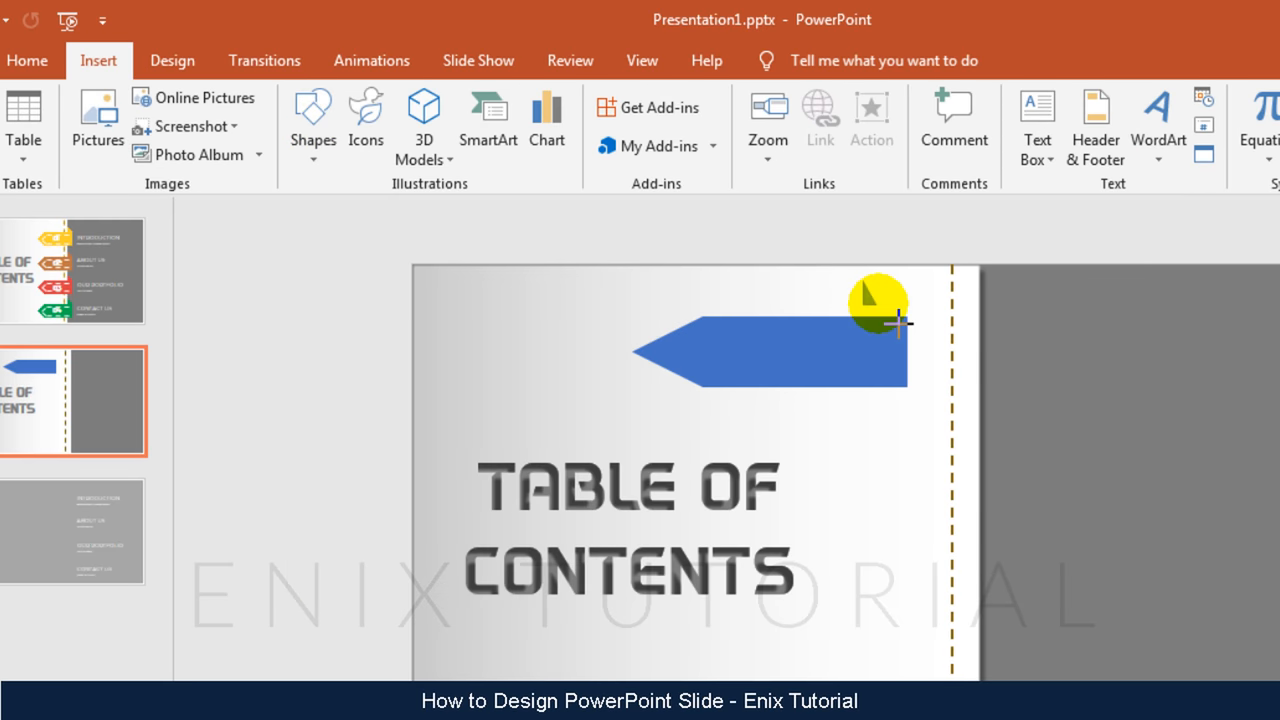
drag(876, 300, 888, 316)
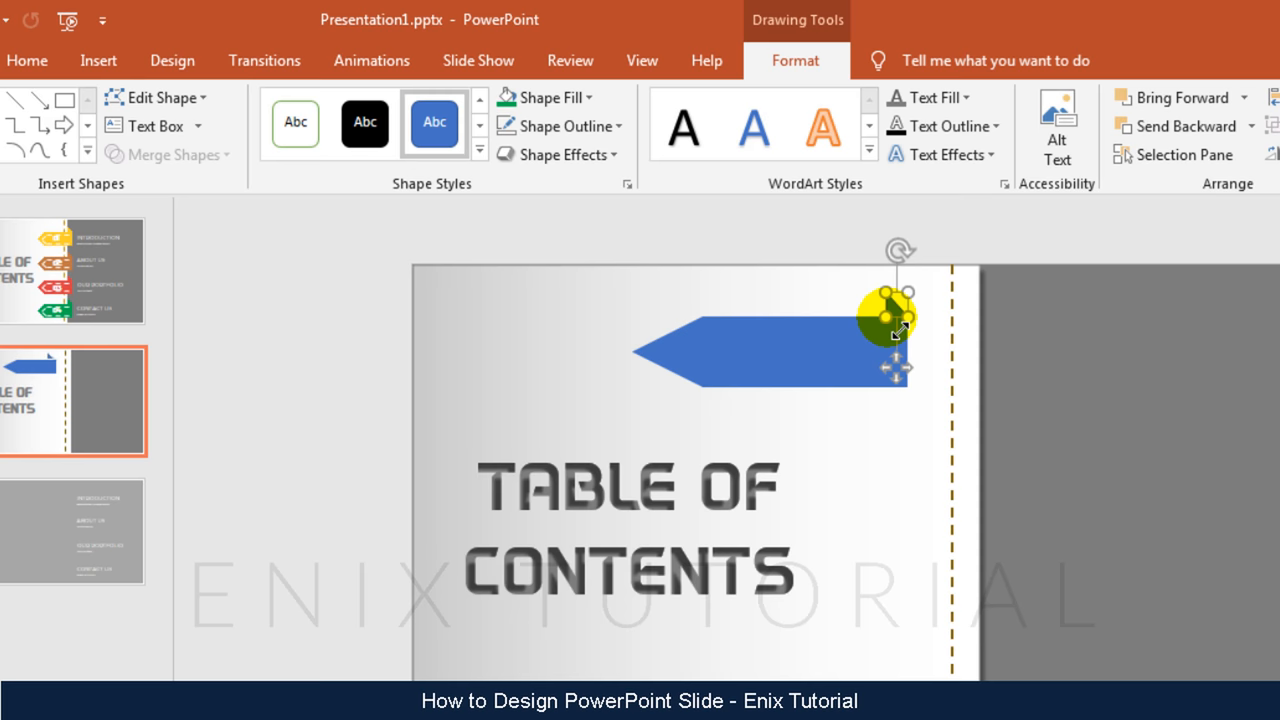
Remove the arrow's outline, move it across the divider and shorten it.
click(562, 126)
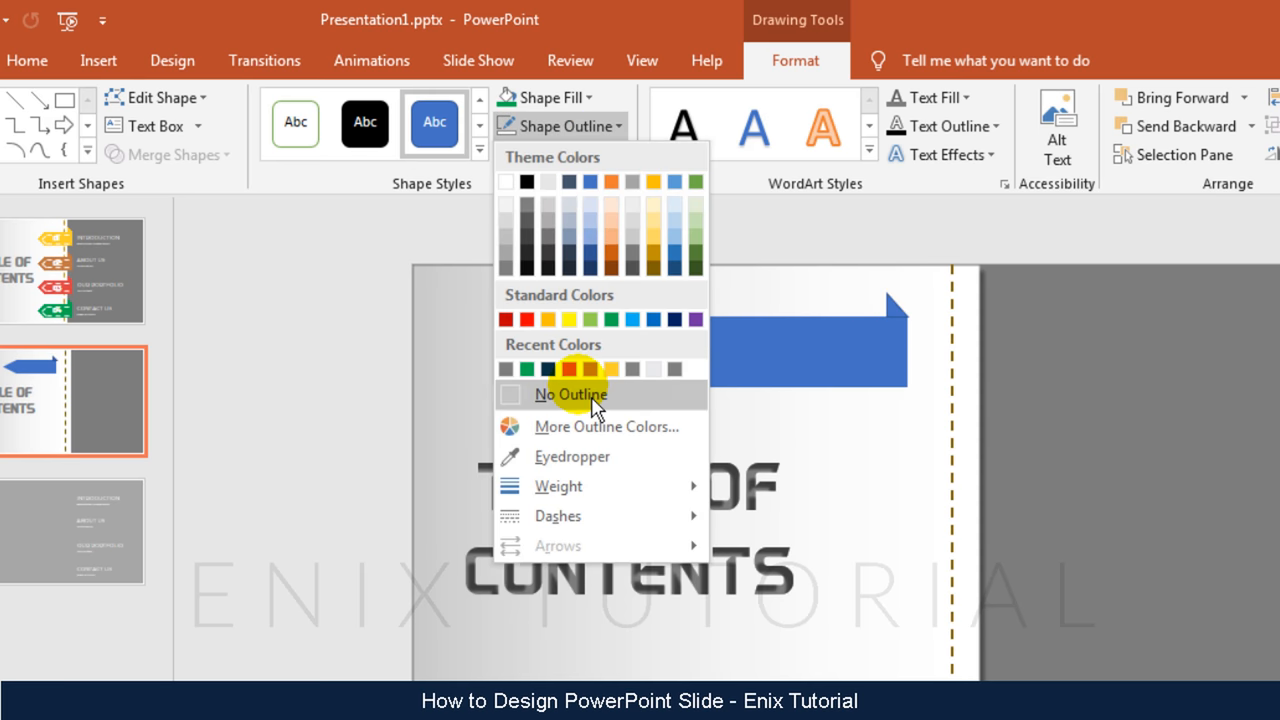
click(568, 396)
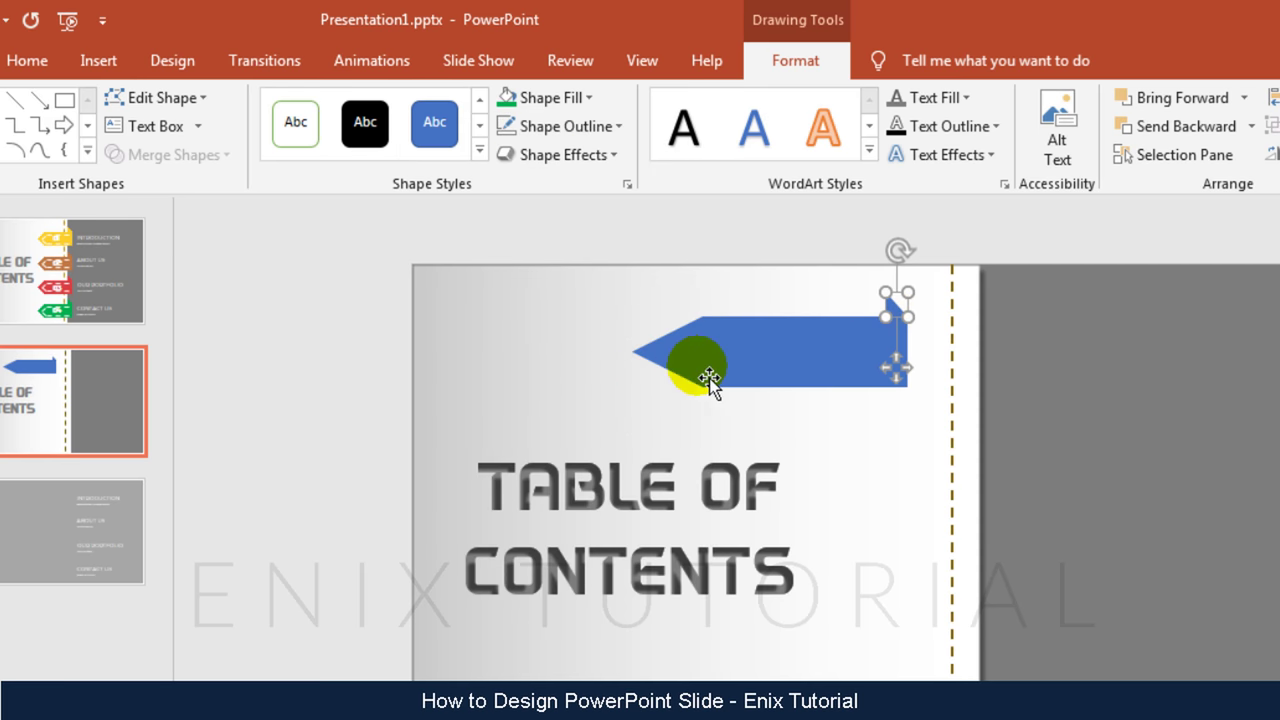
click(170, 156)
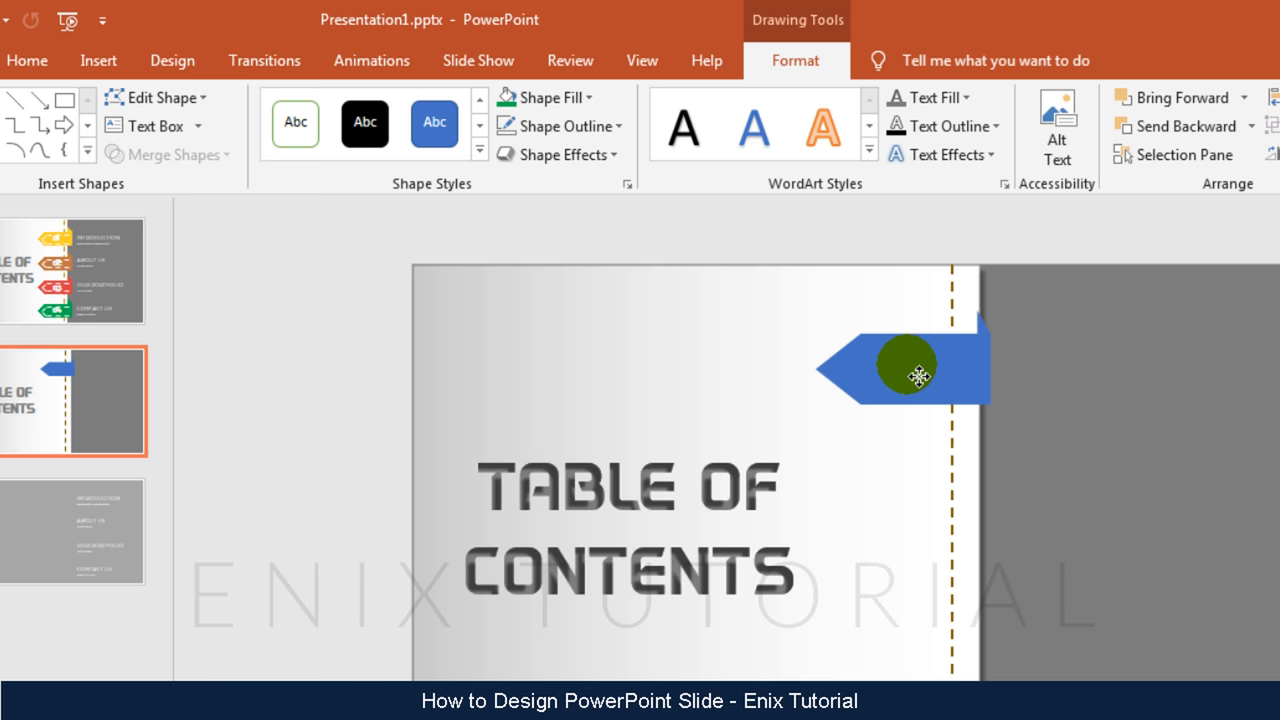
drag(908, 364, 864, 360)
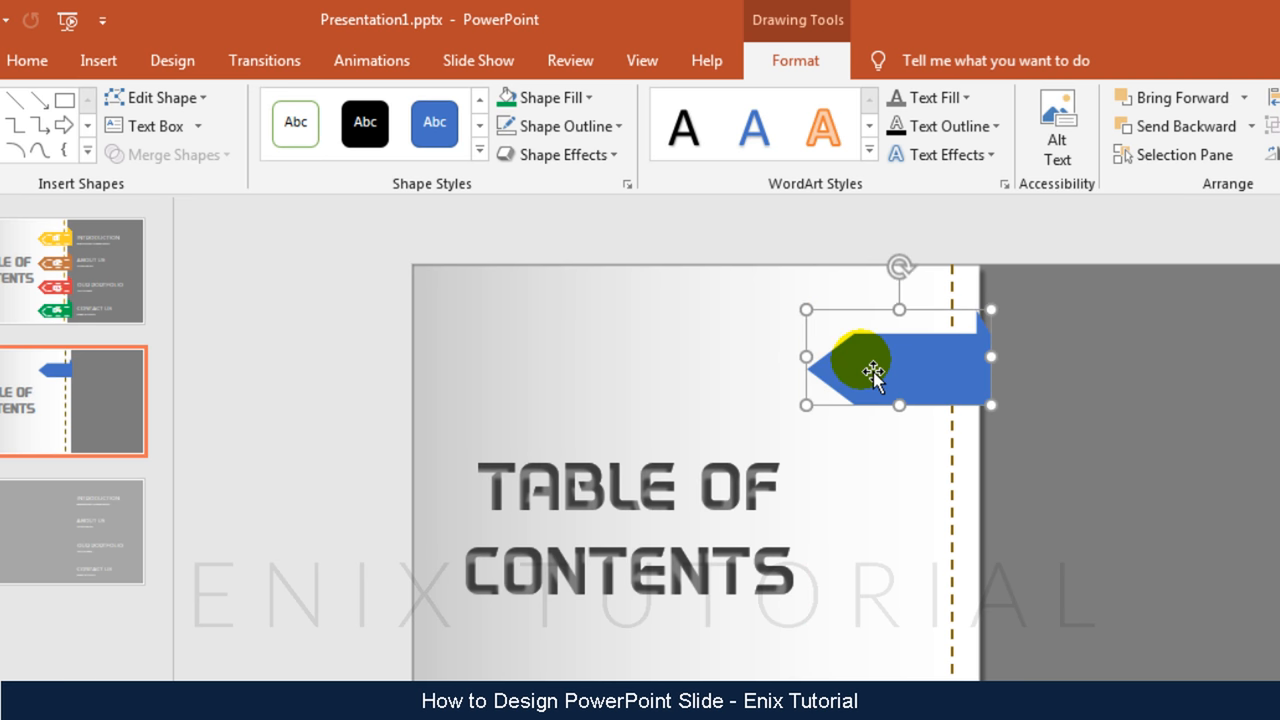
drag(870, 376, 870, 364)
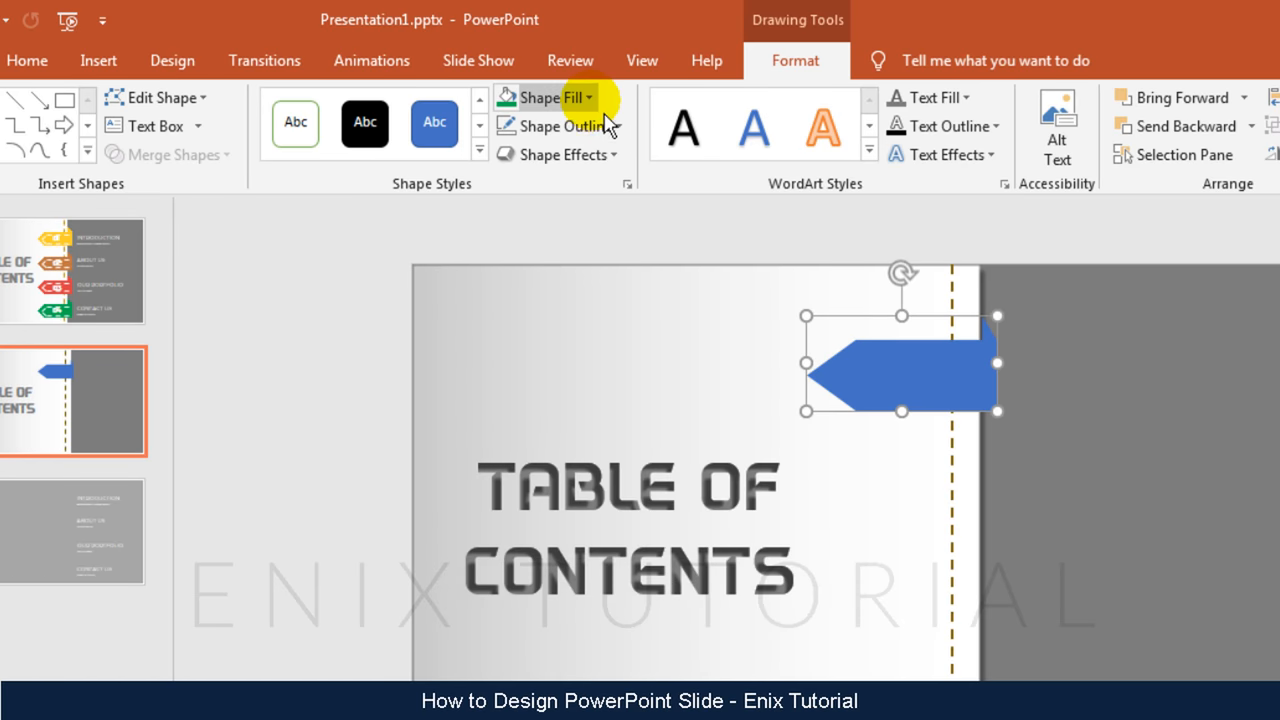
Fill the arrow gold and give it an outer offset shadow with adjusted distance.
click(552, 96)
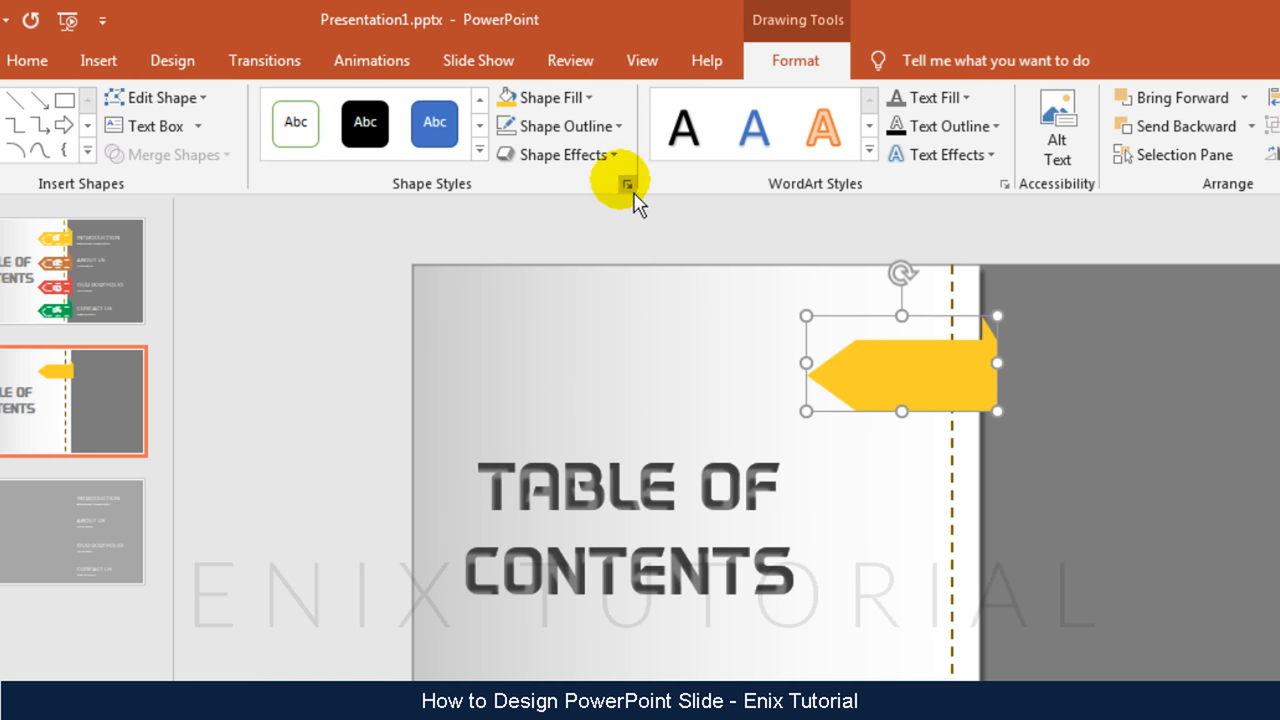
click(628, 184)
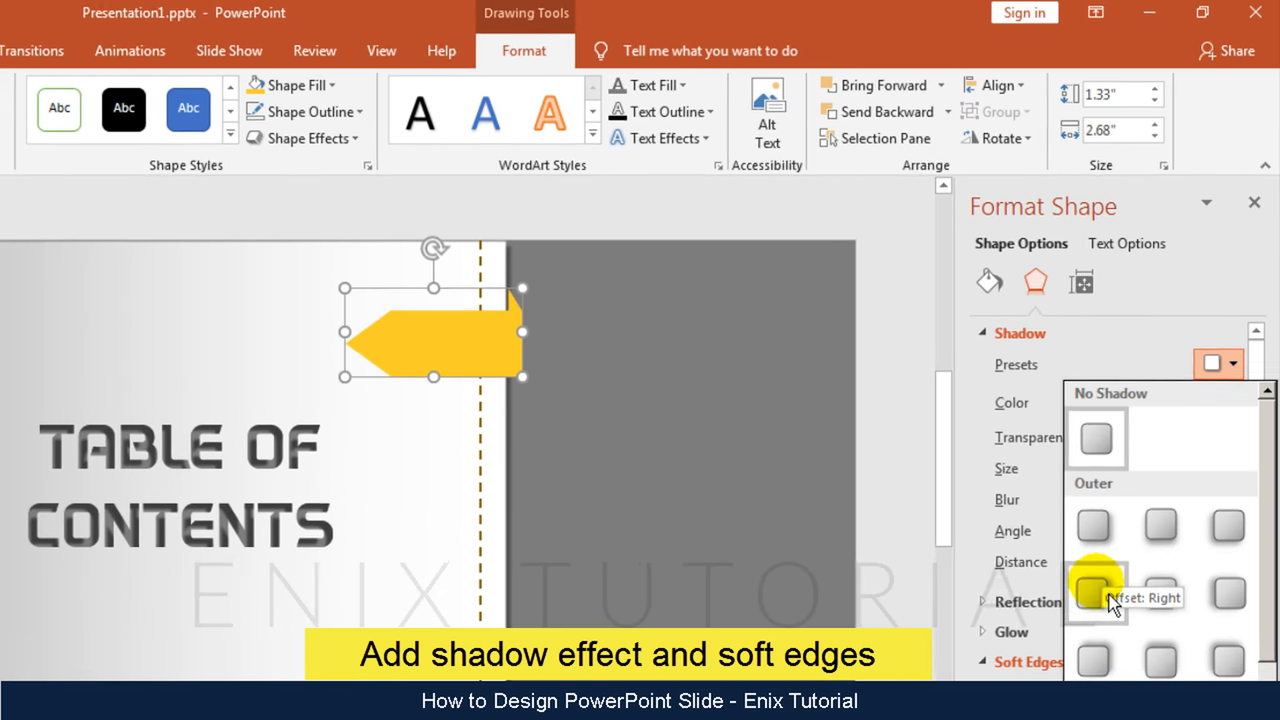
click(1096, 604)
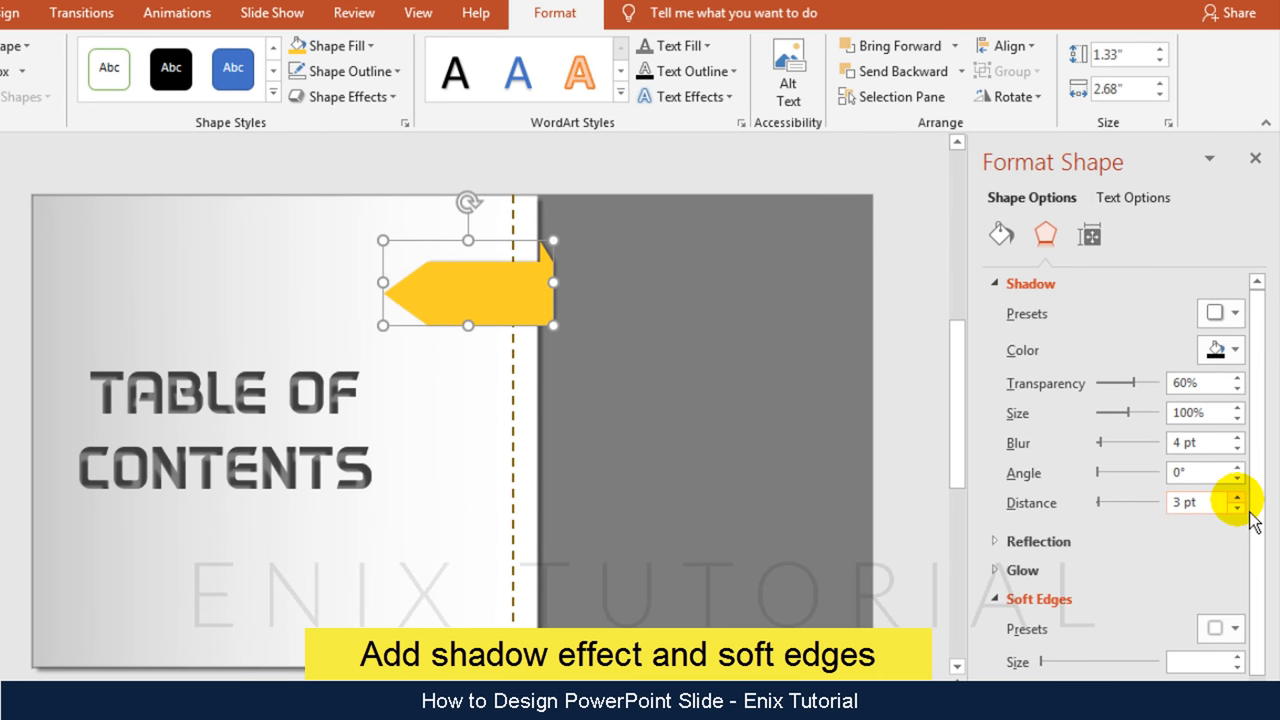
click(1232, 496)
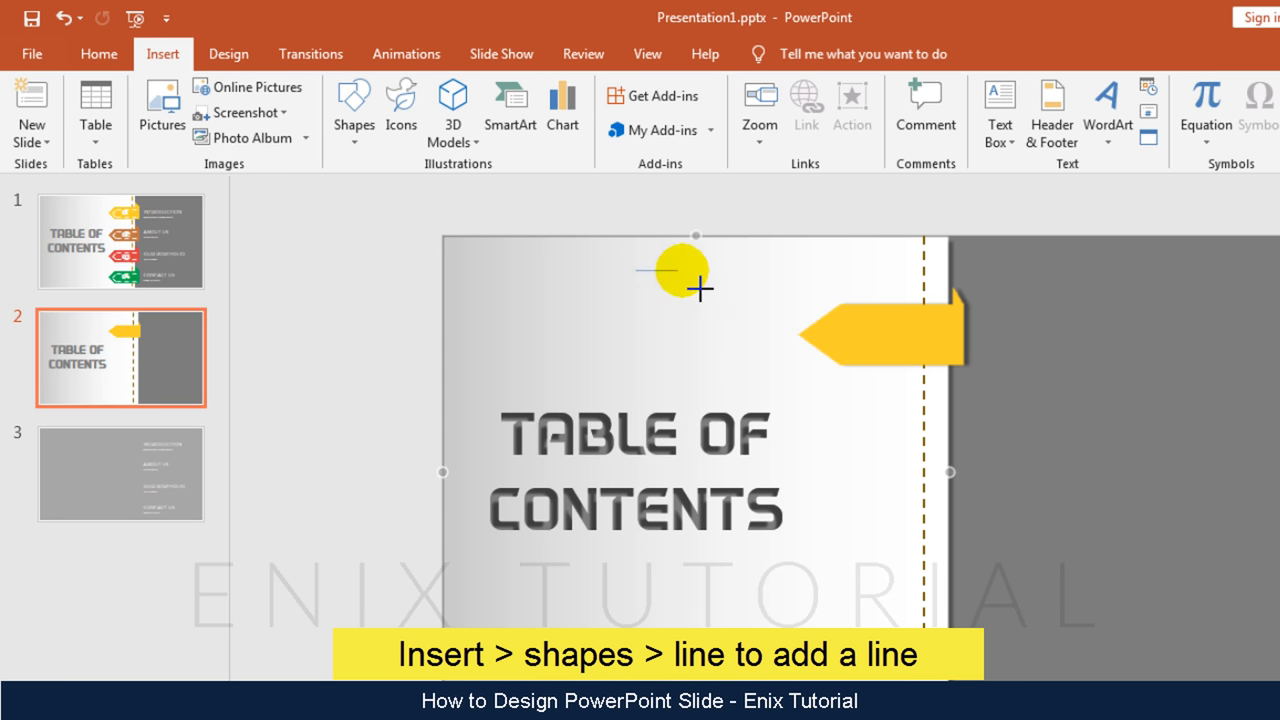
Create a white dashed stitch line and lay it along the arrow's top edge.
drag(636, 270, 786, 270)
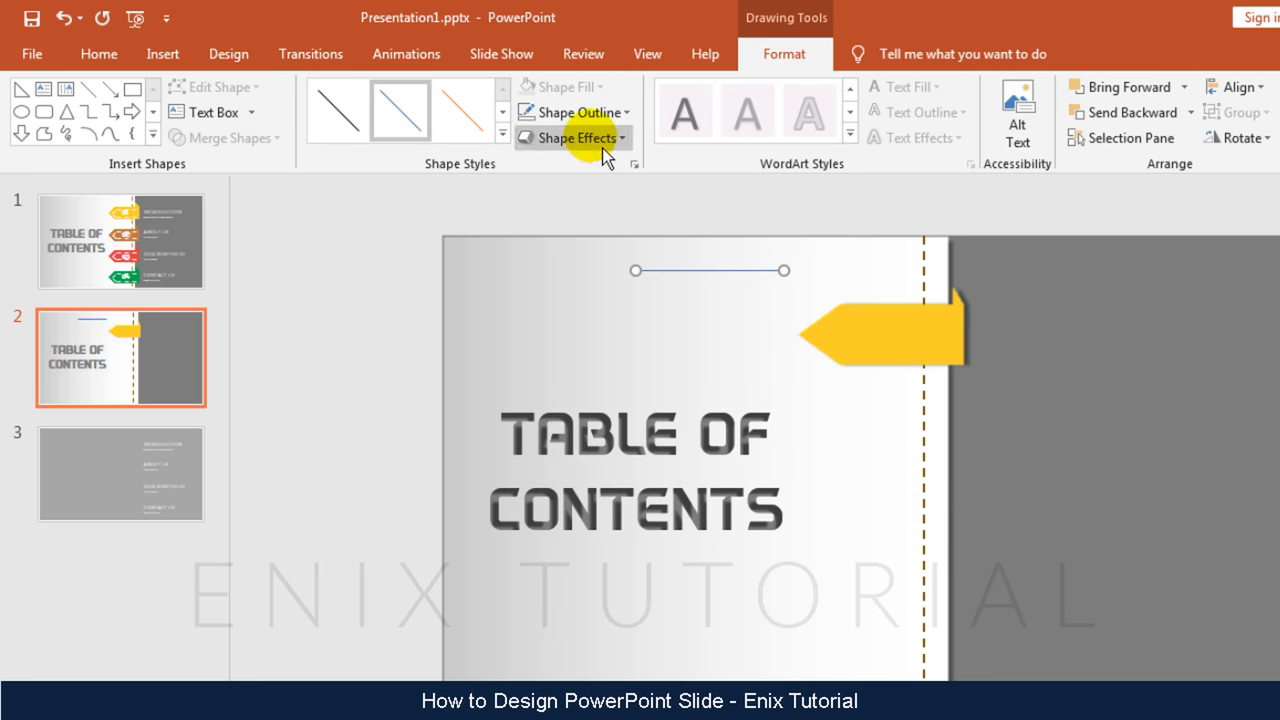
click(576, 112)
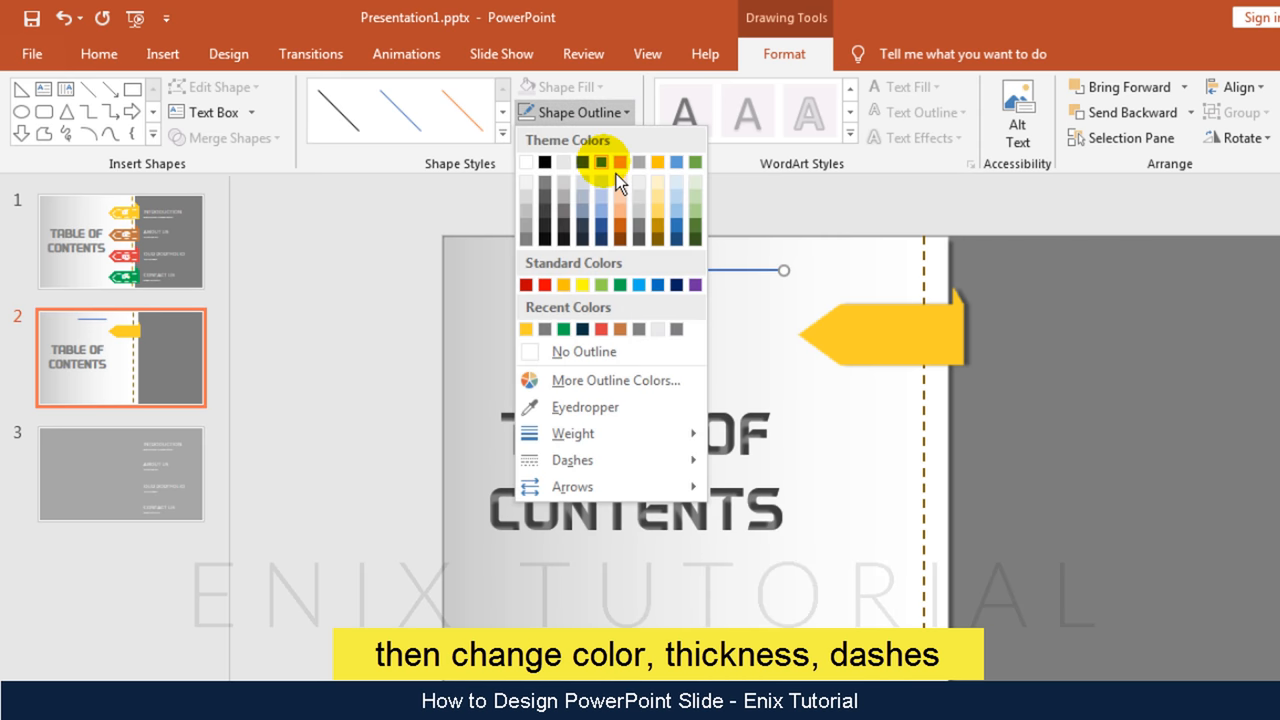
click(606, 162)
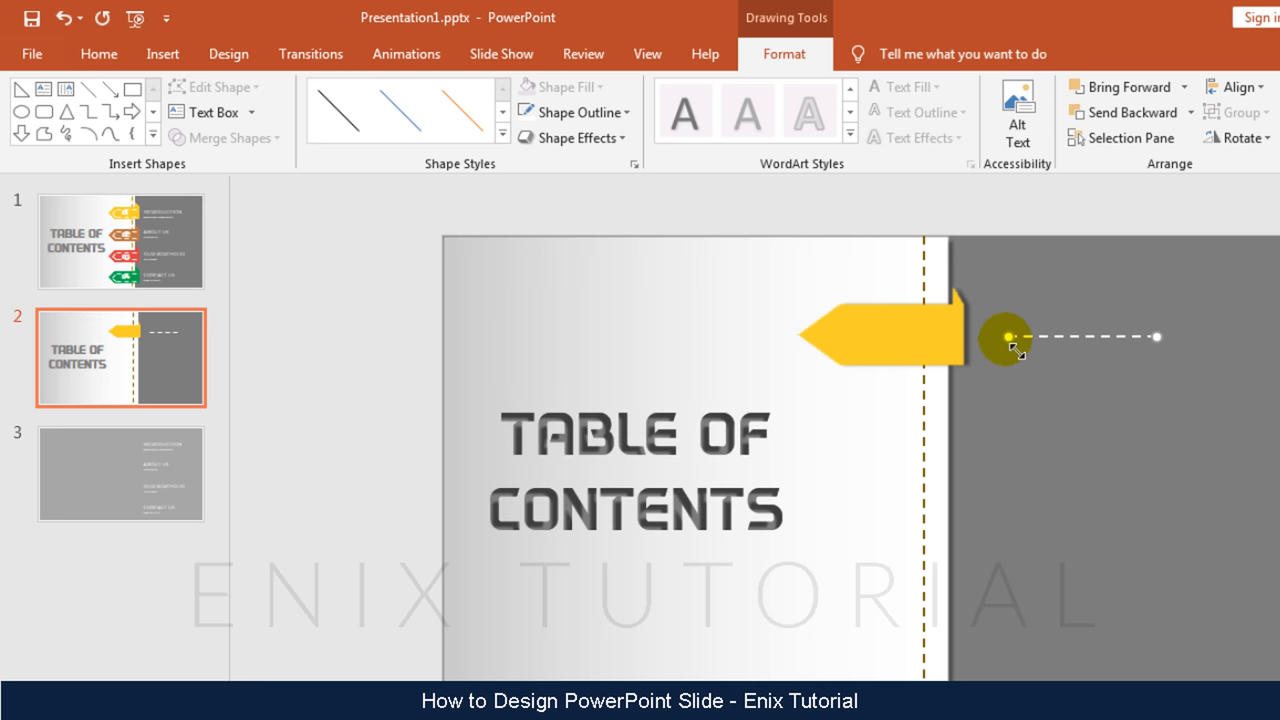
drag(1004, 338, 1092, 344)
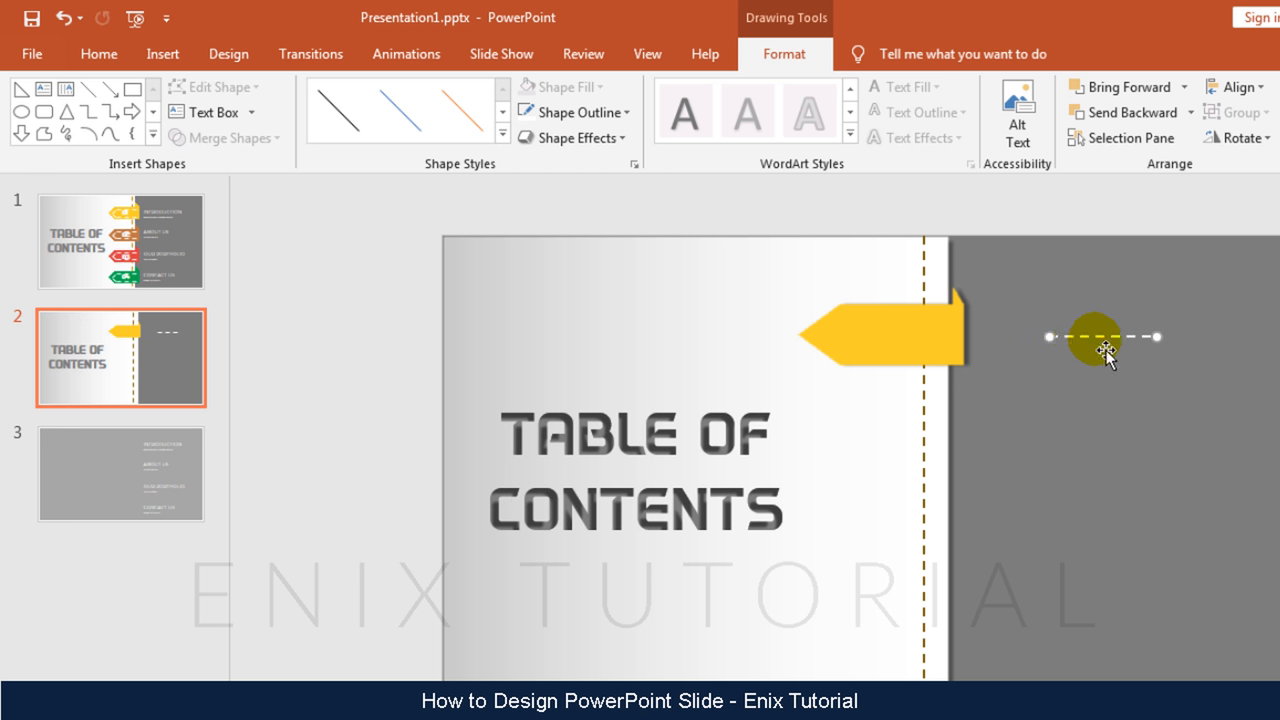
drag(1092, 336, 920, 330)
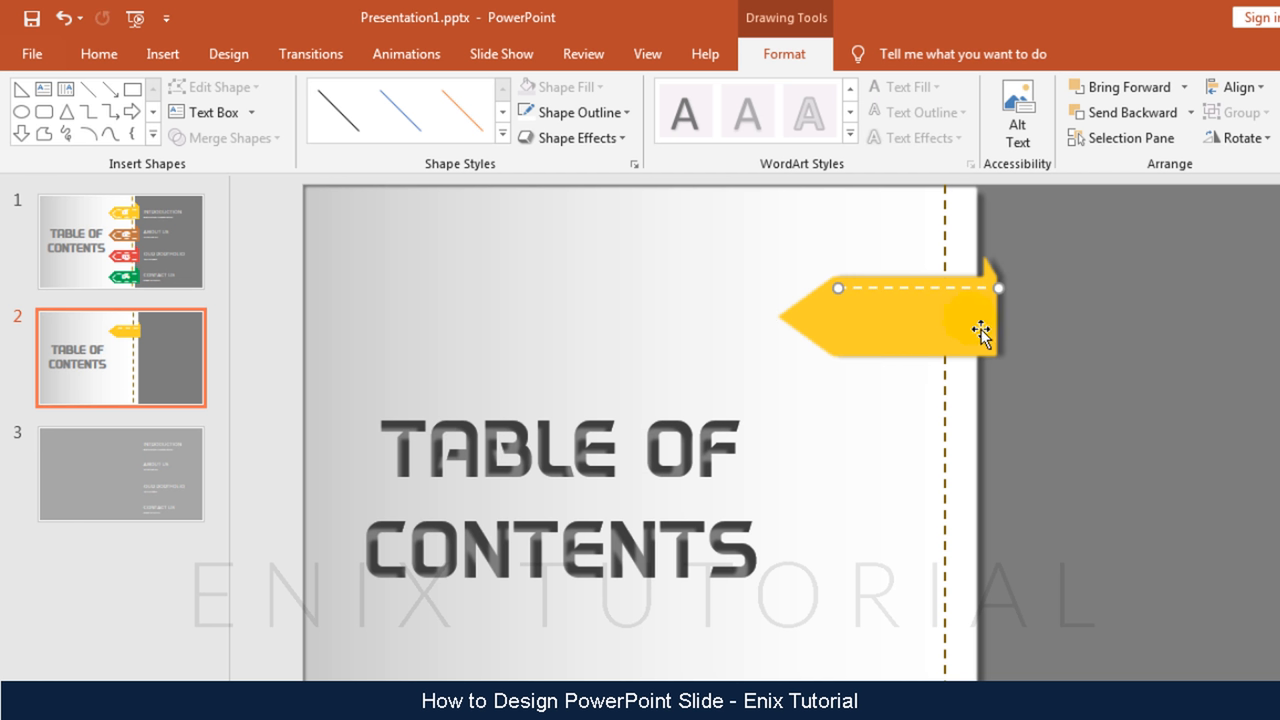
drag(980, 330, 956, 304)
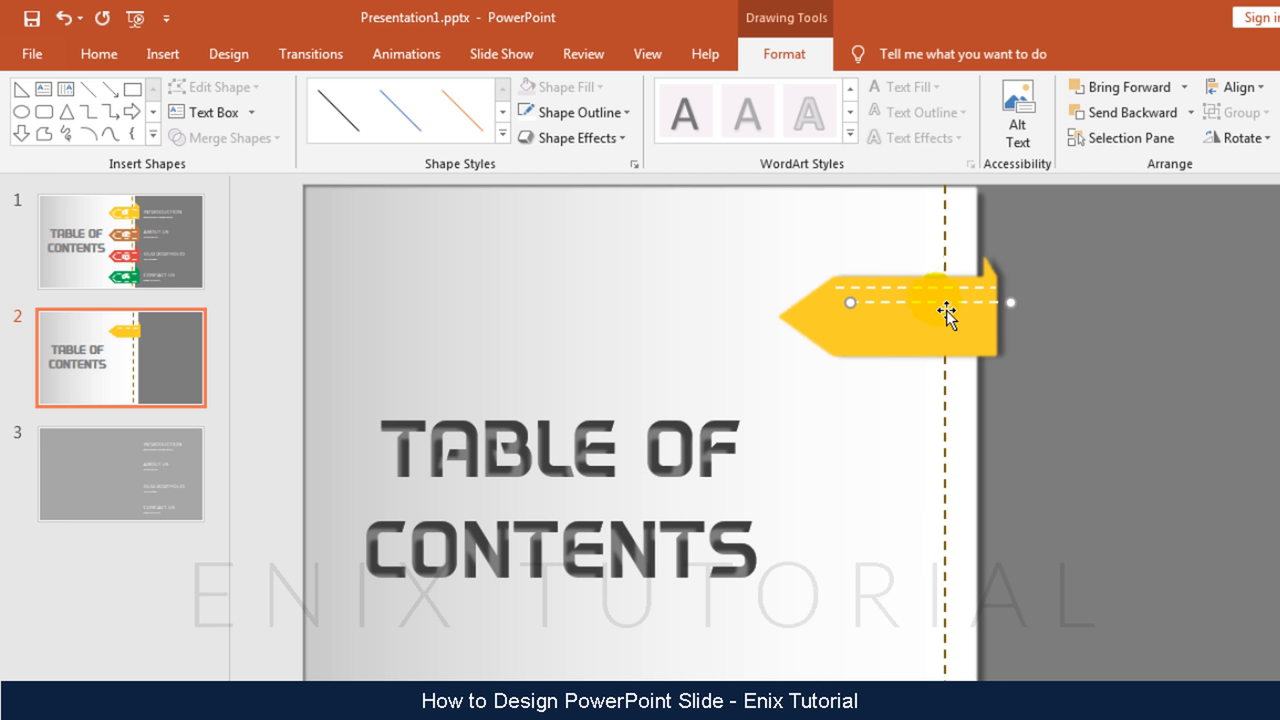
Add dashed stitch lines along the arrow's bottom edge and around its point.
drag(944, 310, 936, 352)
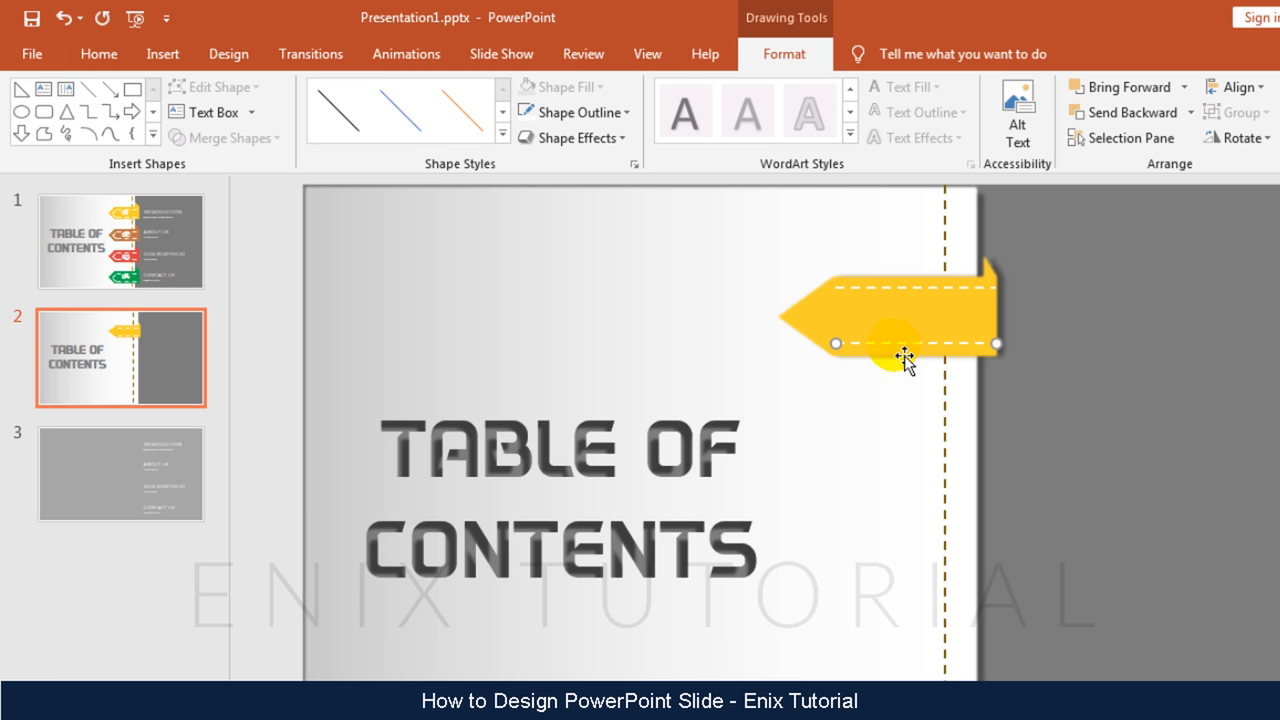
drag(904, 360, 950, 370)
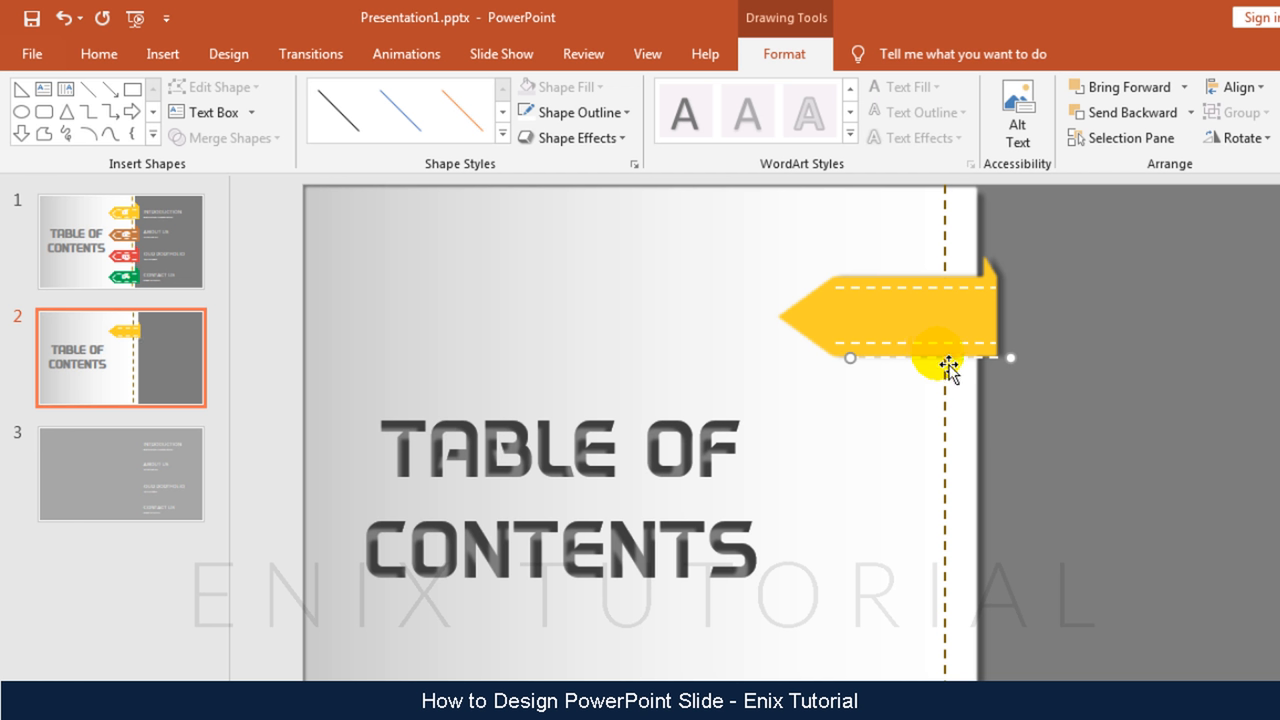
drag(1010, 356, 968, 320)
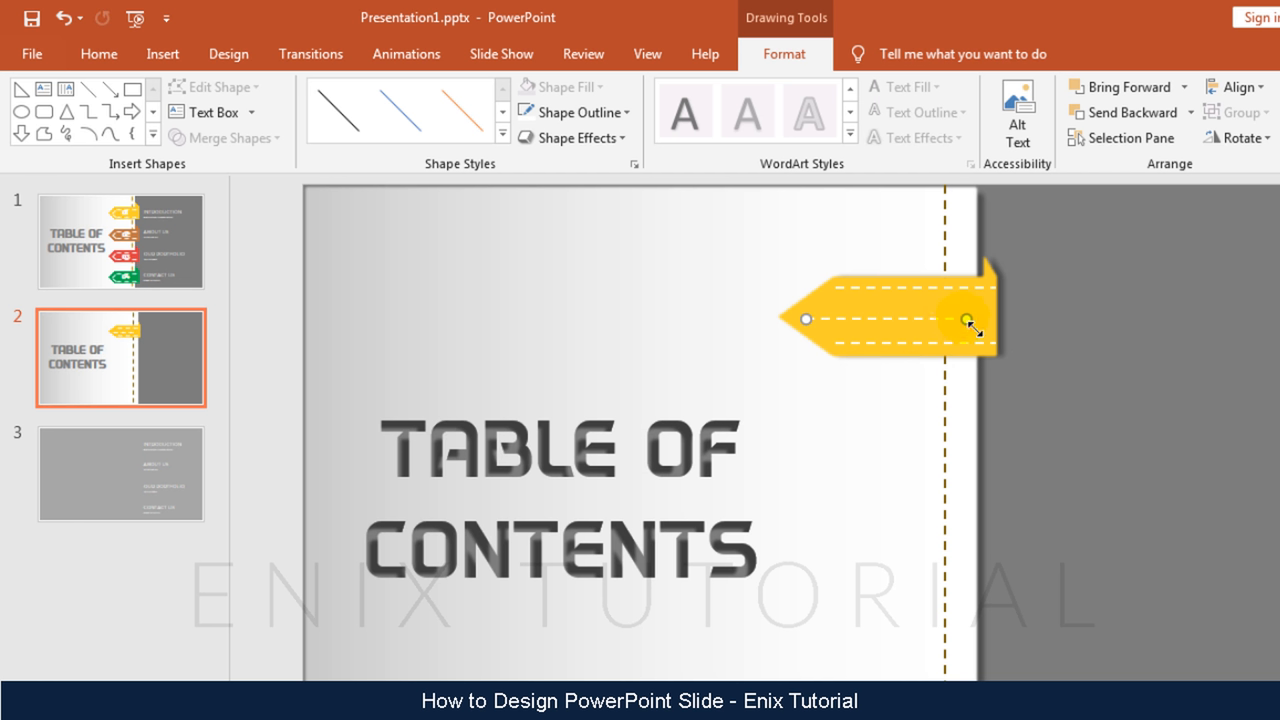
drag(968, 320, 810, 324)
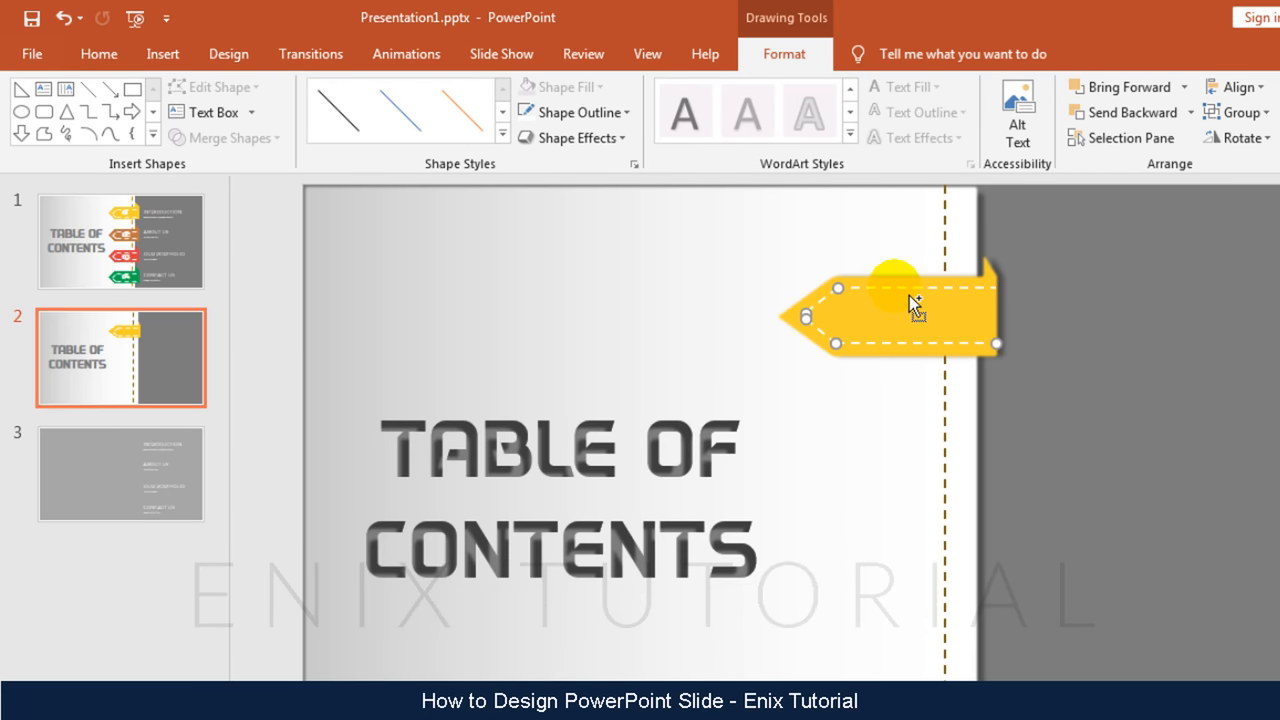
Group the arrow with its stitching and duplicate it three times.
key(Ctrl+G)
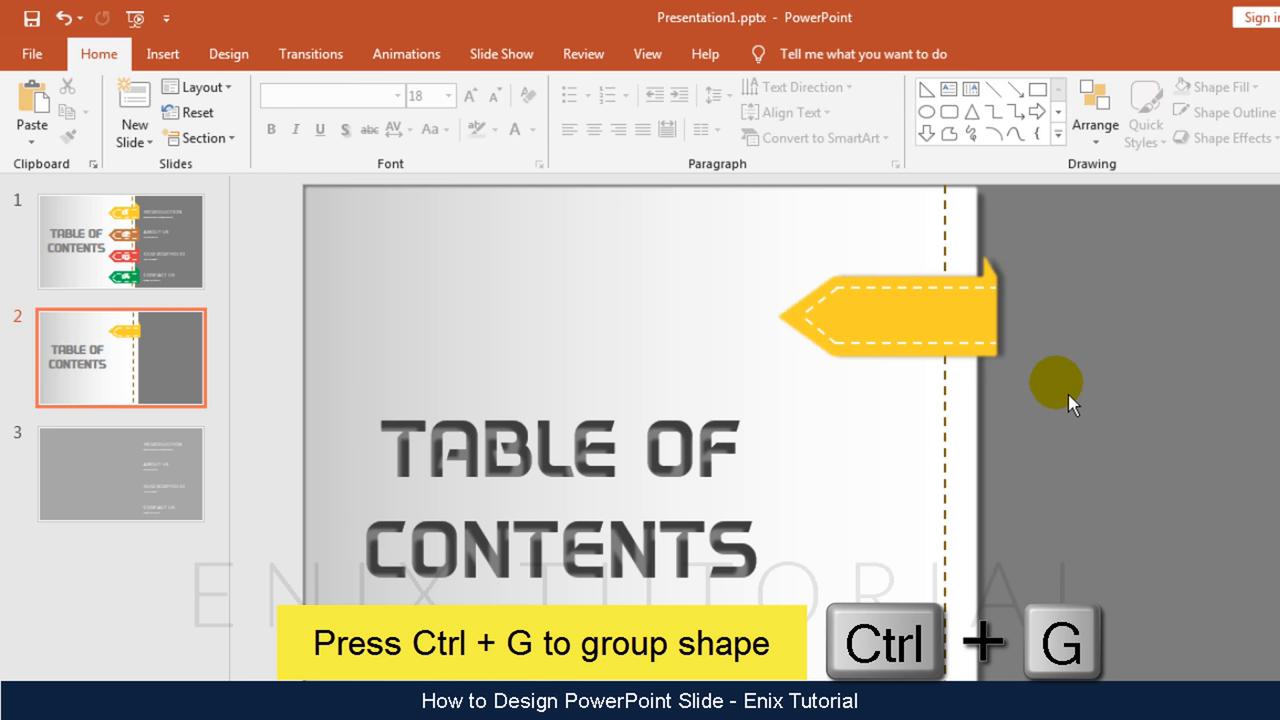
click(884, 316)
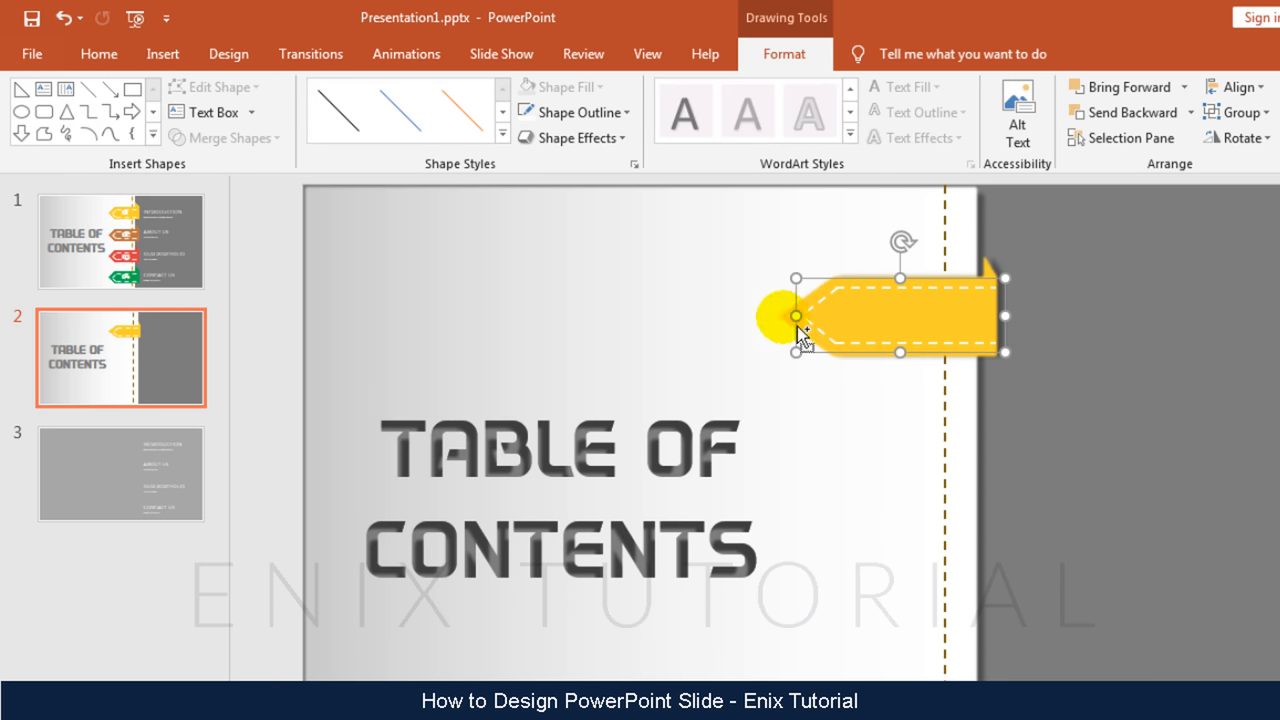
key(Ctrl+D)
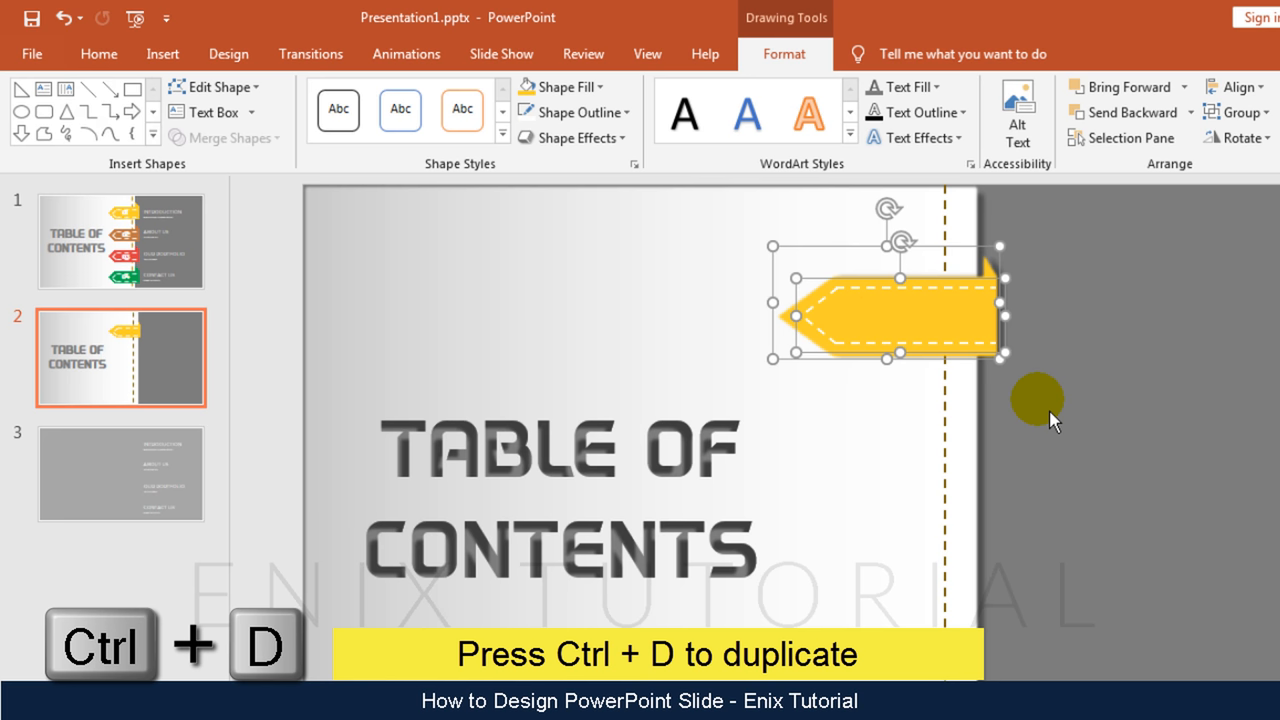
key(ctrl+d)
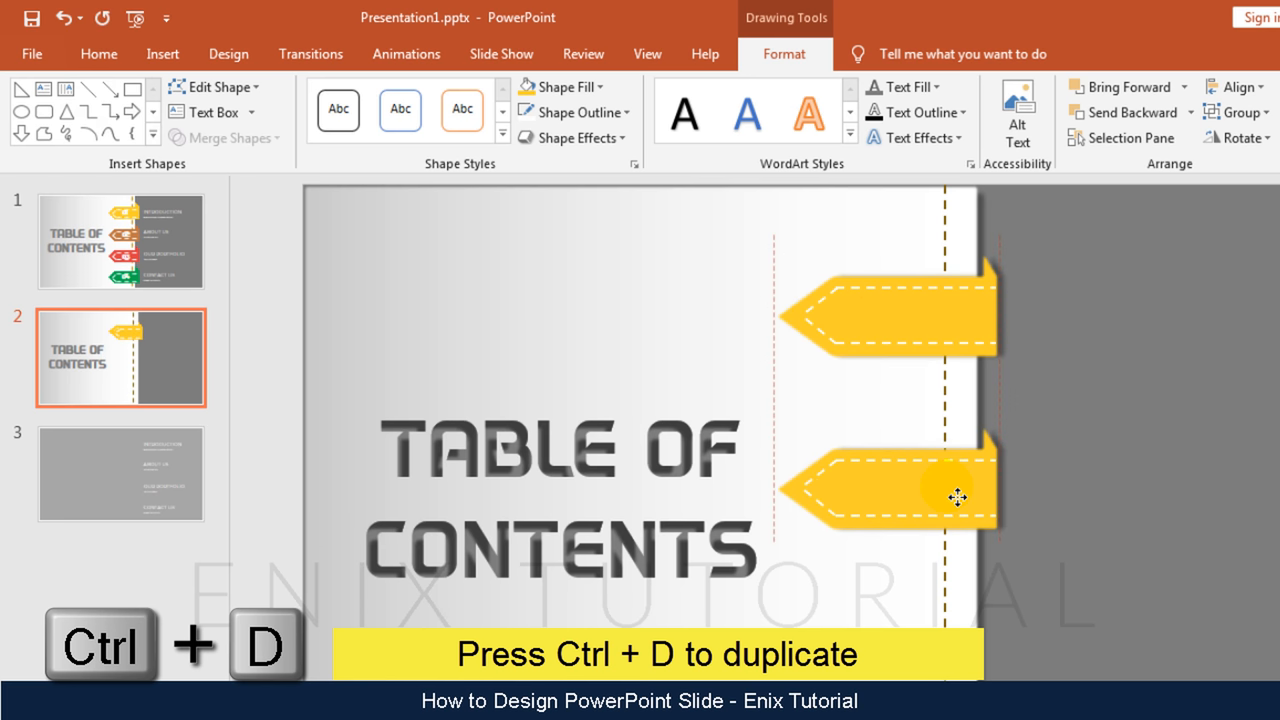
key(ctrl+d)
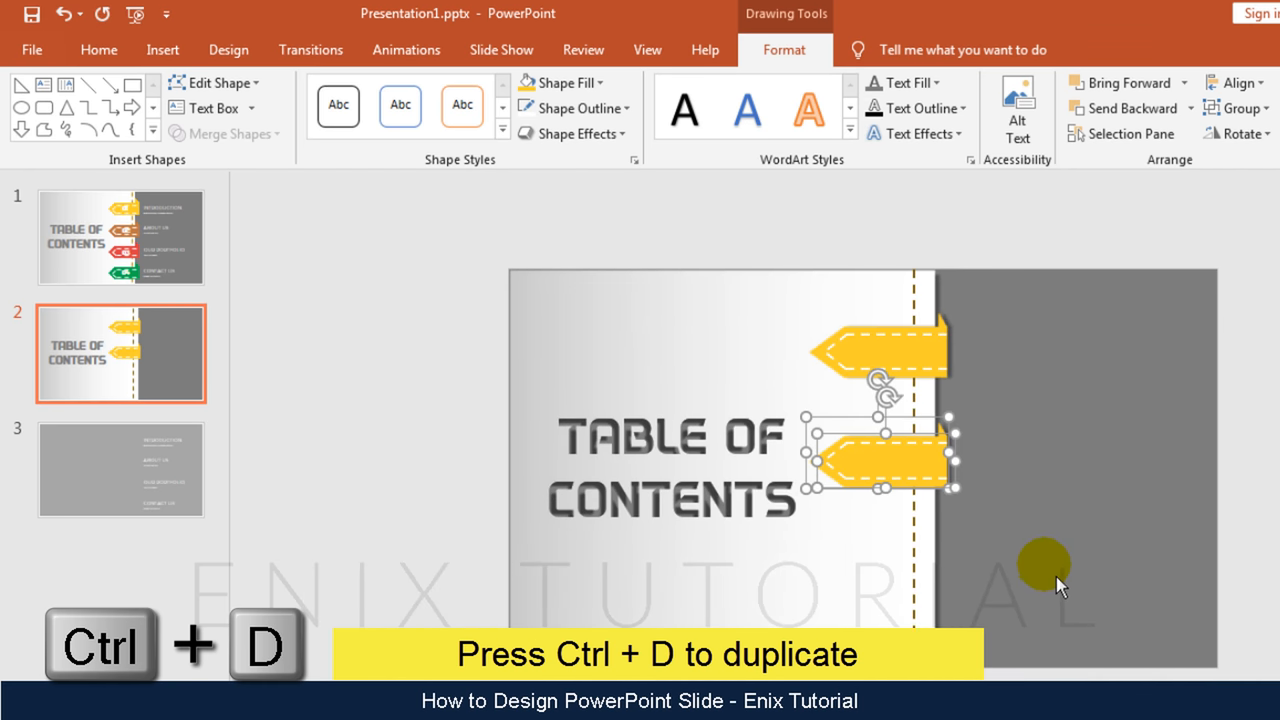
key(ctrl+d)
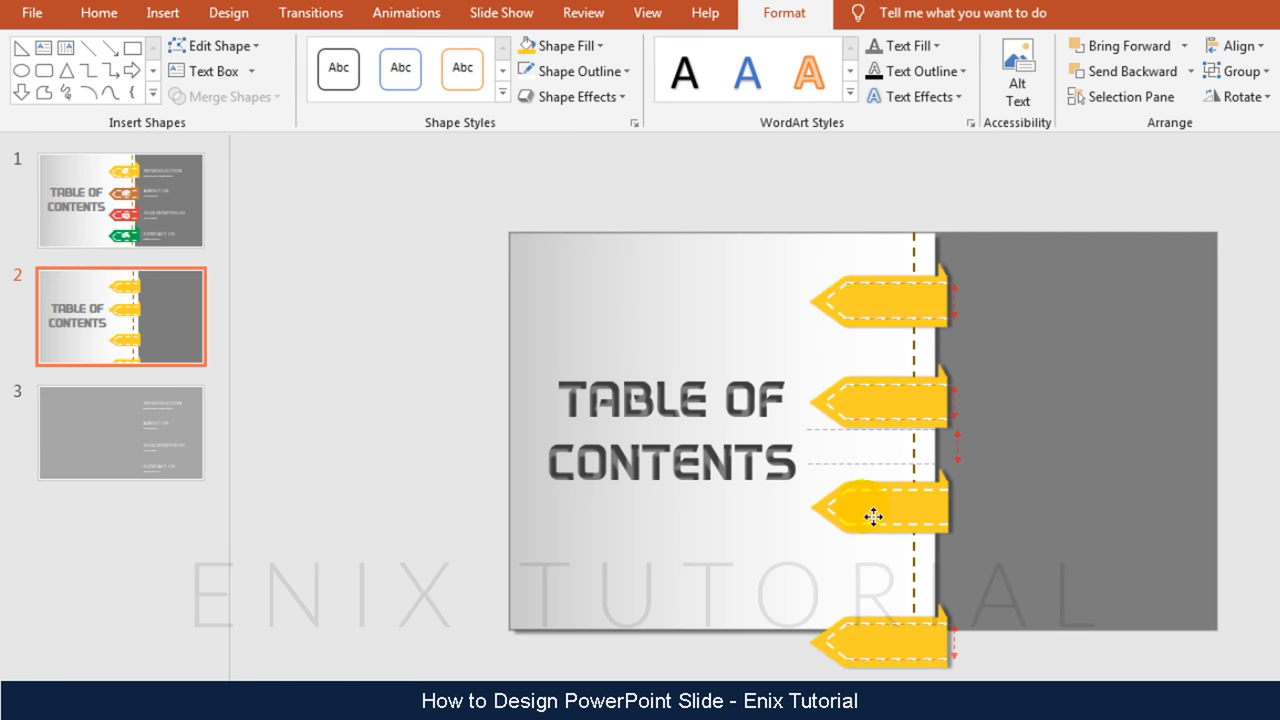
Drag the copies into even vertical spacing down the divider.
drag(876, 516, 878, 590)
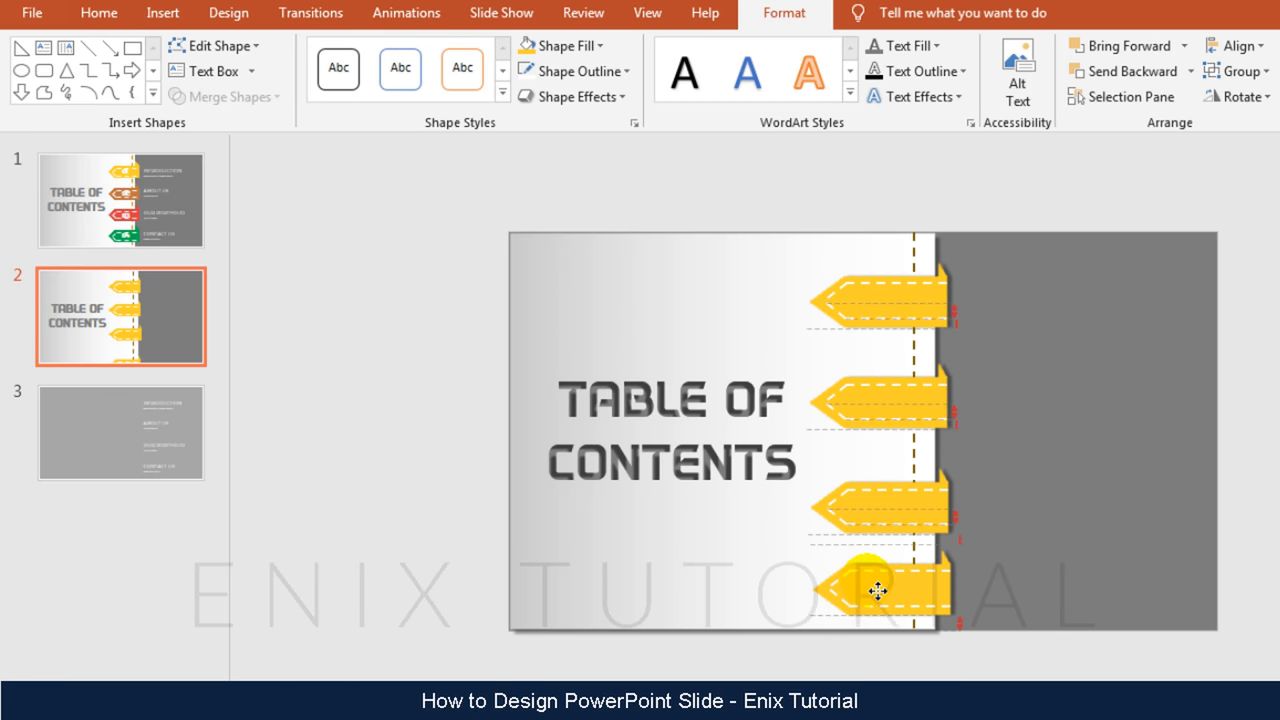
click(880, 596)
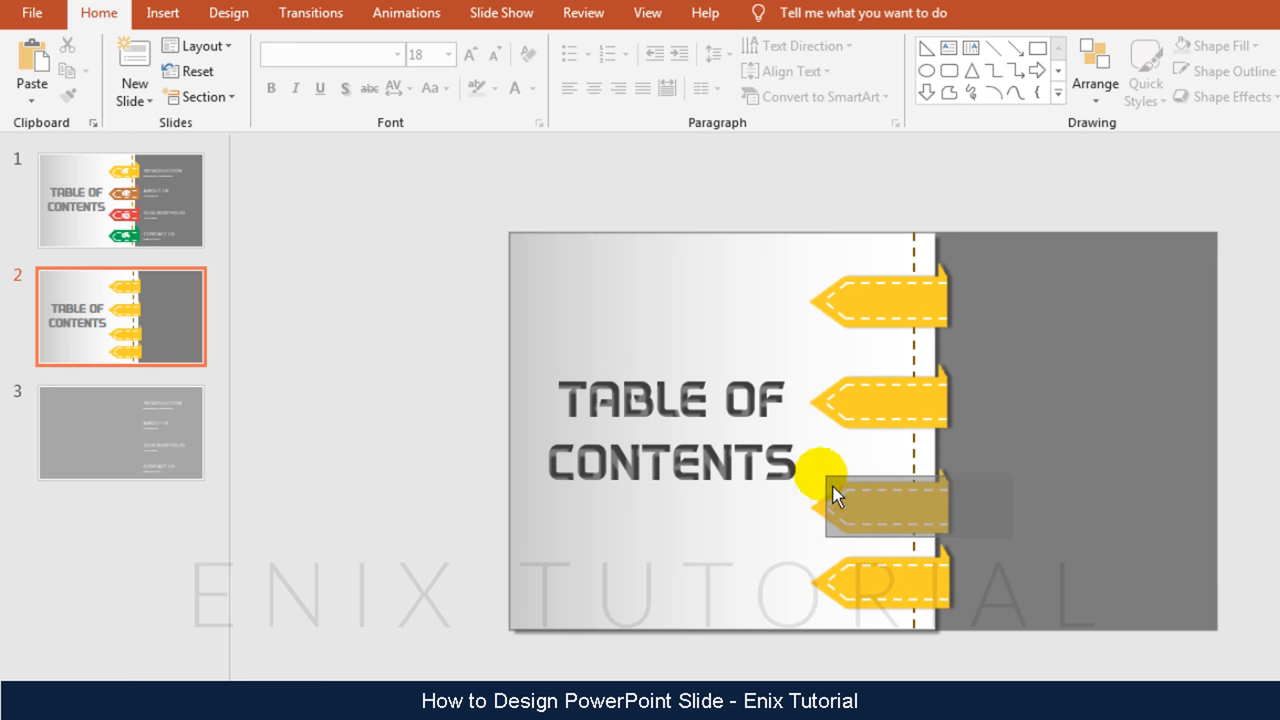
click(880, 516)
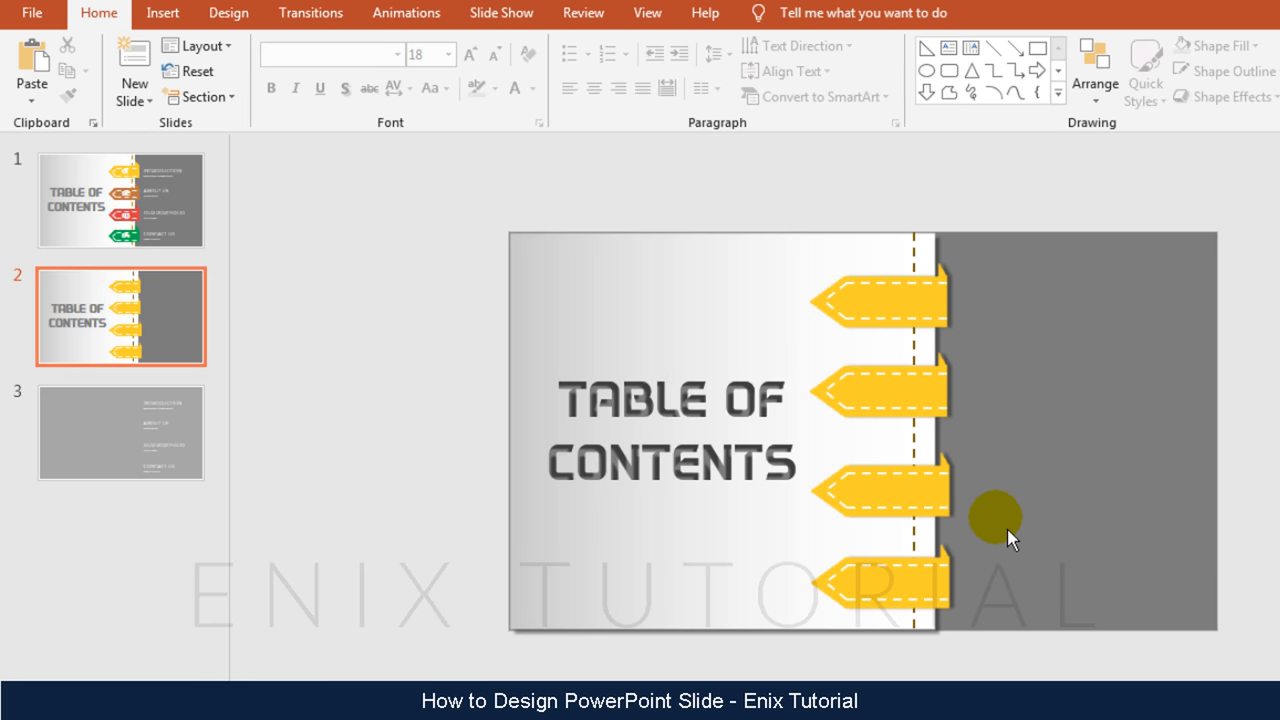
Recolour the lower three arrow tabs brown, red and green beneath the gold one.
click(890, 500)
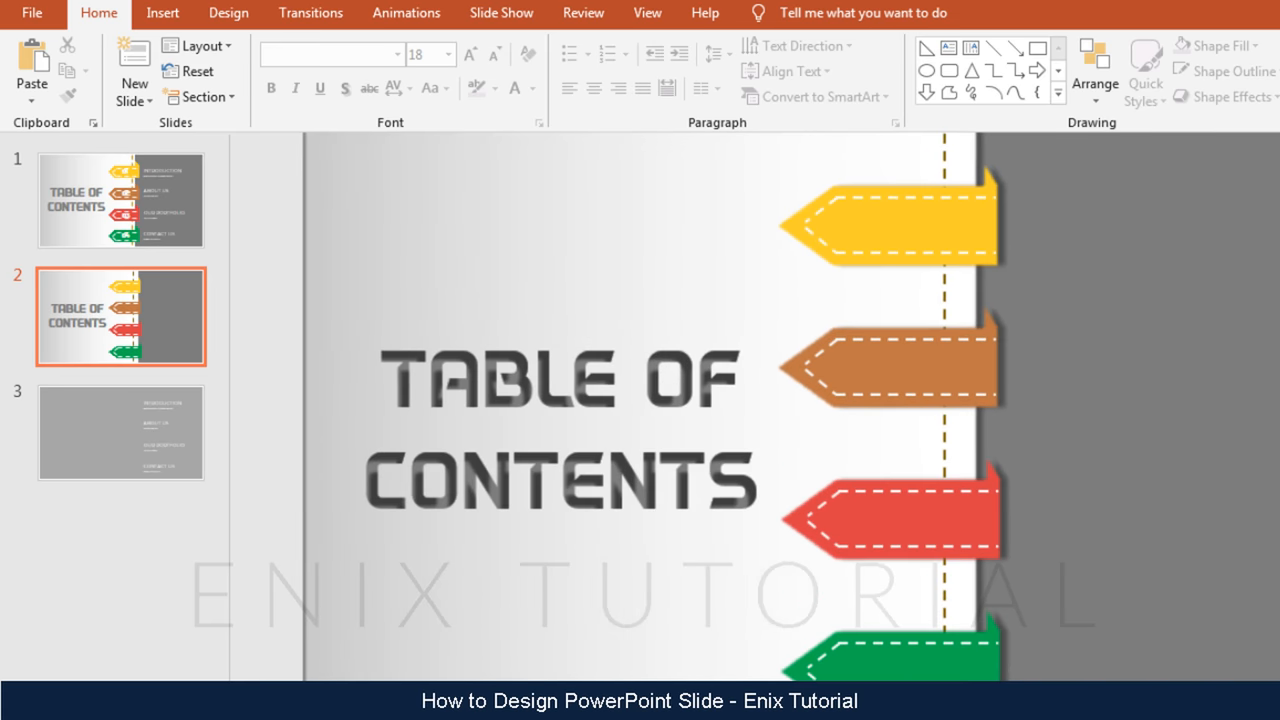
click(162, 12)
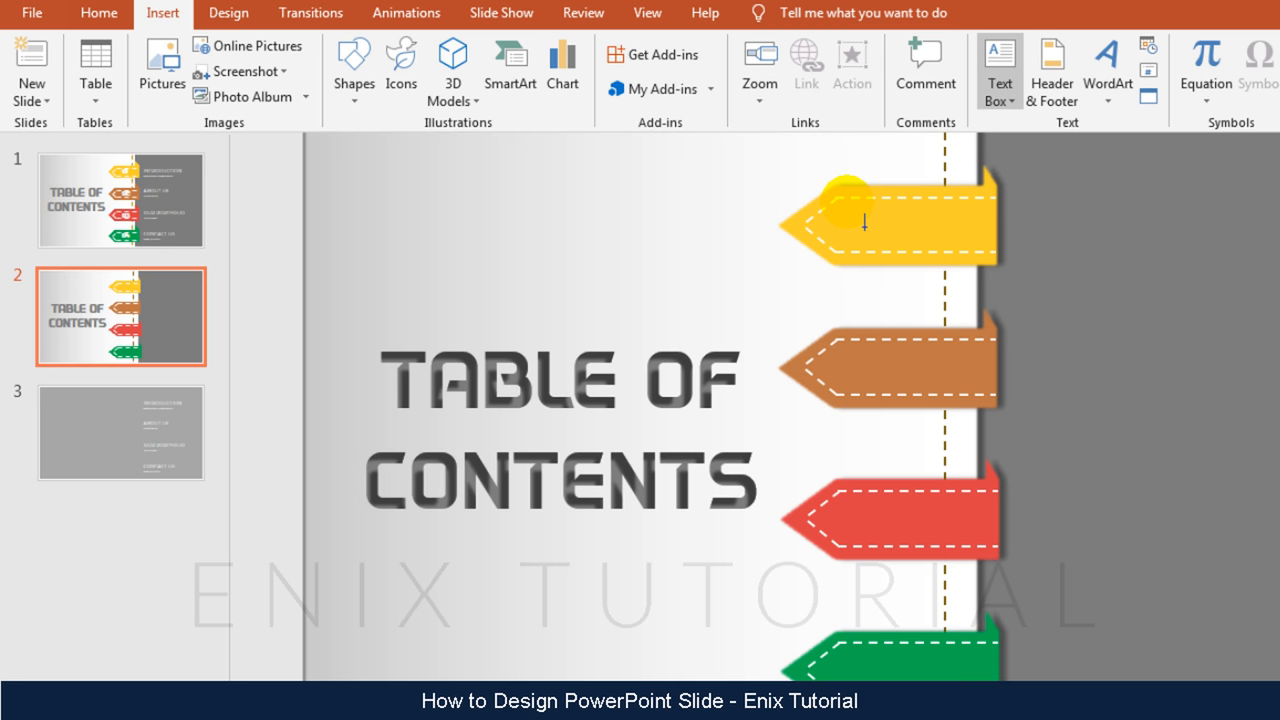
Number the top two tabs 01 and 02 in white DAGGERSQUARE at size 36.
click(880, 222)
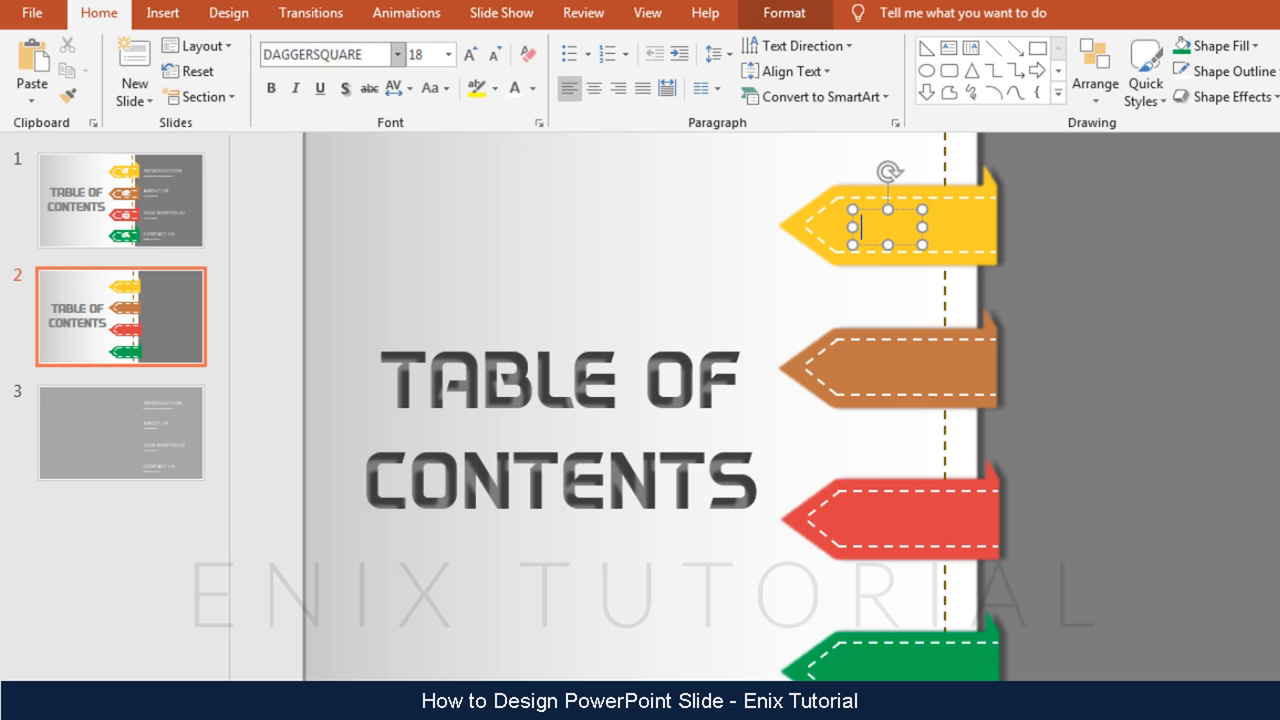
click(416, 54)
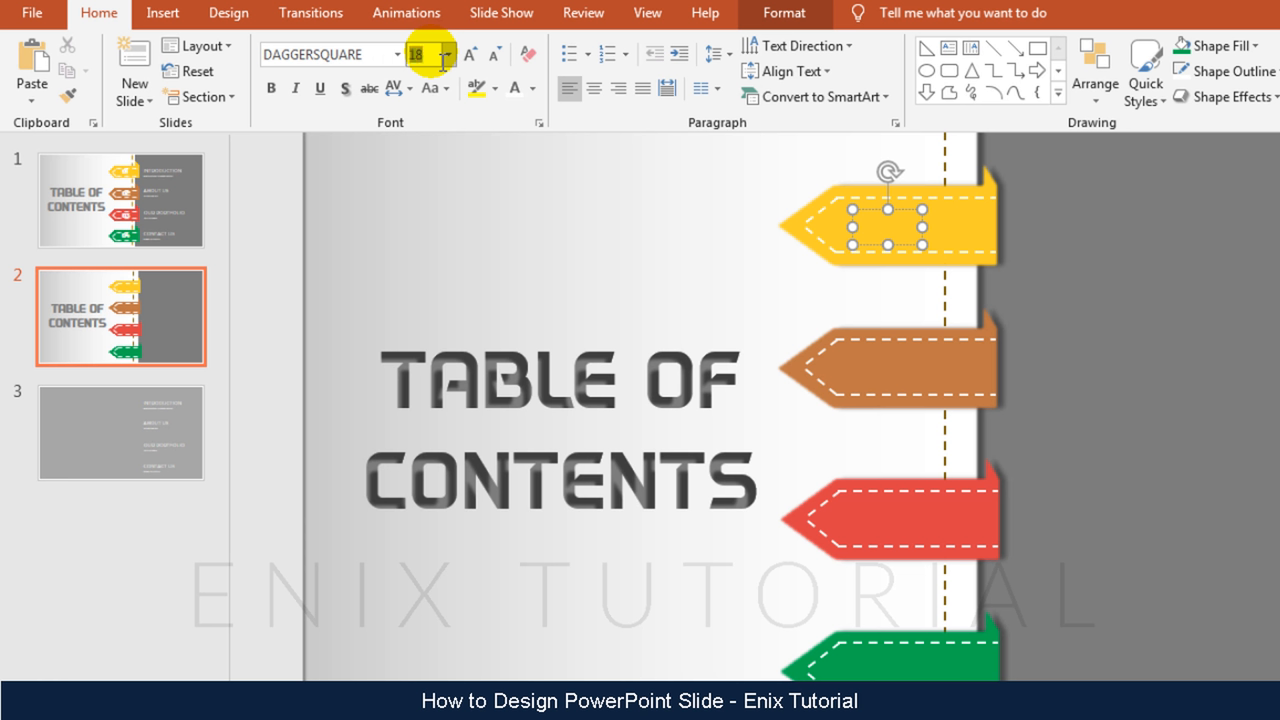
text(36)
click(888, 226)
text(01)
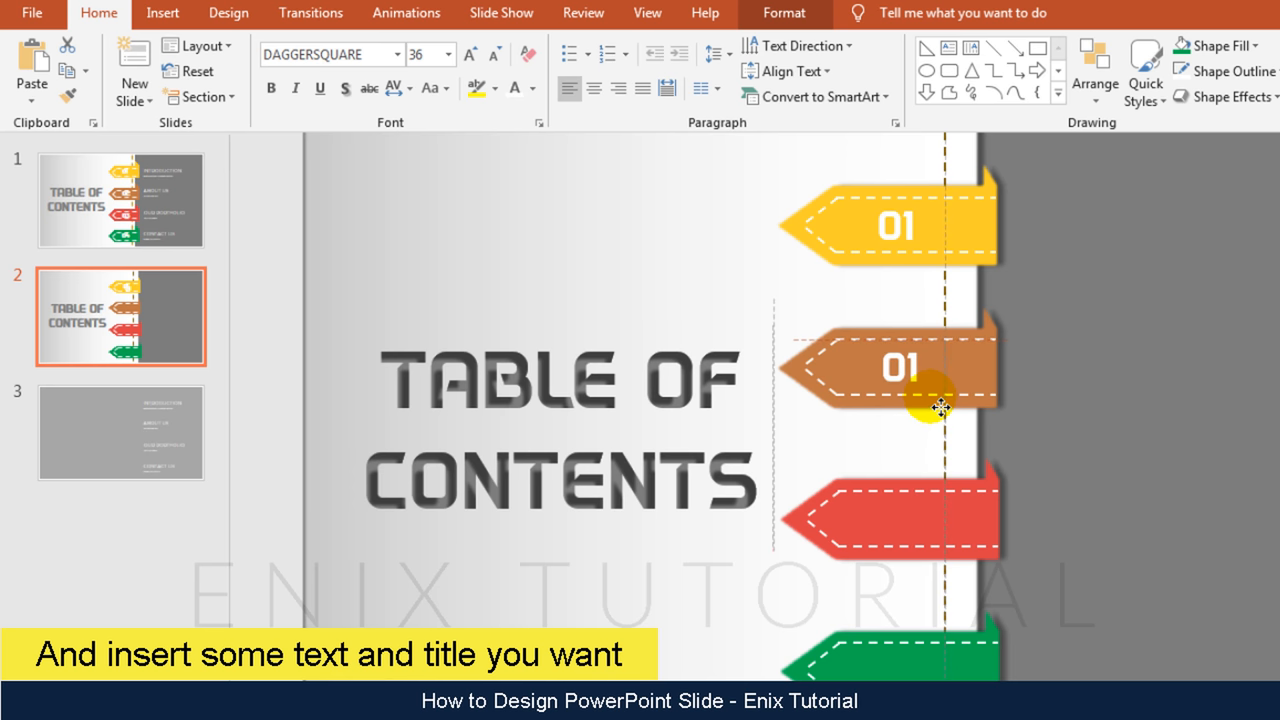
click(900, 368)
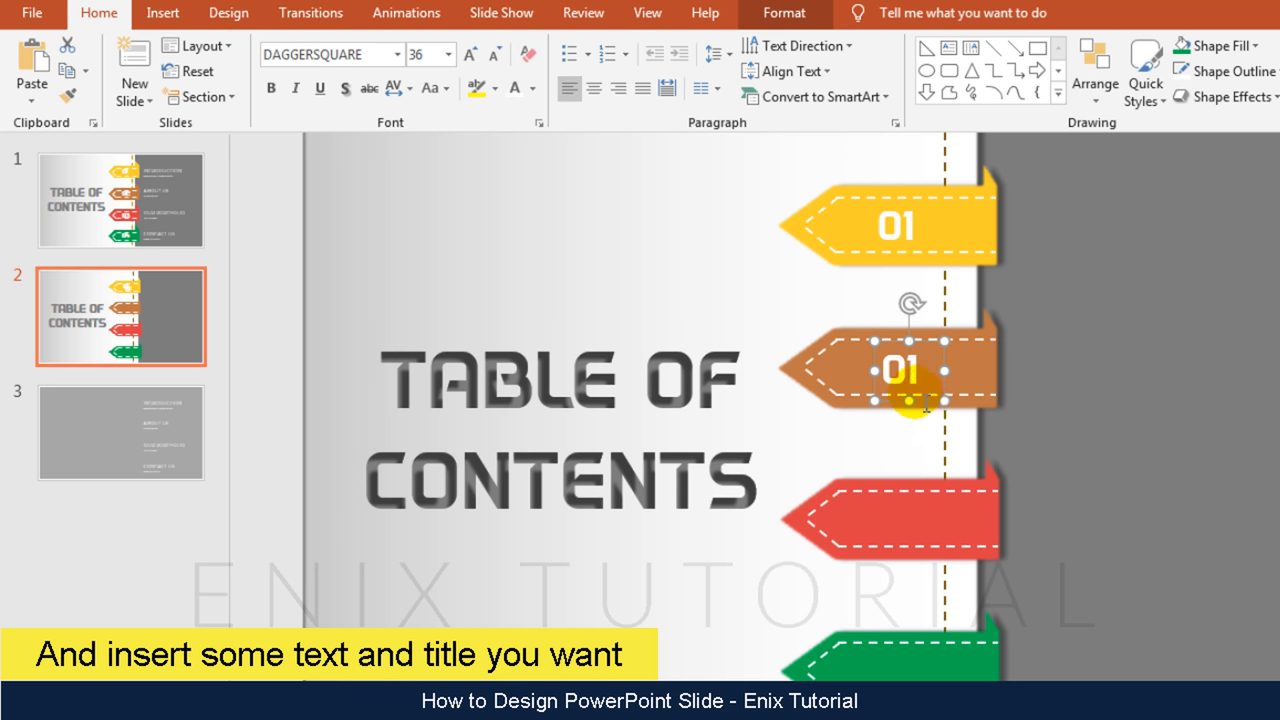
text(02)
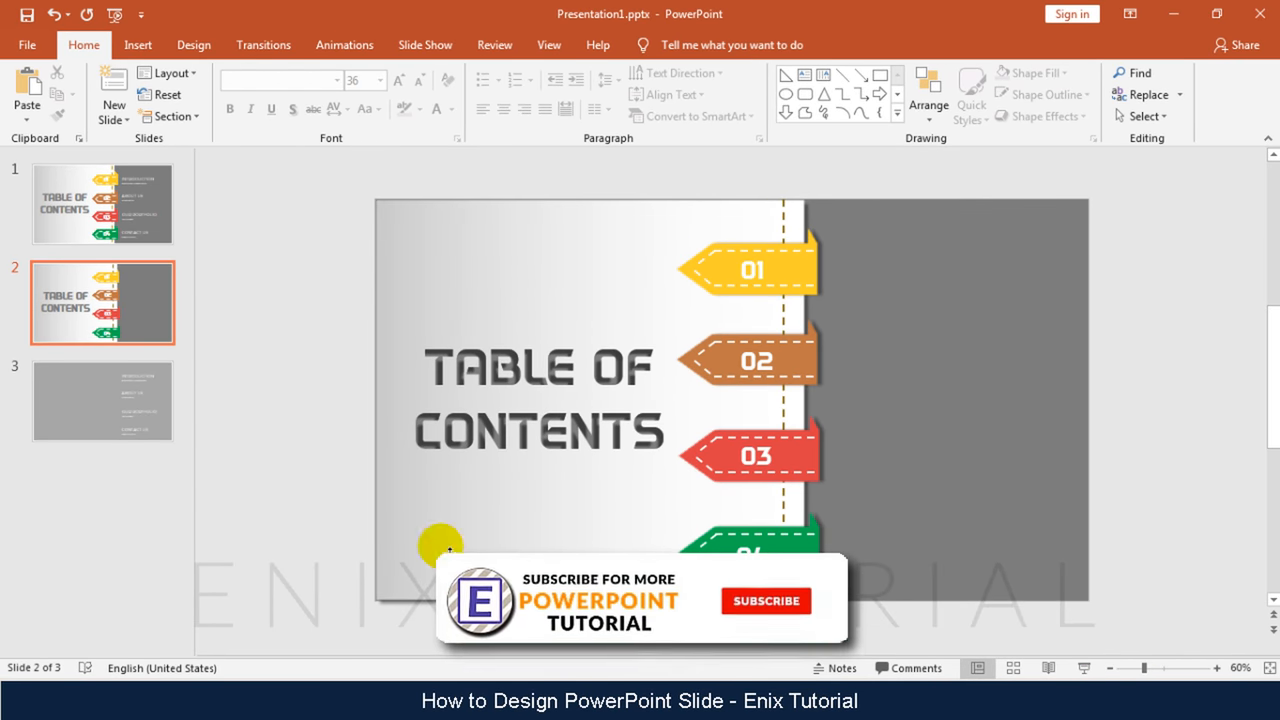
Copy the four section titles from slide 3 and return to the contents slide.
click(102, 400)
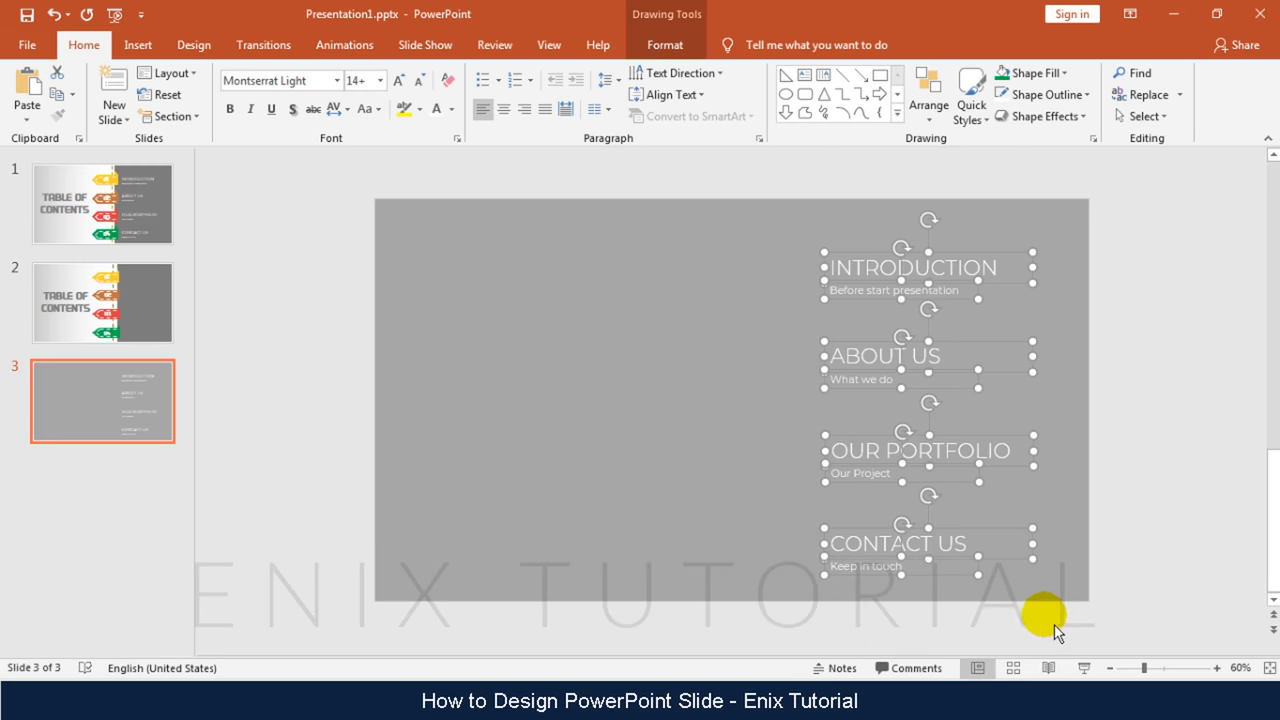
click(102, 302)
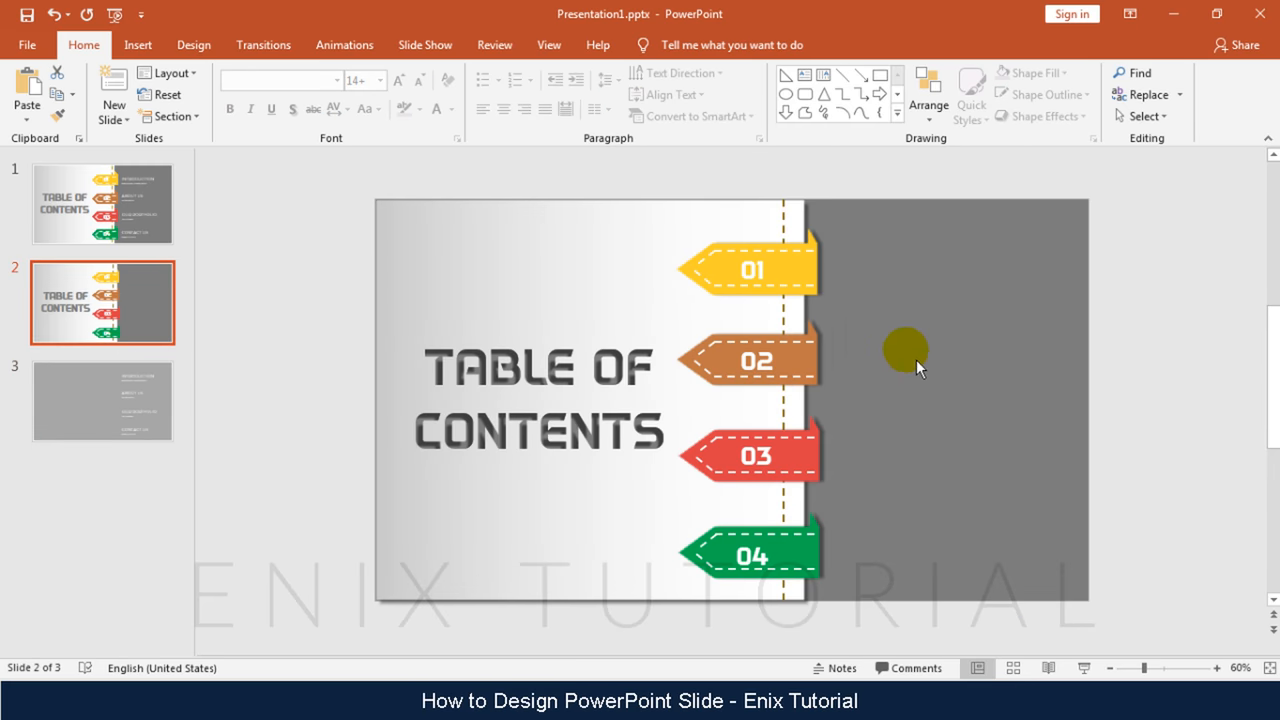